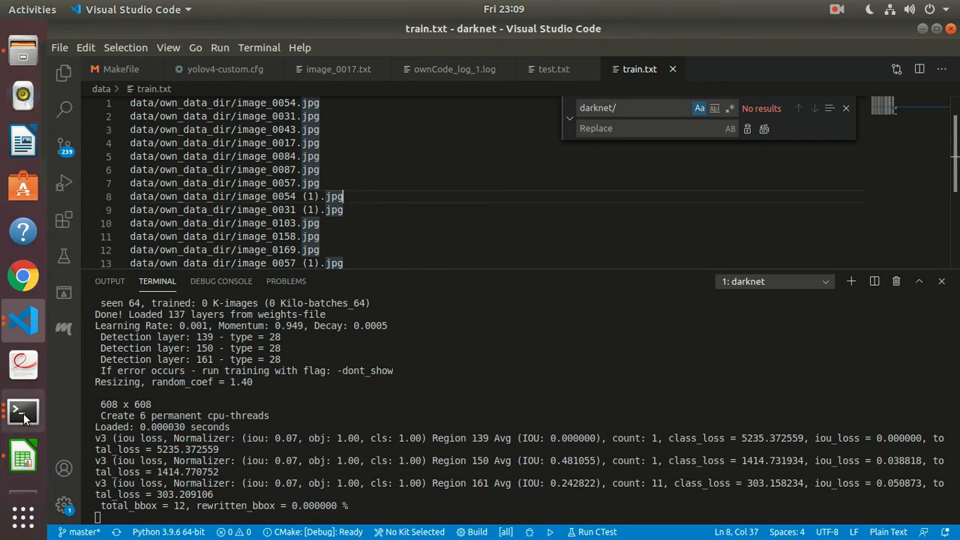
- Bring up ownCode_log_1.log with the darknet train/test commands and the OpenCV load error note
{"action": "left_click", "coordinate": [23, 411]}
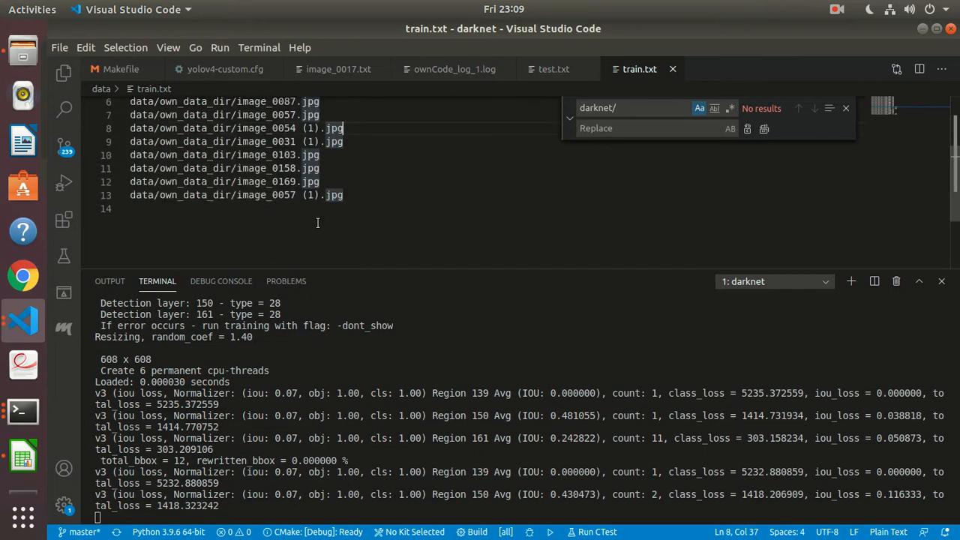
{"action": "scroll", "scroll_direction": "down", "scroll_amount": 3}
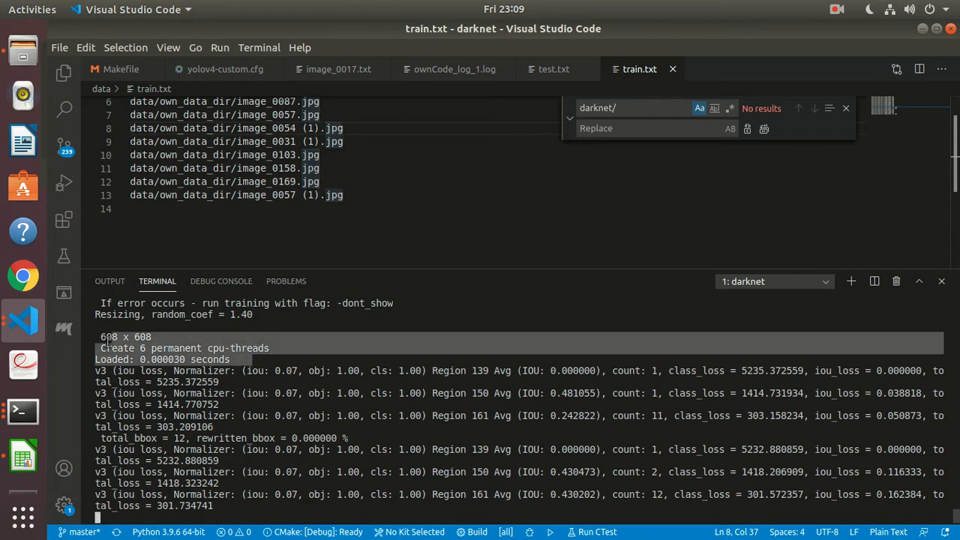
{"action": "mouse_move", "coordinate": [332, 346]}
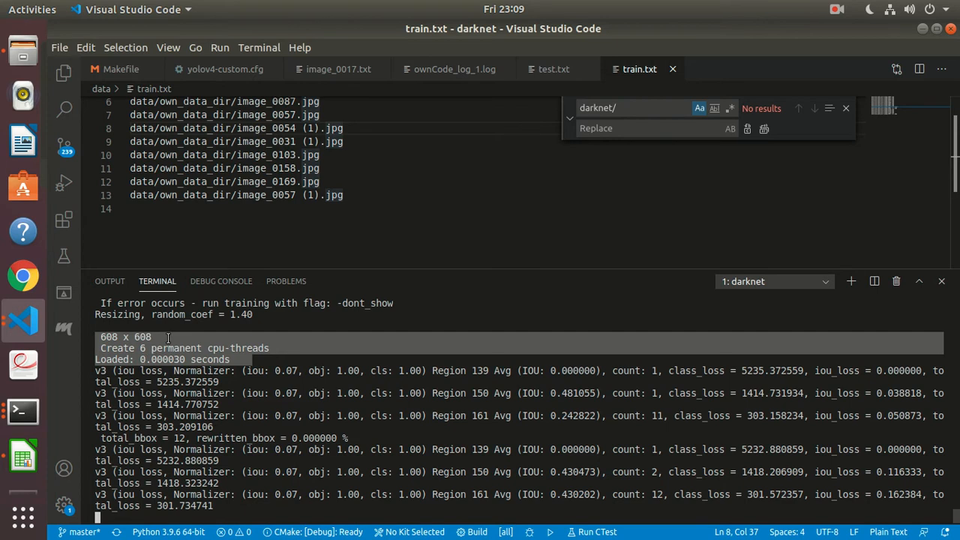
{"action": "mouse_move", "coordinate": [169, 342]}
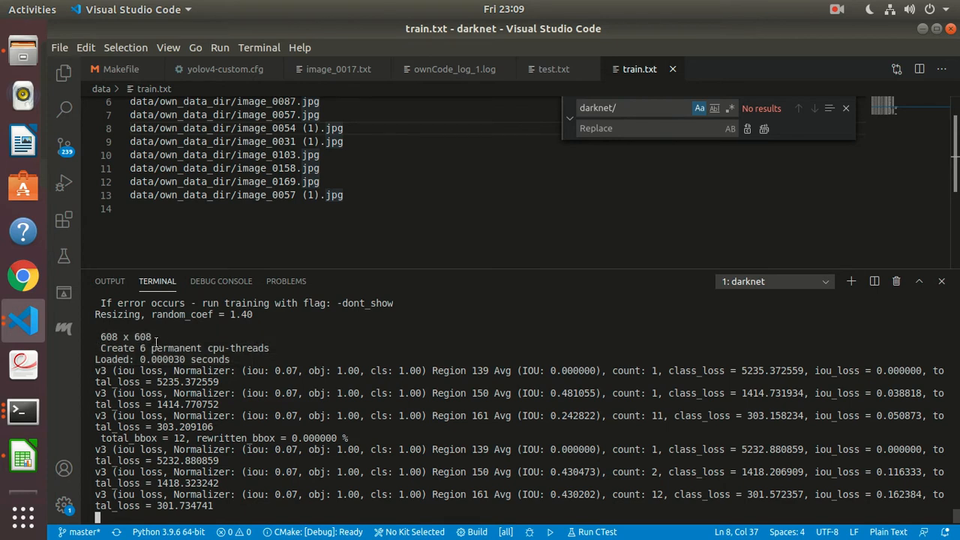
{"action": "mouse_move", "coordinate": [153, 339]}
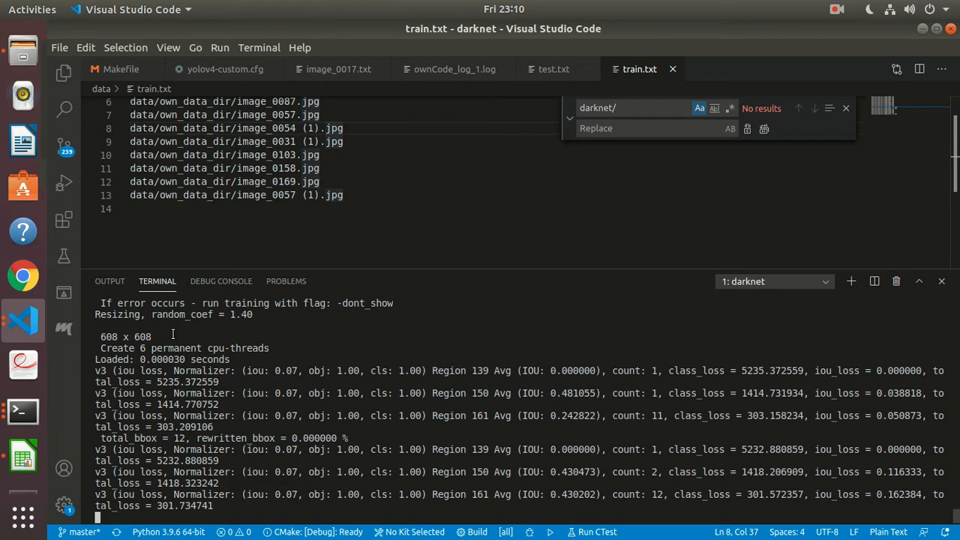
{"action": "mouse_move", "coordinate": [159, 342]}
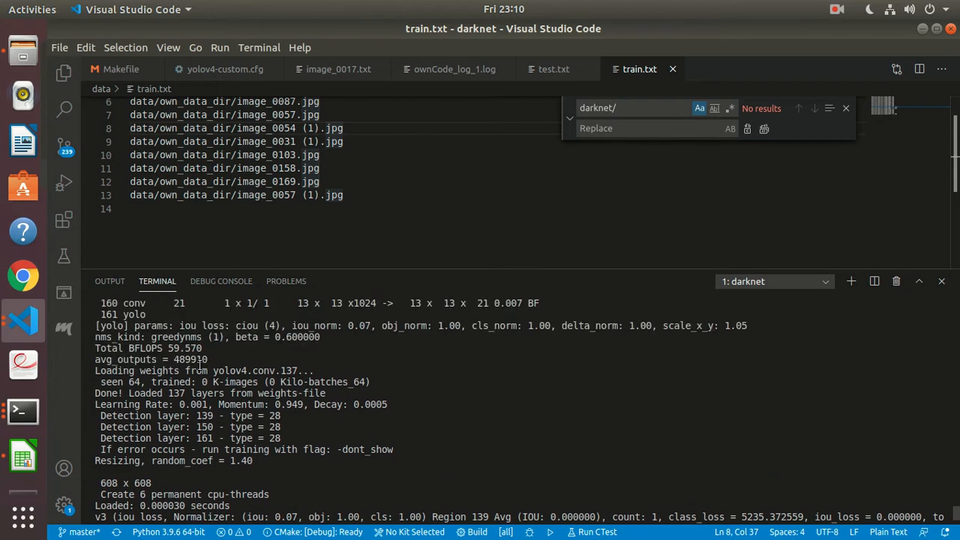
{"action": "left_click", "coordinate": [455, 69]}
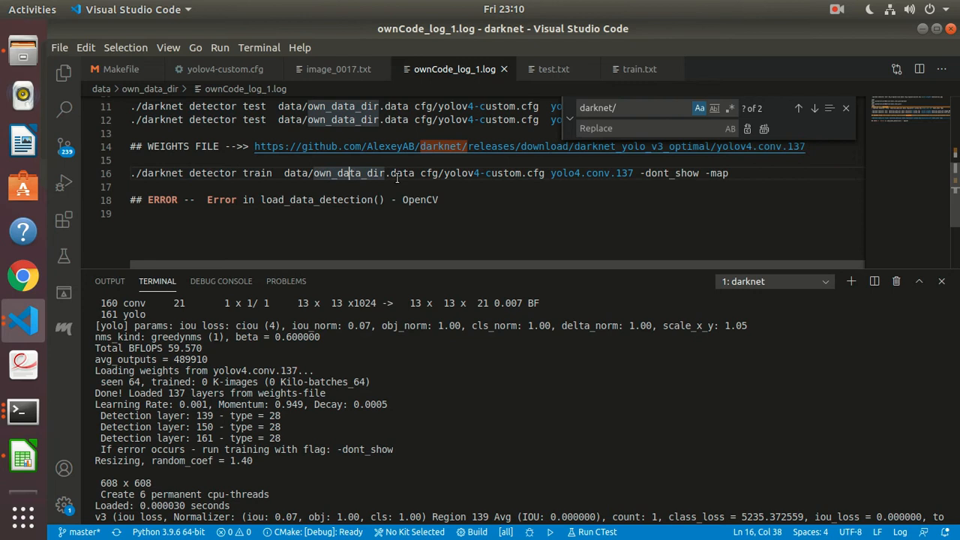
{"action": "mouse_move", "coordinate": [593, 173]}
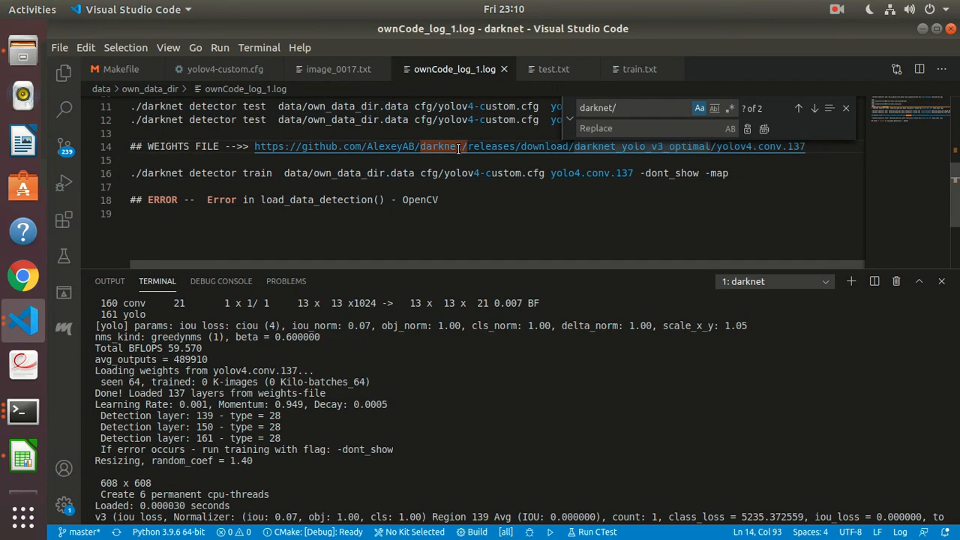
{"action": "mouse_move", "coordinate": [22, 135]}
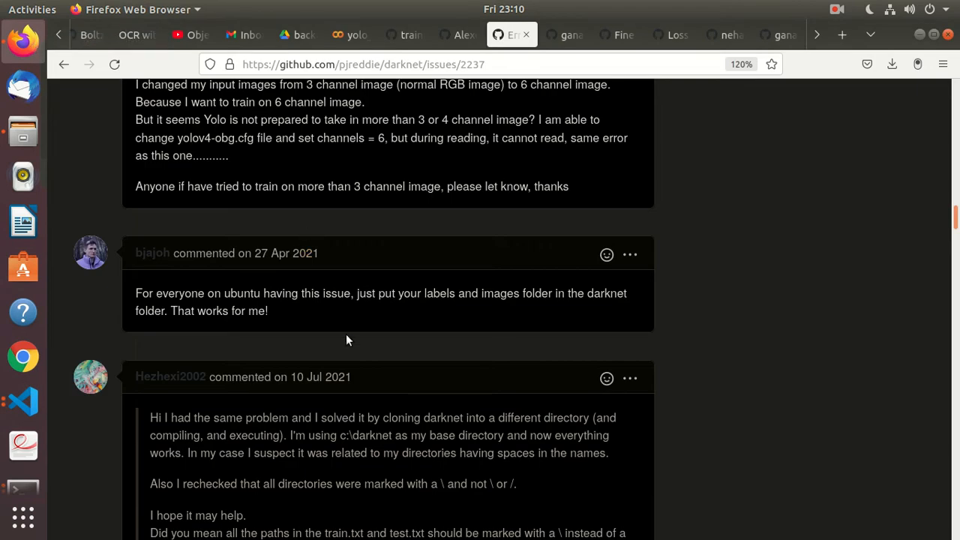
{"action": "mouse_move", "coordinate": [383, 285]}
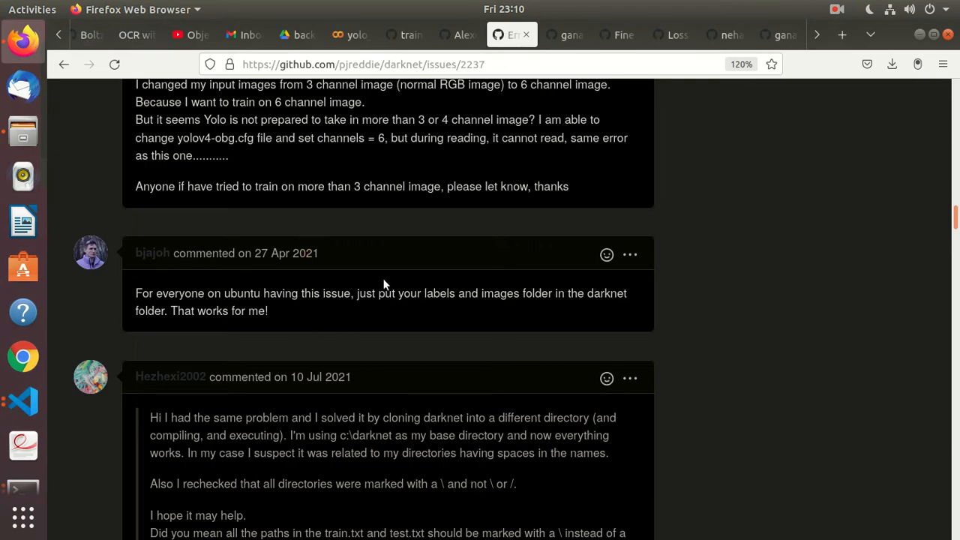
{"action": "mouse_move", "coordinate": [357, 339]}
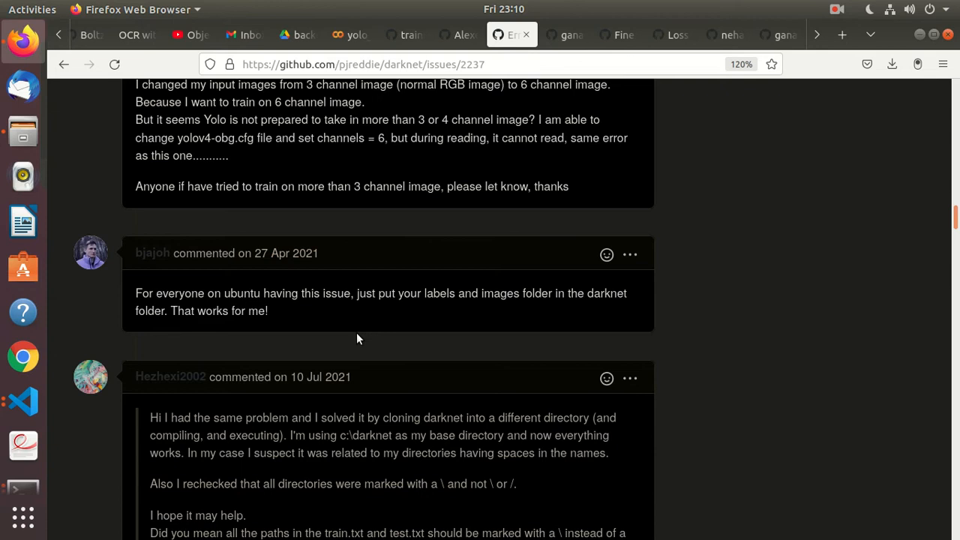
- Scroll through the GitHub issue 2237 comments about placing labels and images inside the darknet folder
{"action": "scroll", "scroll_direction": "down", "scroll_amount": 3}
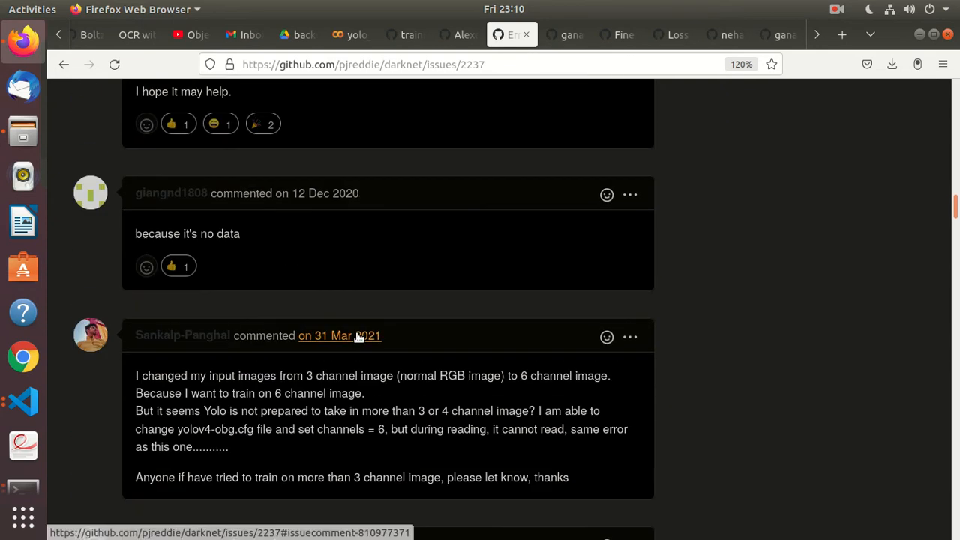
{"action": "scroll", "scroll_direction": "down", "scroll_amount": 3}
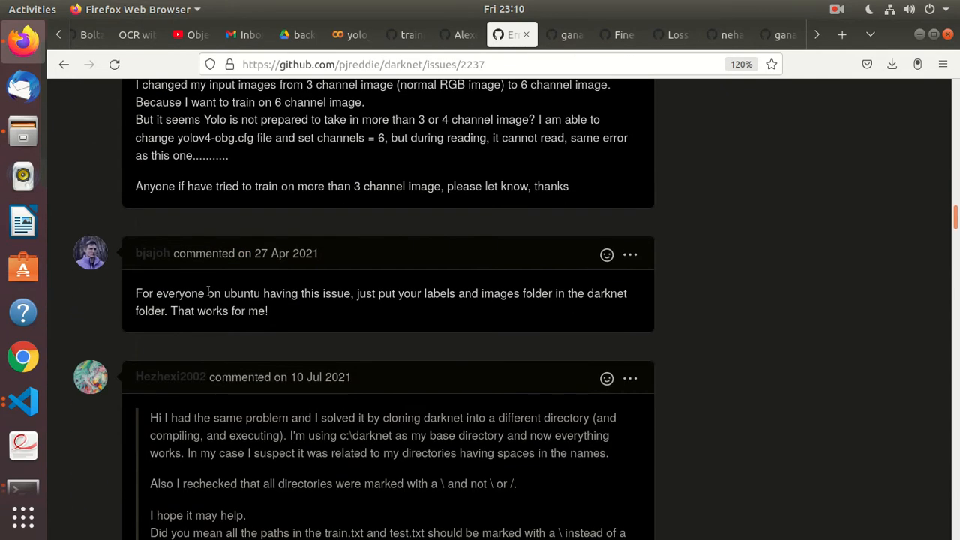
{"action": "mouse_move", "coordinate": [23, 402]}
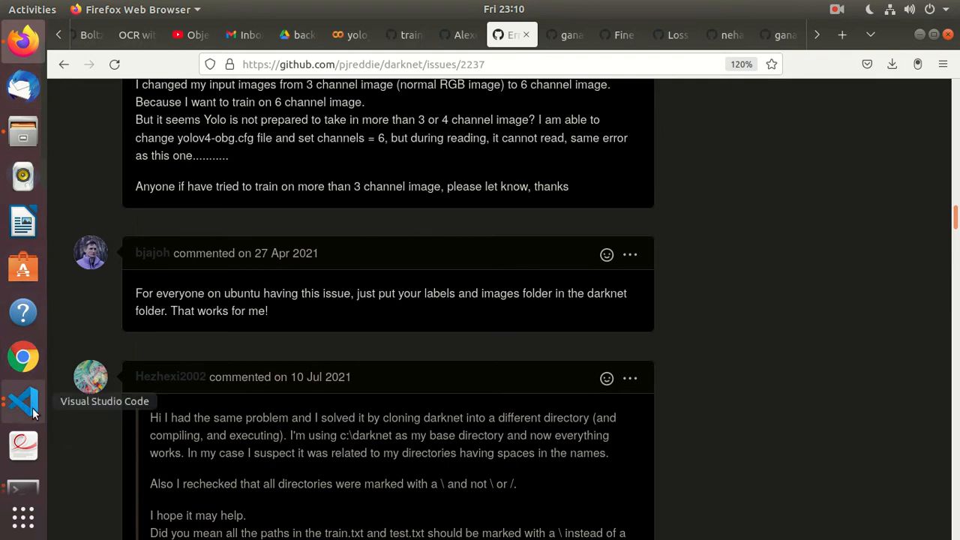
- Mark the repeated 'Cannot load image' terminal errors, then view test.txt with its single image path
{"action": "left_click", "coordinate": [23, 402]}
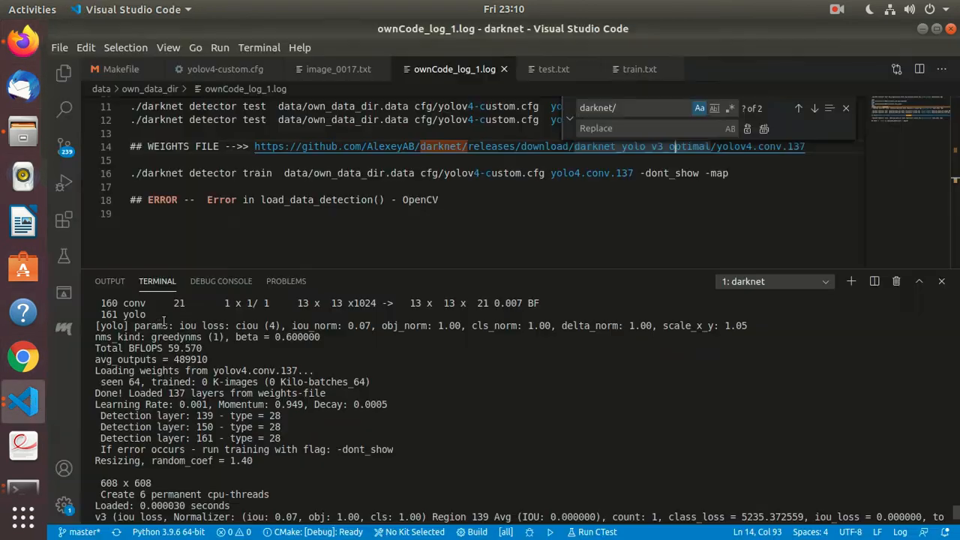
{"action": "mouse_move", "coordinate": [554, 69]}
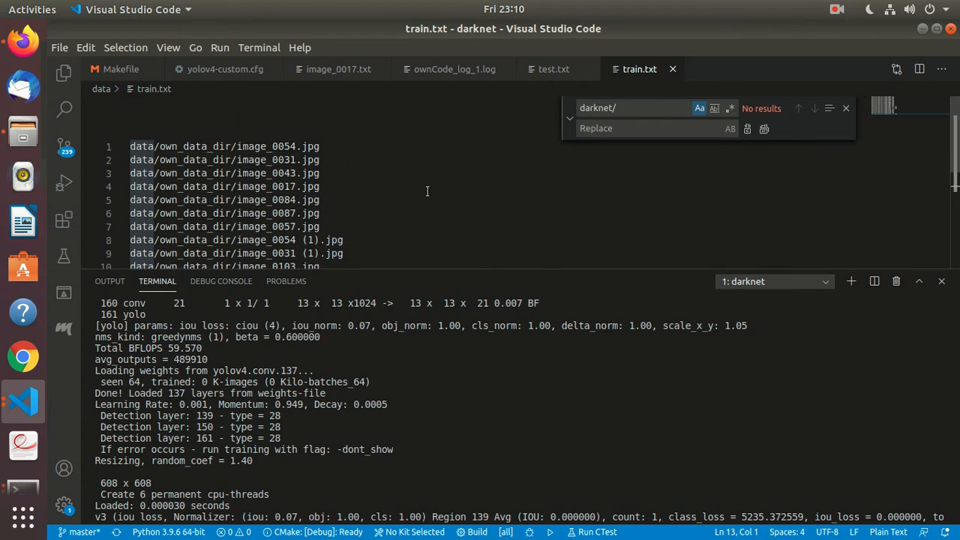
{"action": "scroll", "scroll_direction": "down", "scroll_amount": 3}
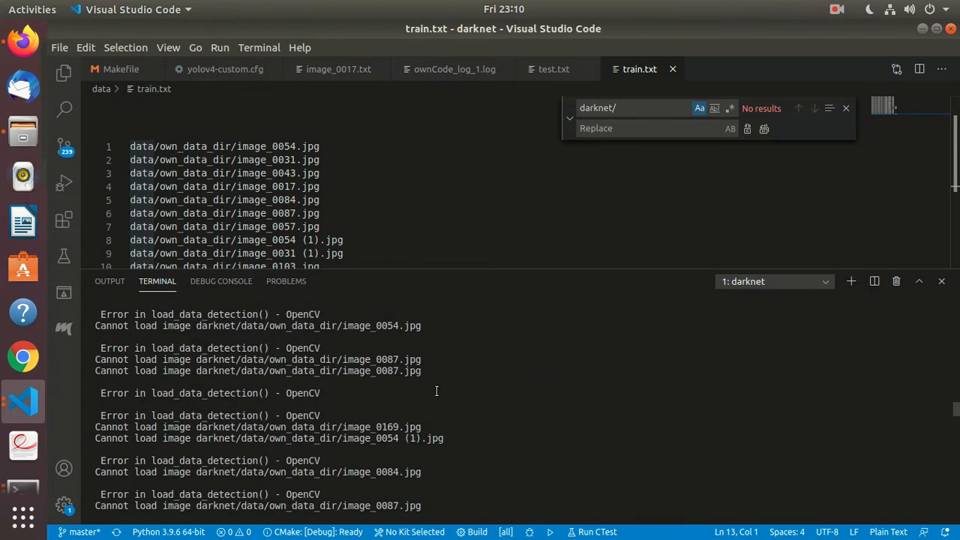
{"action": "left_click_drag", "start_coordinate": [98, 348], "coordinate": [438, 415]}
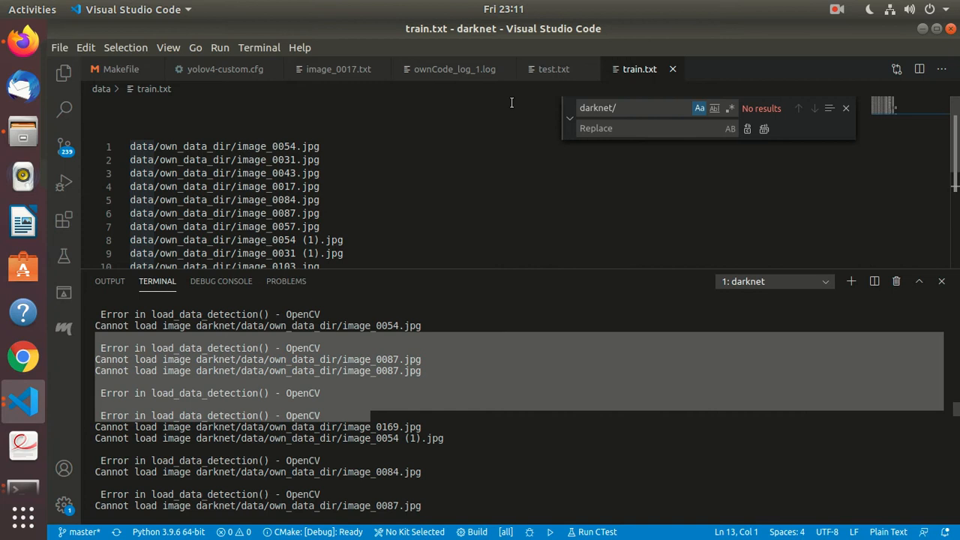
{"action": "left_click", "coordinate": [553, 69]}
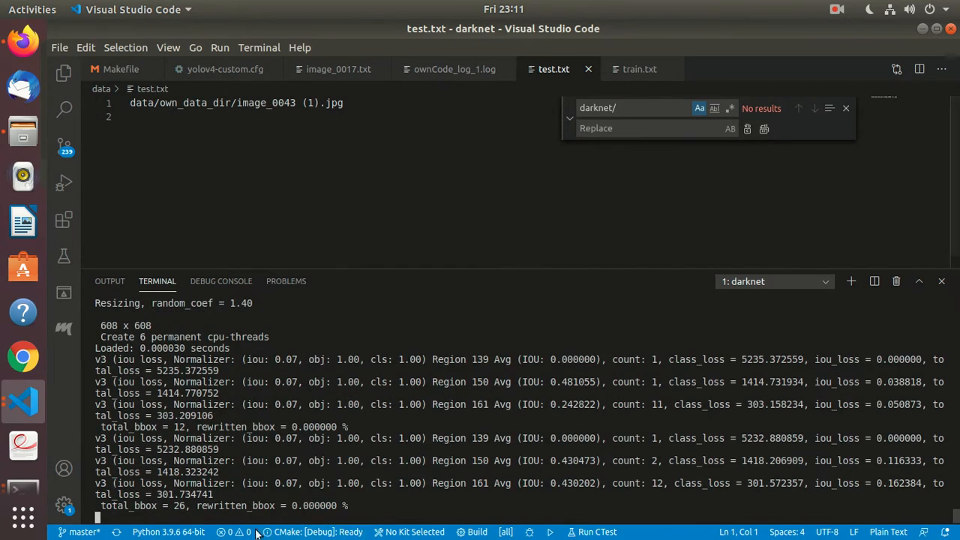
{"action": "mouse_move", "coordinate": [222, 513]}
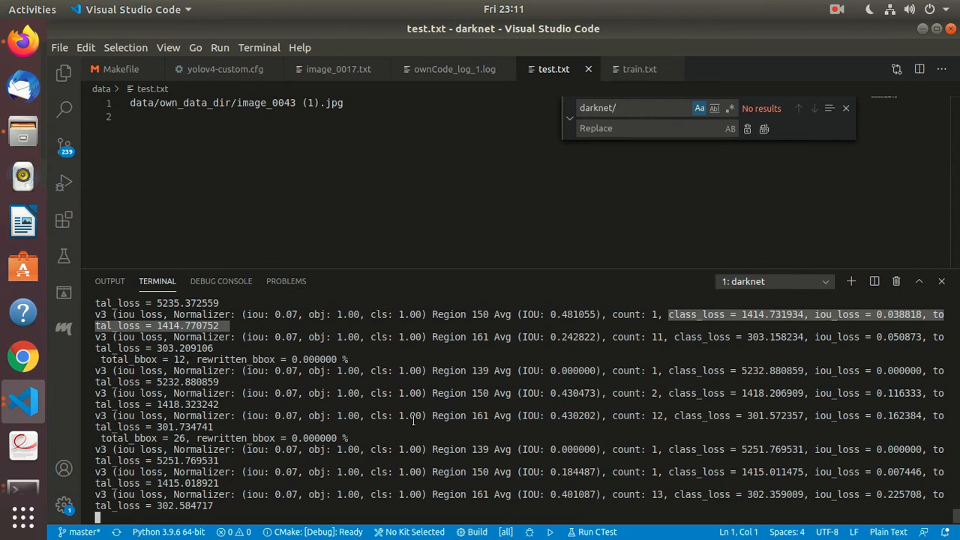
{"action": "mouse_move", "coordinate": [708, 405]}
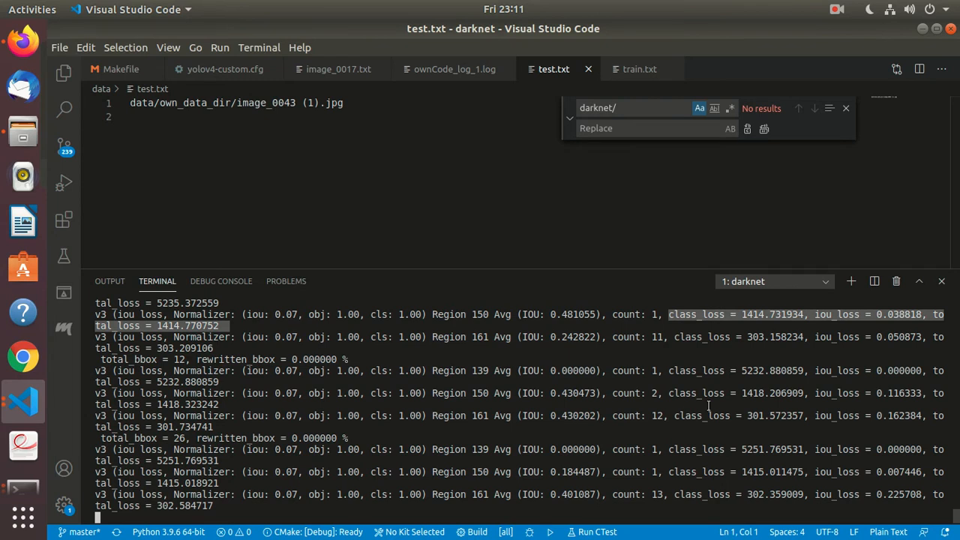
{"action": "mouse_move", "coordinate": [908, 393]}
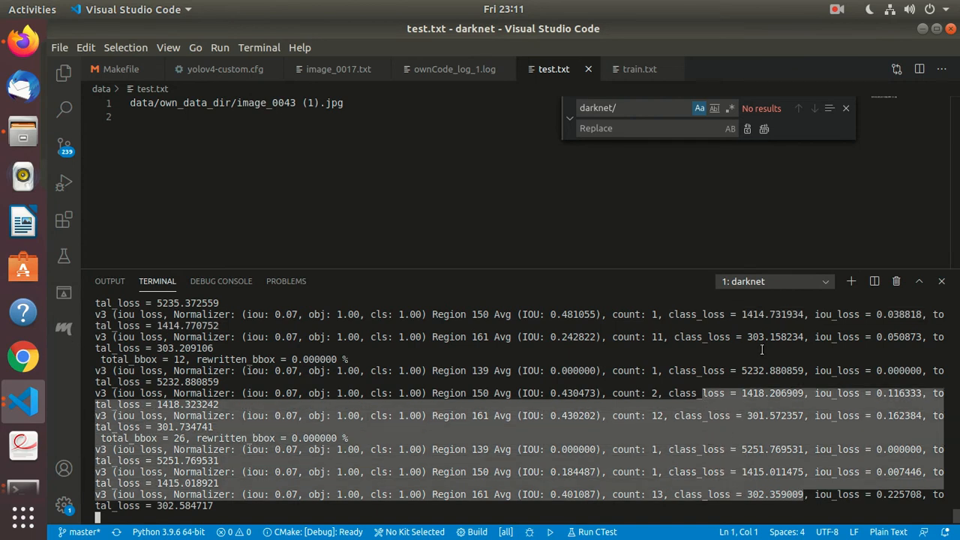
{"action": "mouse_move", "coordinate": [752, 348]}
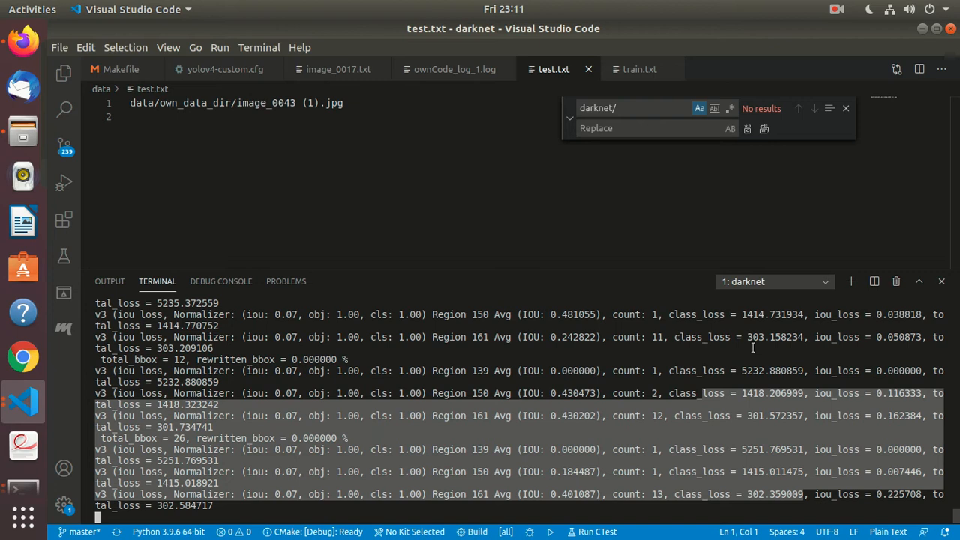
{"action": "mouse_move", "coordinate": [760, 495]}
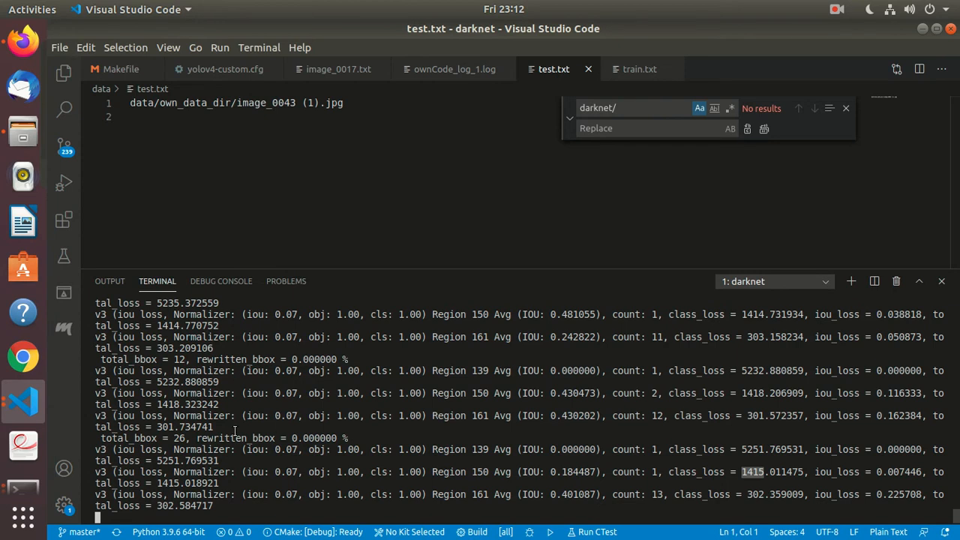
{"action": "mouse_move", "coordinate": [546, 418]}
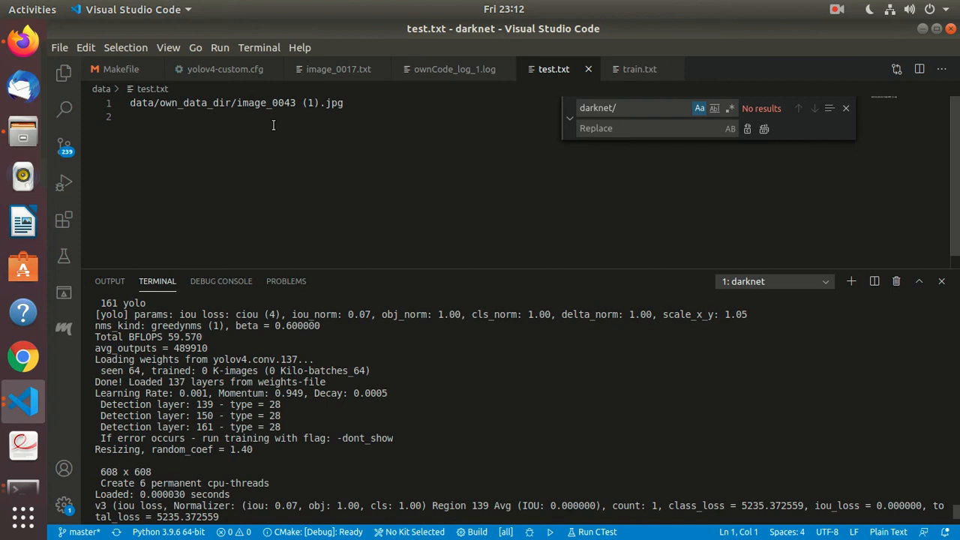
{"action": "mouse_move", "coordinate": [225, 69]}
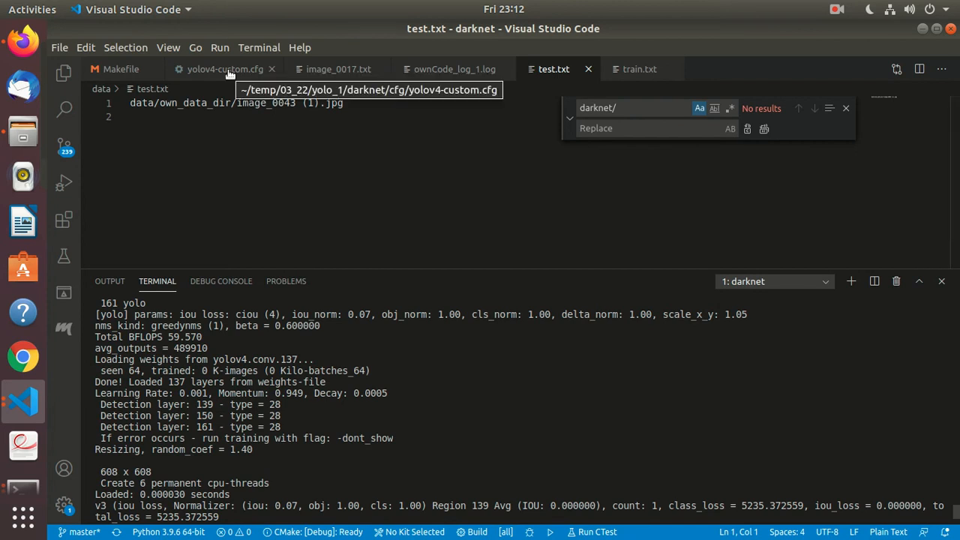
- View the Makefile, then yolov4-custom.cfg with batch=64, subdivisions=16, 416x416, while training runs
{"action": "left_click", "coordinate": [120, 69]}
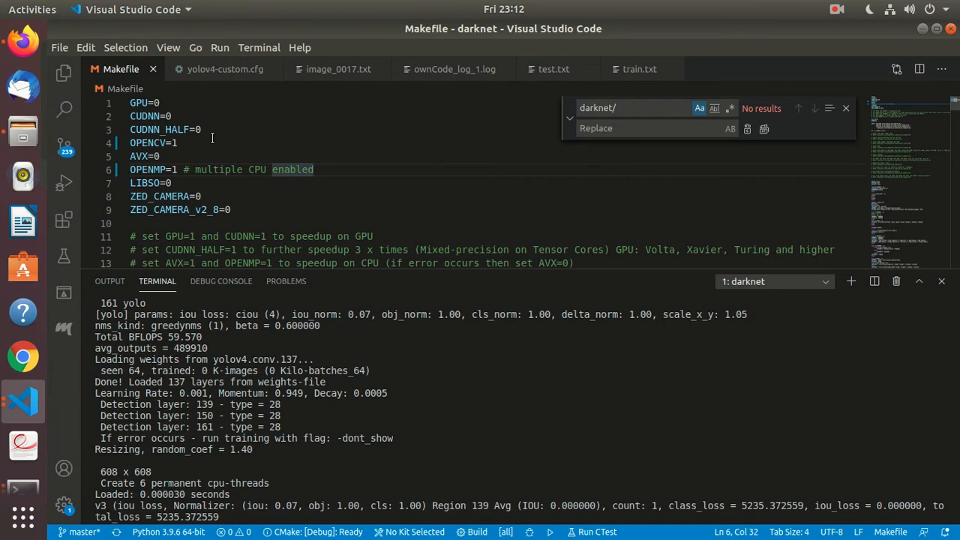
{"action": "mouse_move", "coordinate": [192, 142]}
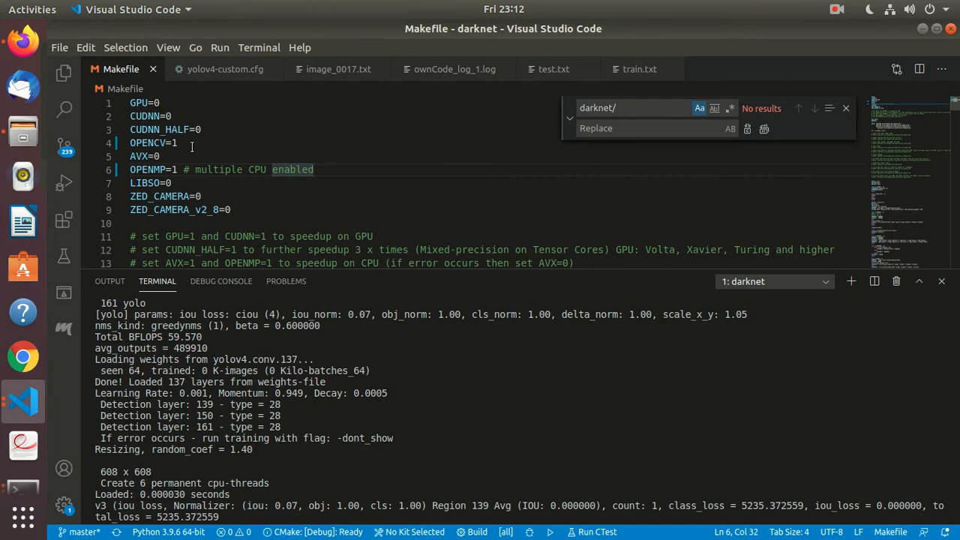
{"action": "mouse_move", "coordinate": [215, 153]}
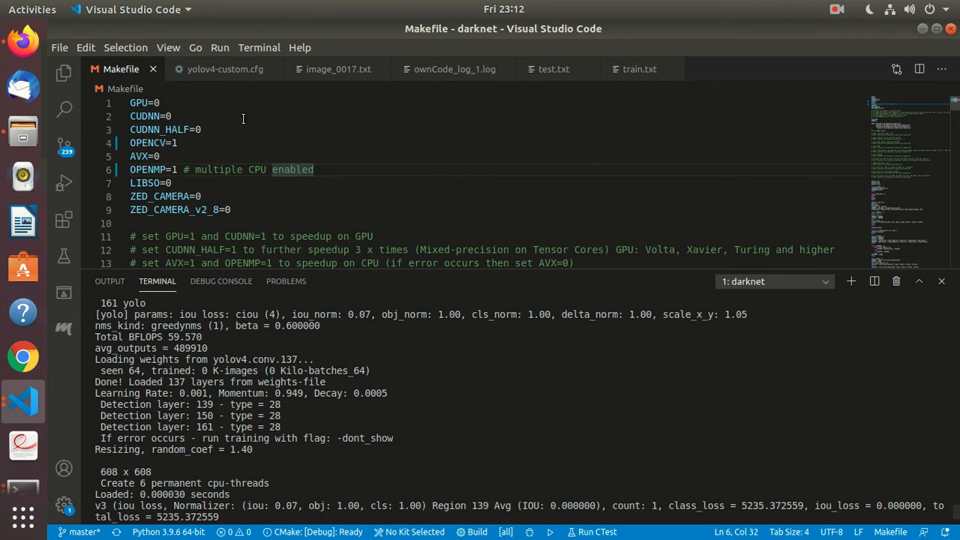
{"action": "left_click", "coordinate": [225, 69]}
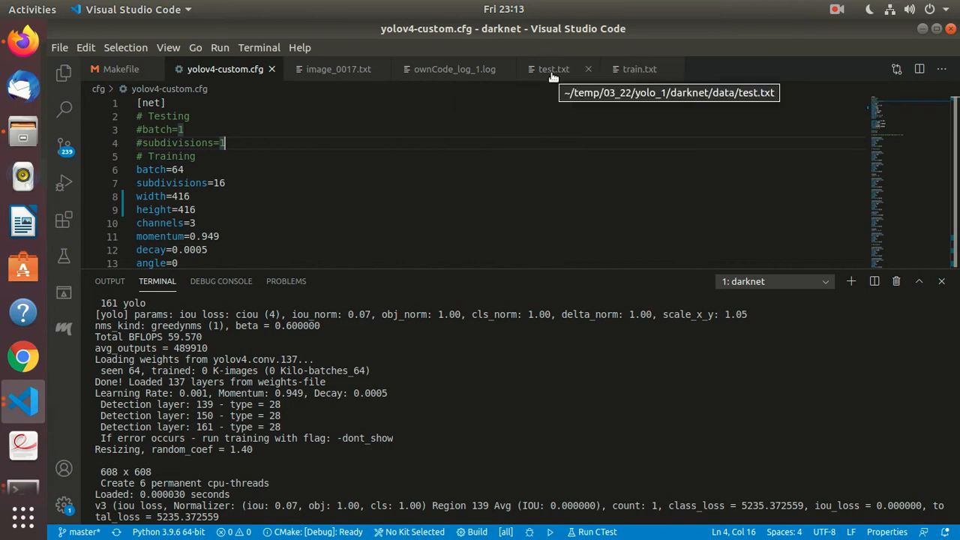
{"action": "mouse_move", "coordinate": [63, 72]}
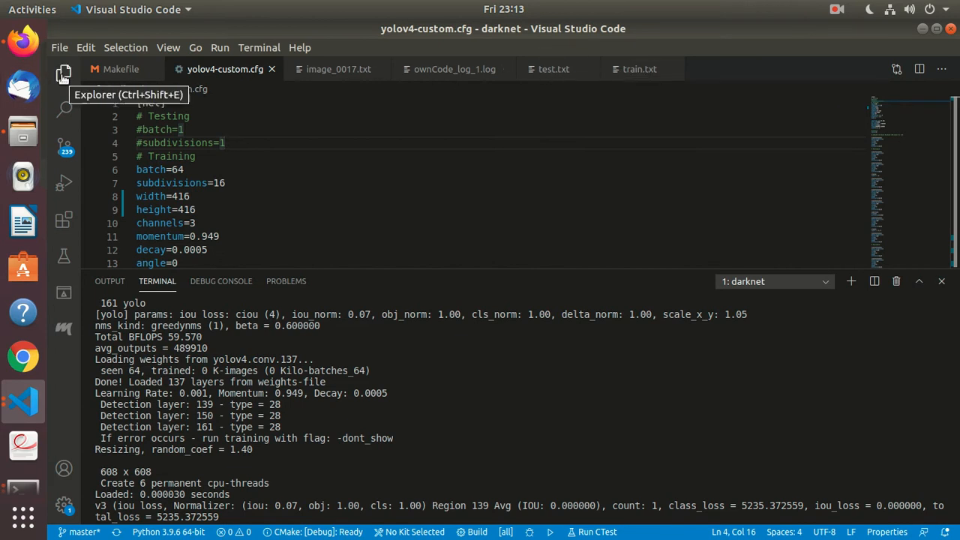
- Show the darknet file tree with cfg collapsed and check that the backup folder holds no weights
{"action": "left_click", "coordinate": [63, 75]}
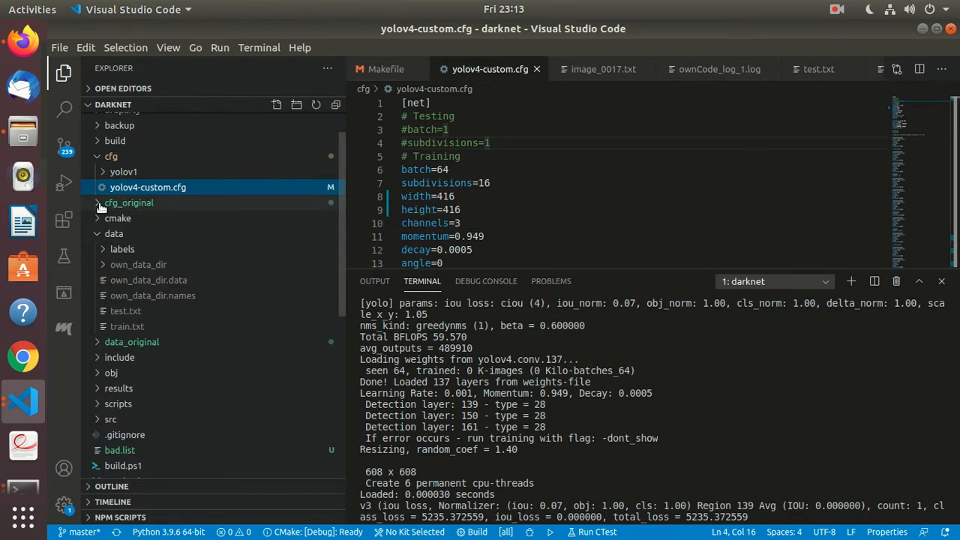
{"action": "left_click", "coordinate": [129, 202]}
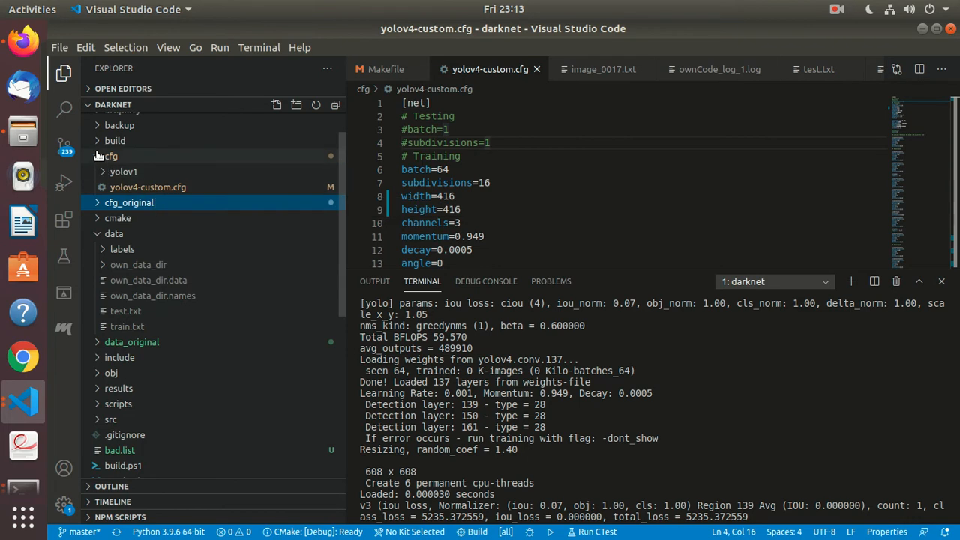
{"action": "left_click", "coordinate": [111, 154]}
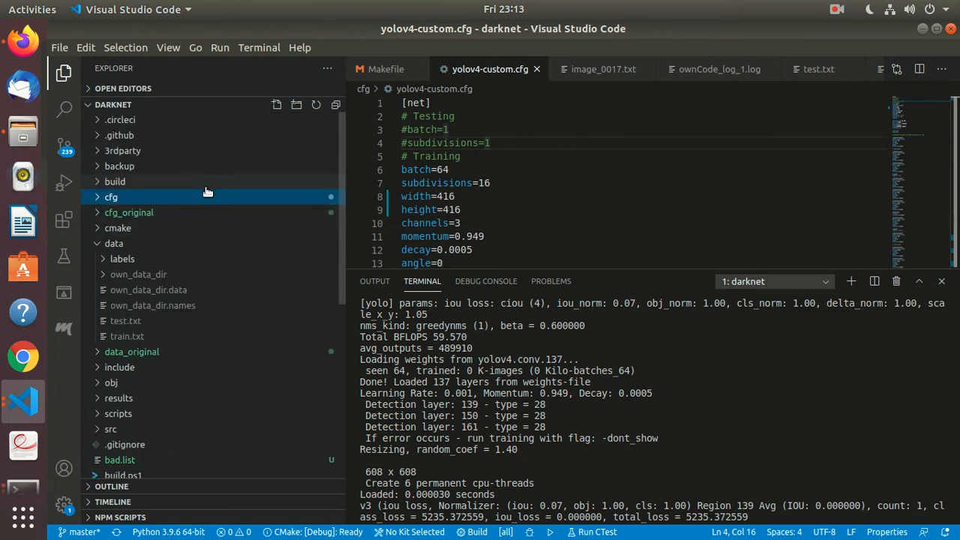
{"action": "left_click", "coordinate": [120, 165]}
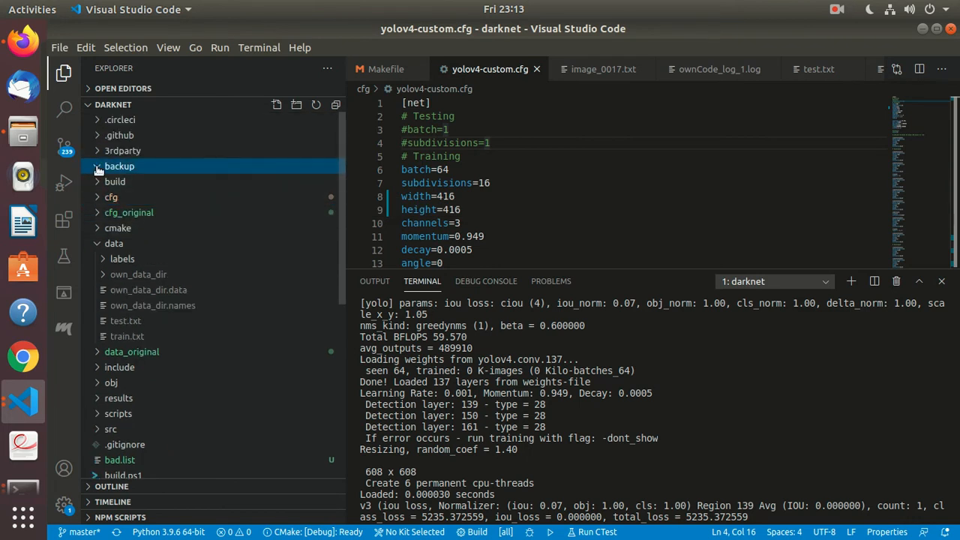
{"action": "mouse_move", "coordinate": [120, 165]}
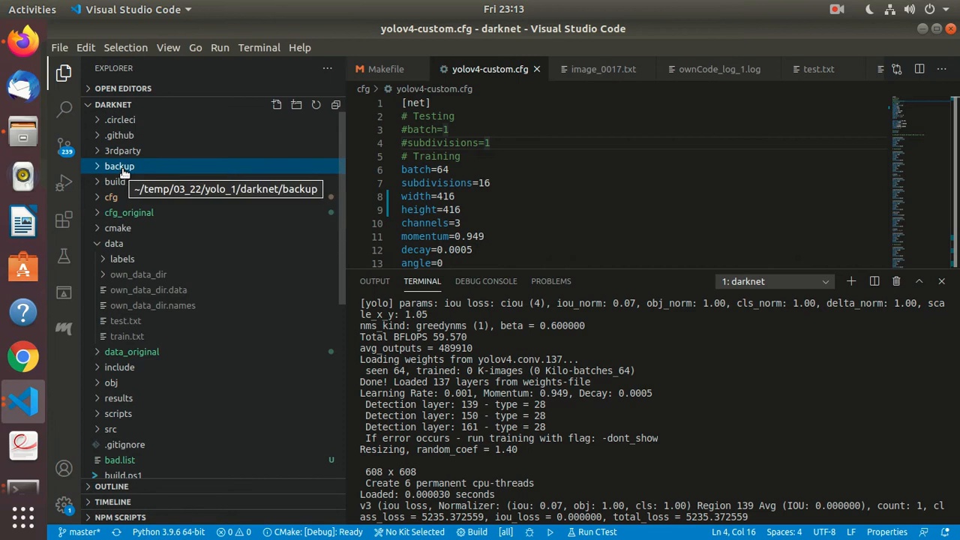
{"action": "mouse_move", "coordinate": [177, 240]}
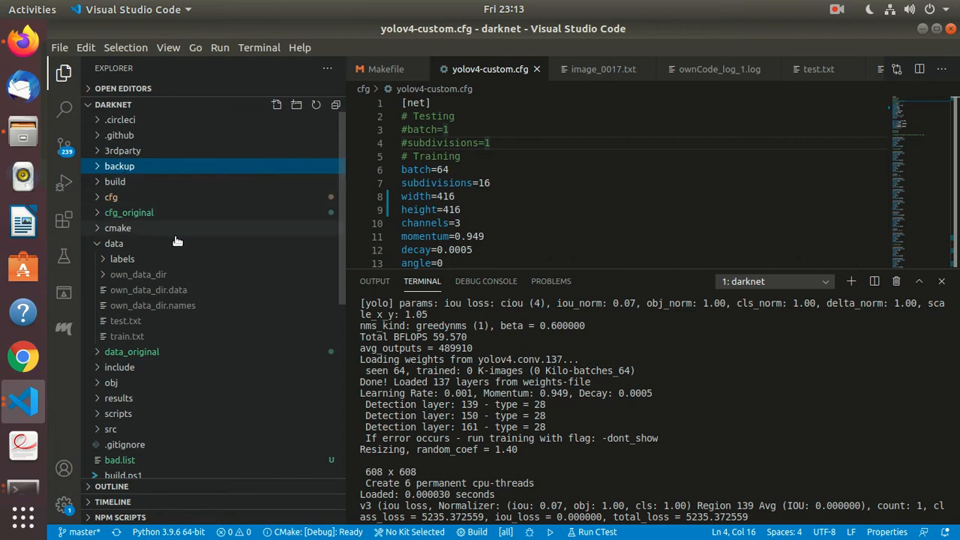
{"action": "mouse_move", "coordinate": [169, 271]}
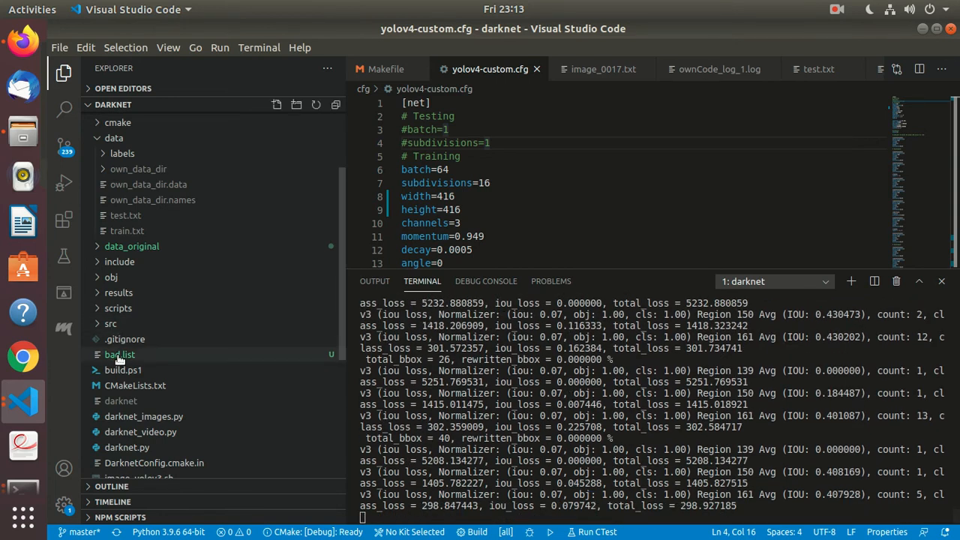
- Open bad.list, select image_0057 and search the file for its repeated entries
{"action": "left_click", "coordinate": [120, 354]}
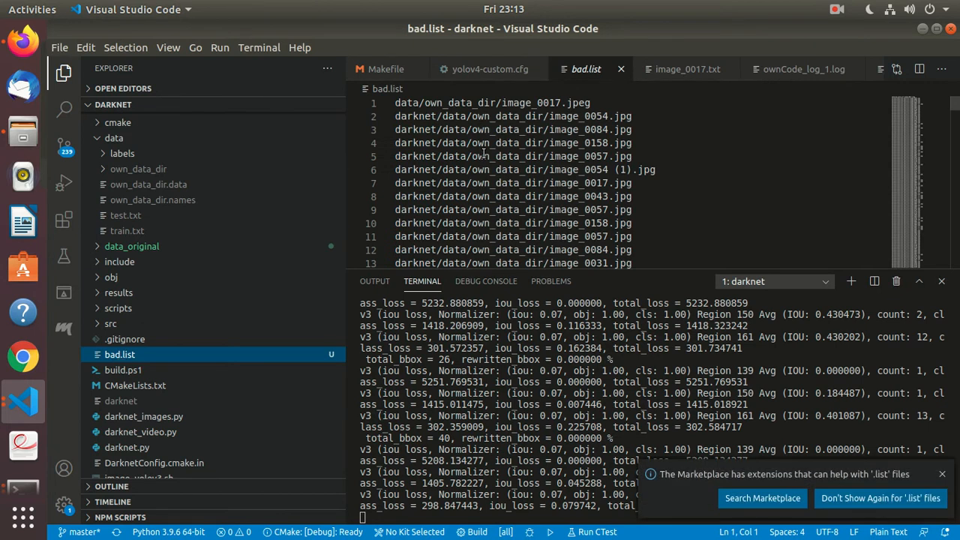
{"action": "scroll", "scroll_direction": "down", "scroll_amount": 3}
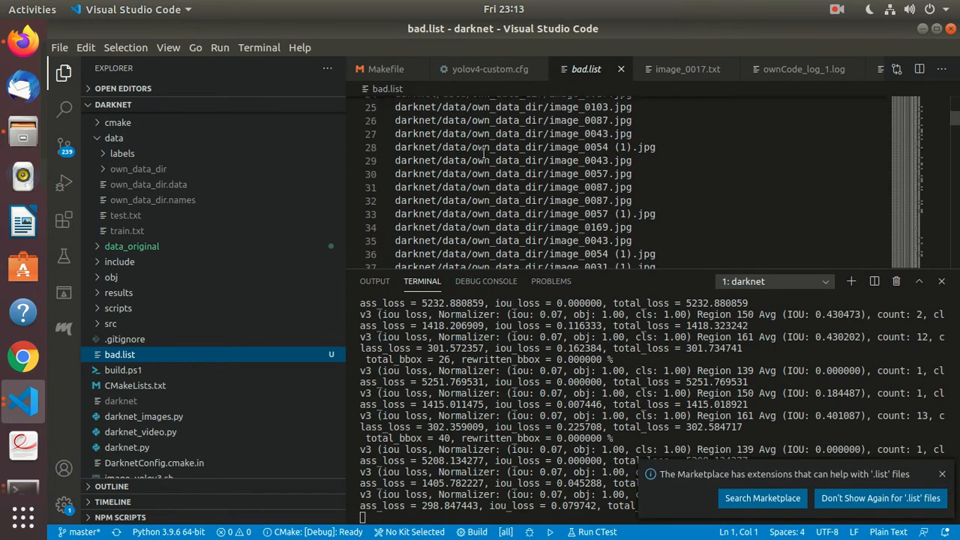
{"action": "scroll", "scroll_direction": "down", "scroll_amount": 3}
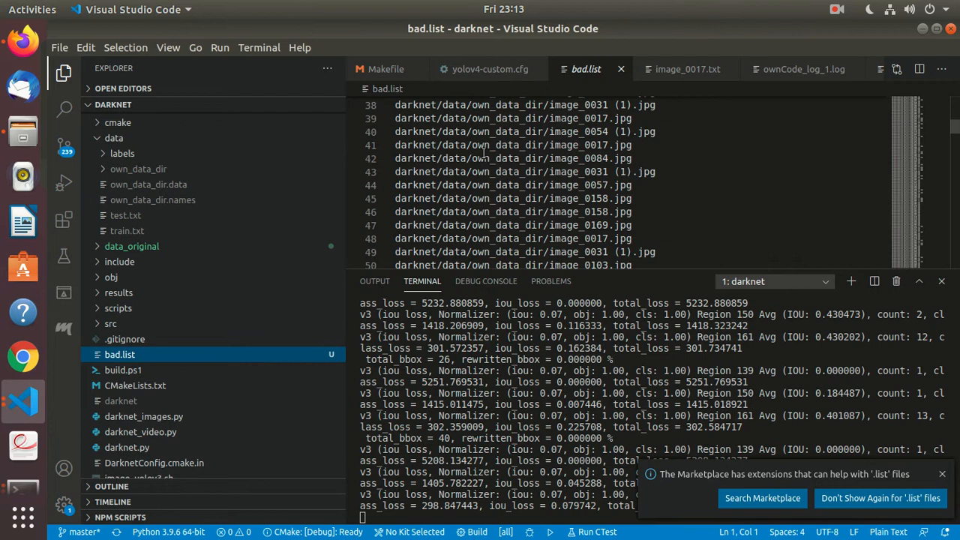
{"action": "scroll", "scroll_direction": "down", "scroll_amount": 3}
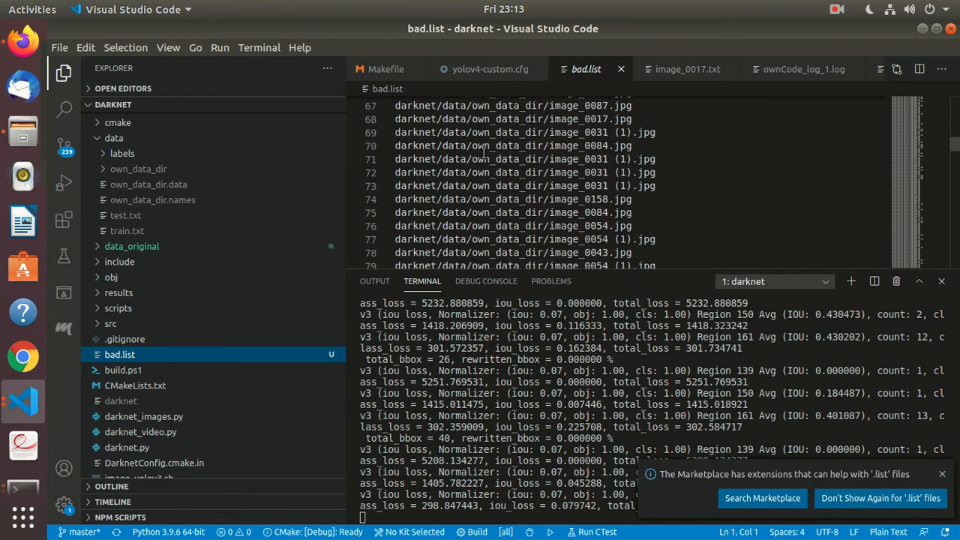
{"action": "scroll", "scroll_direction": "down", "scroll_amount": 3}
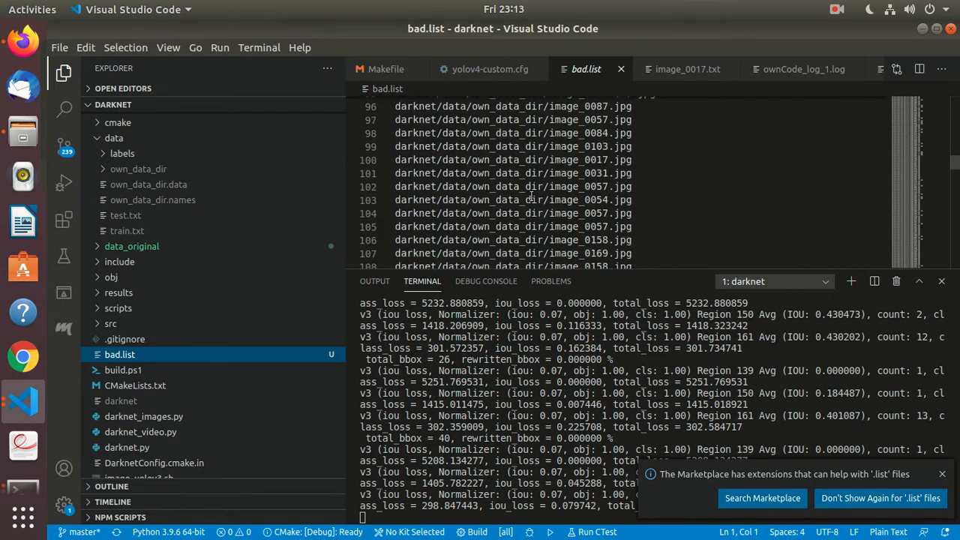
{"action": "double_click", "coordinate": [573, 186]}
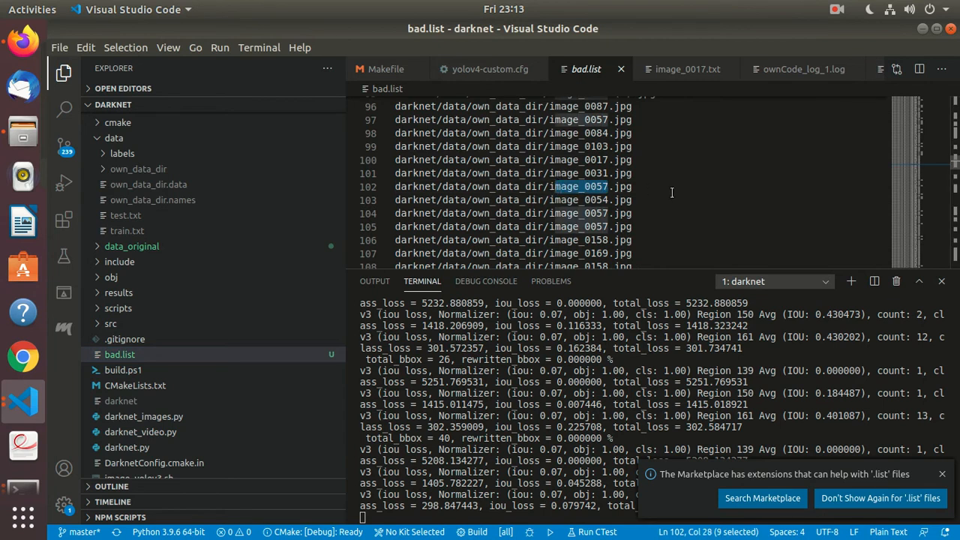
{"action": "key", "text": "ctrl+f"}
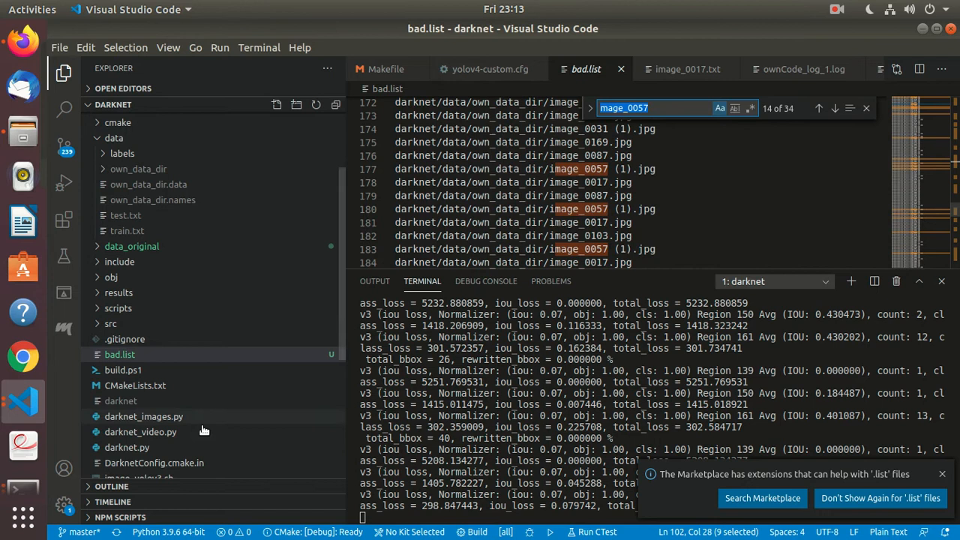
{"action": "mouse_move", "coordinate": [120, 261]}
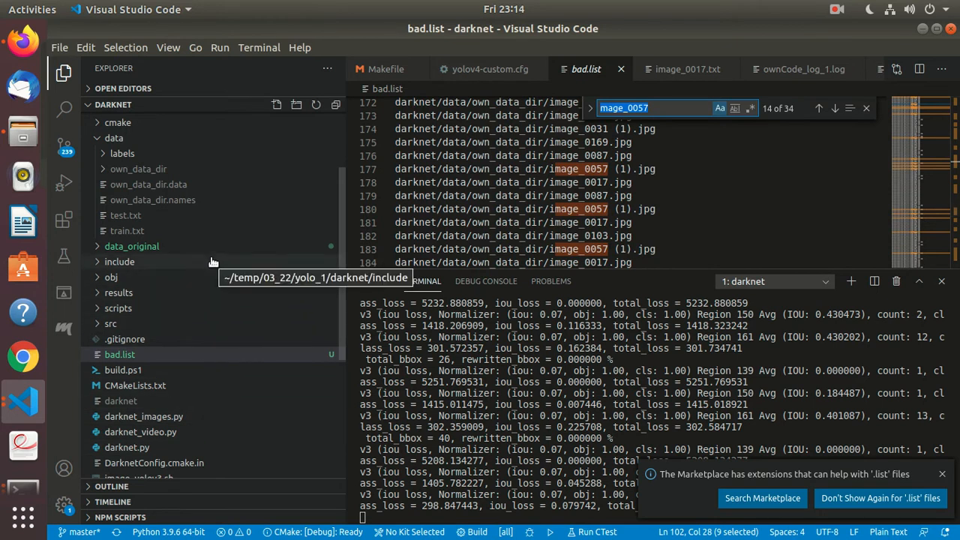
{"action": "left_click", "coordinate": [132, 246]}
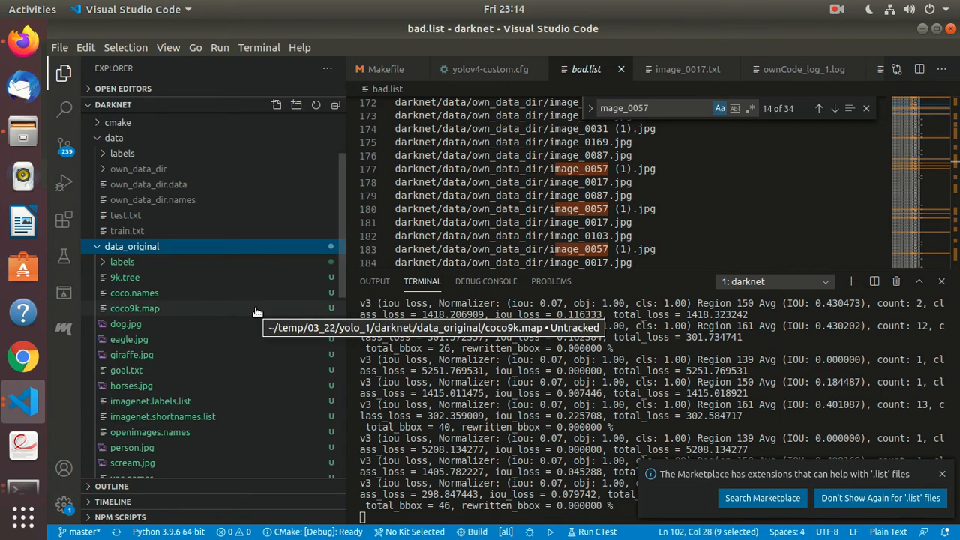
{"action": "mouse_move", "coordinate": [222, 323]}
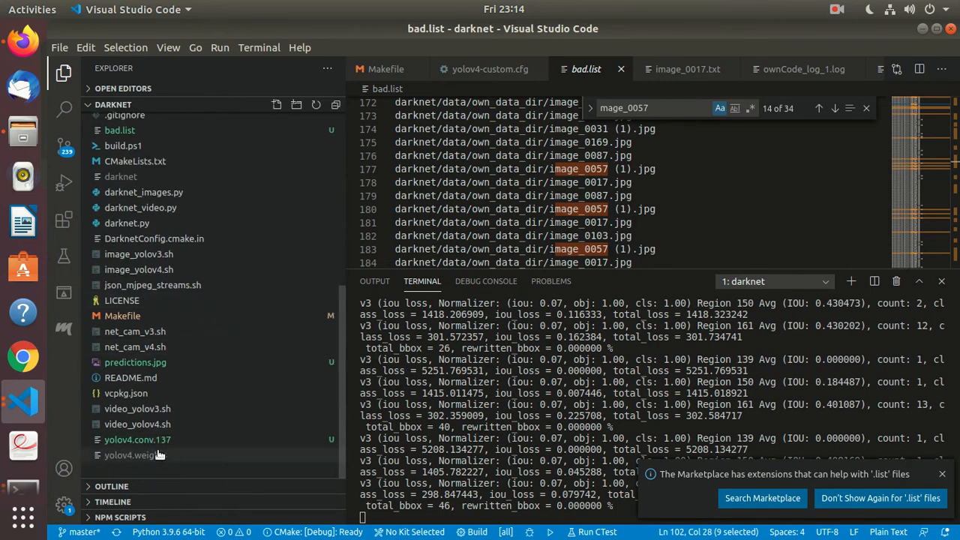
{"action": "mouse_move", "coordinate": [136, 439]}
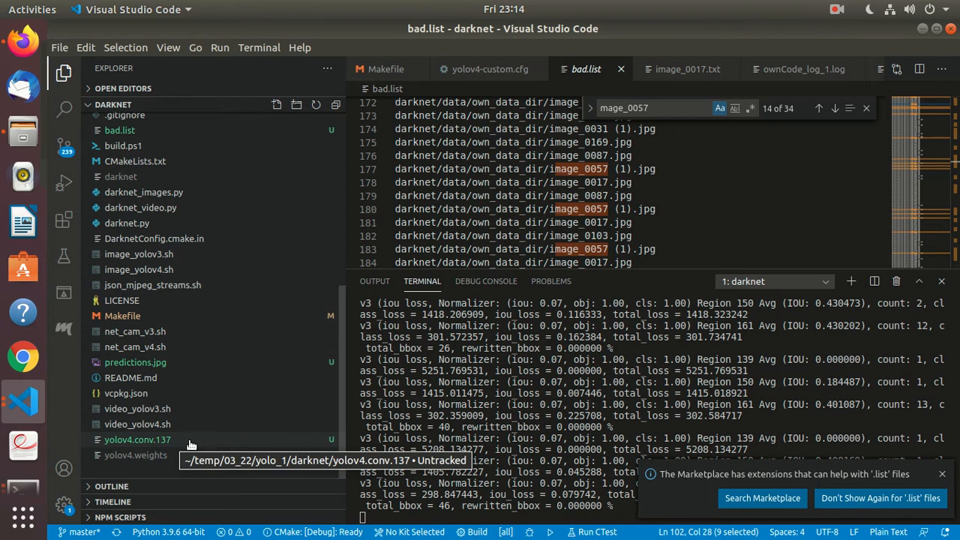
{"action": "mouse_move", "coordinate": [178, 443]}
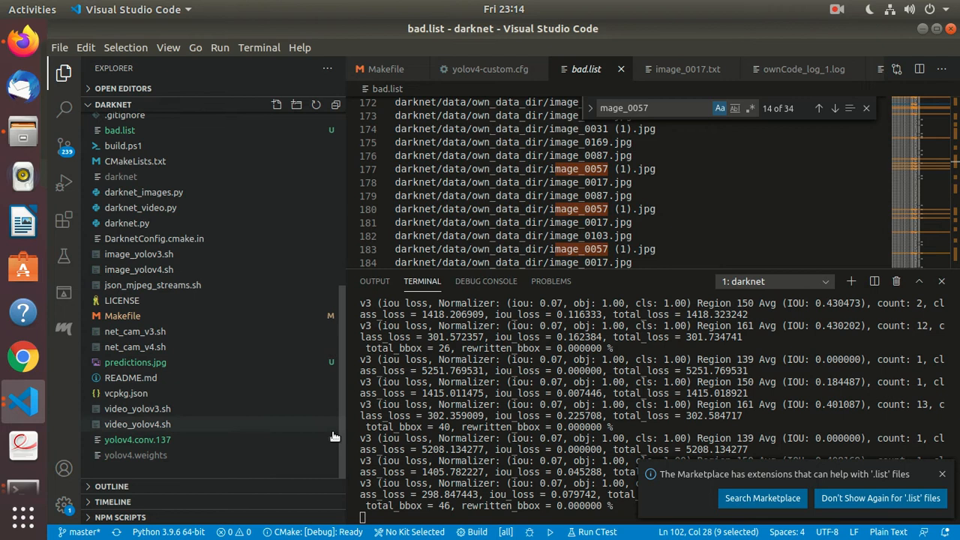
{"action": "mouse_move", "coordinate": [219, 366]}
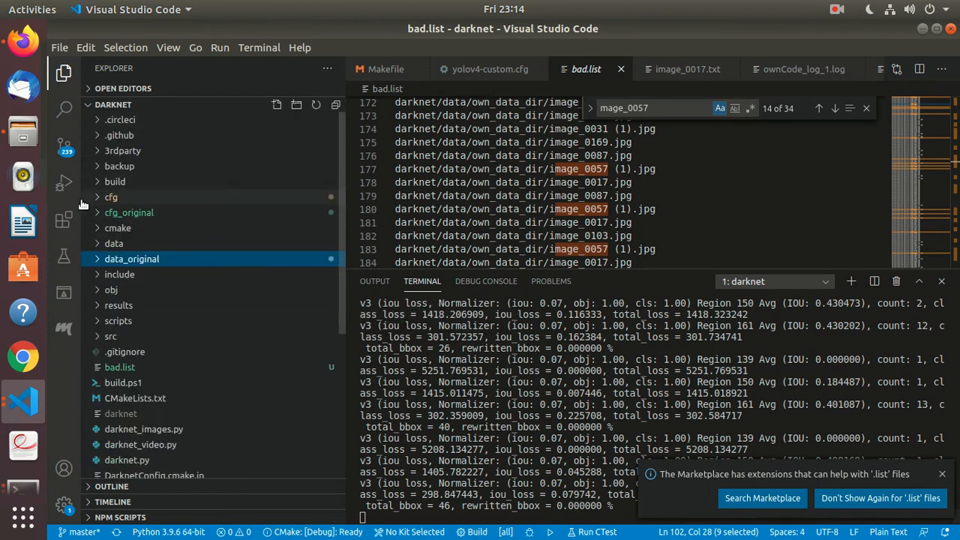
{"action": "left_click", "coordinate": [111, 197]}
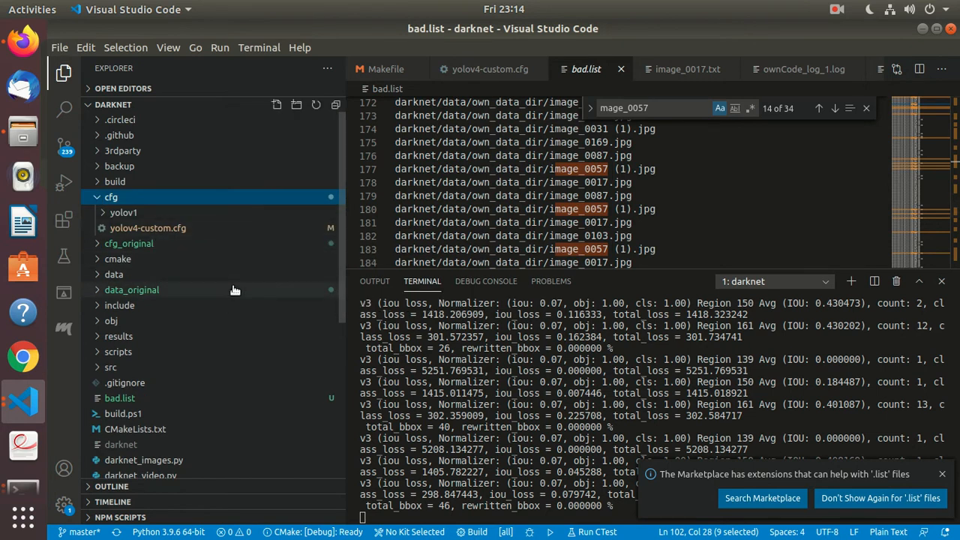
{"action": "mouse_move", "coordinate": [179, 333]}
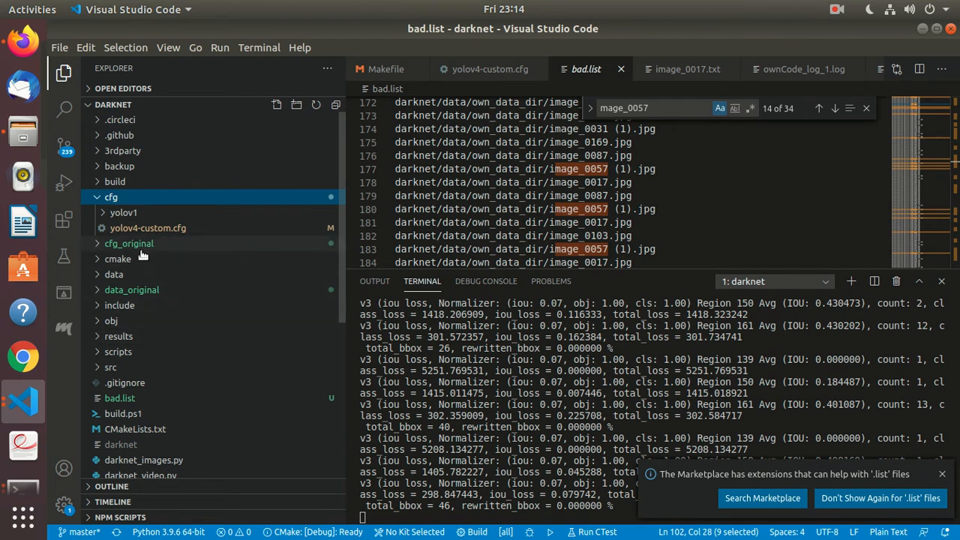
{"action": "mouse_move", "coordinate": [144, 300]}
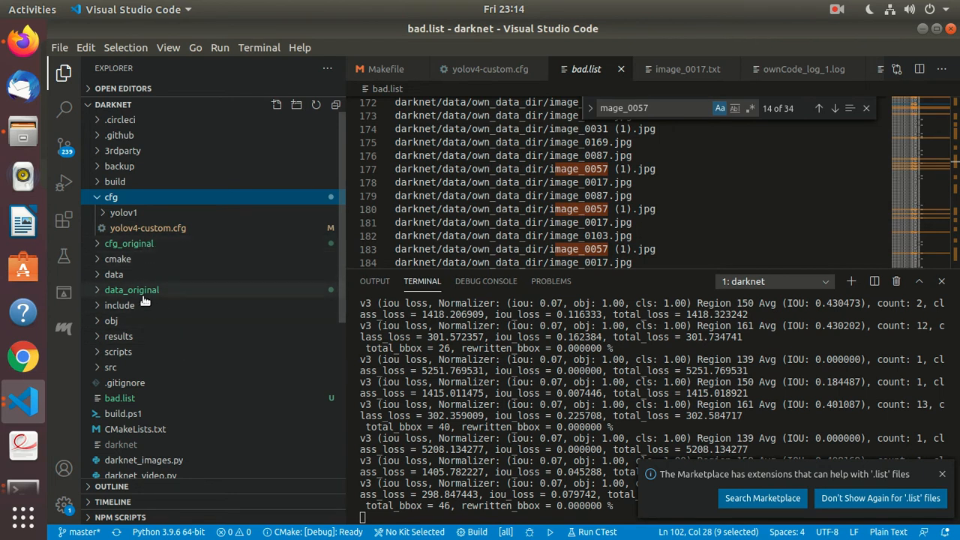
{"action": "mouse_move", "coordinate": [166, 150]}
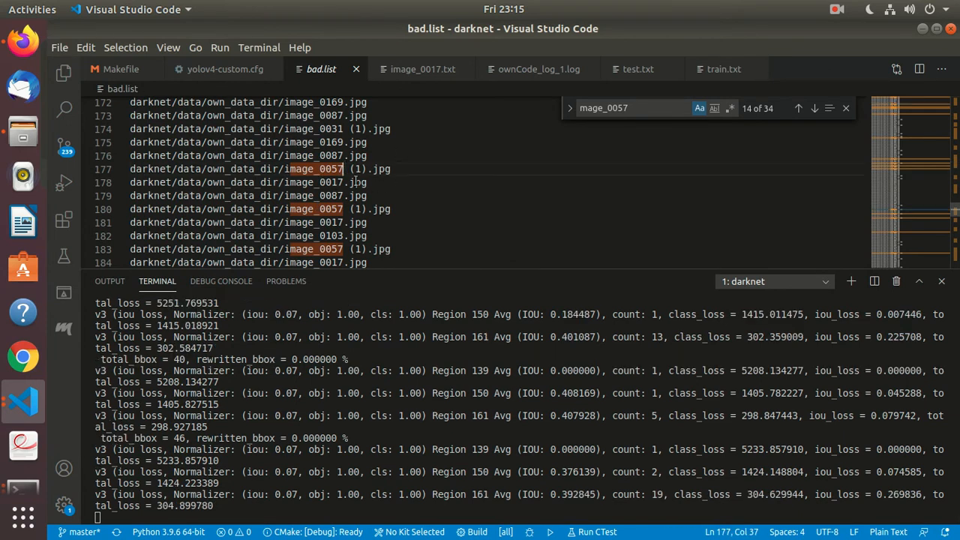
{"action": "mouse_move", "coordinate": [502, 174]}
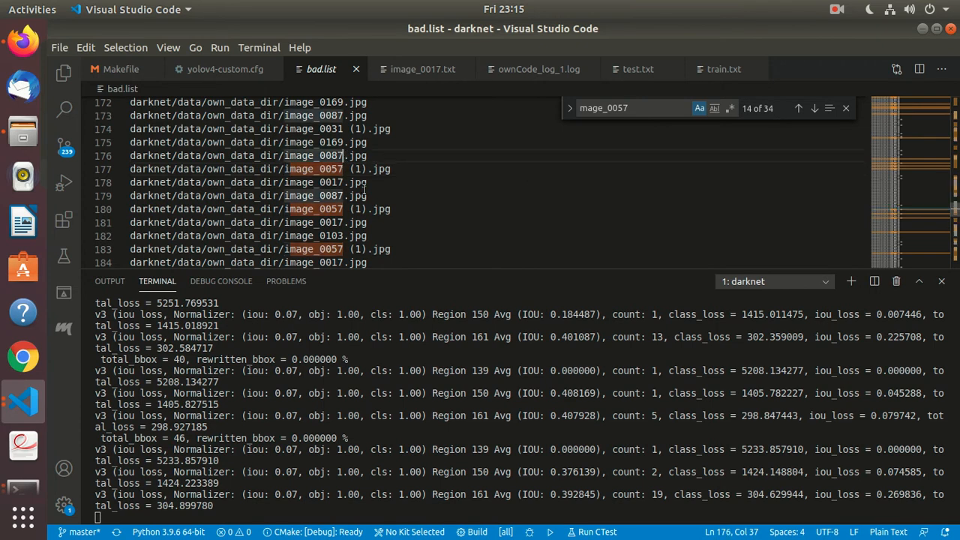
- Search bad.list for the full image_0057 name and step through to match 23 of 34
{"action": "left_click", "coordinate": [845, 108]}
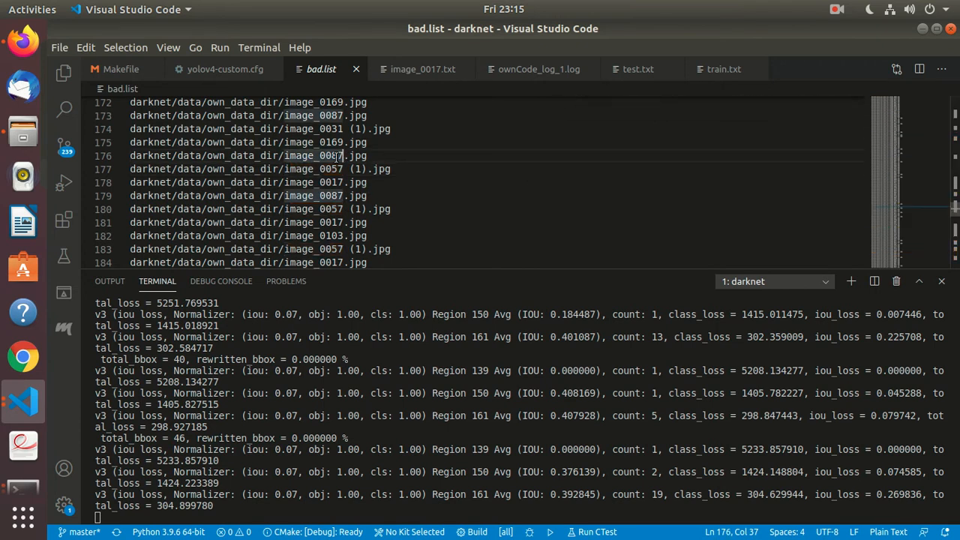
{"action": "left_click", "coordinate": [342, 168]}
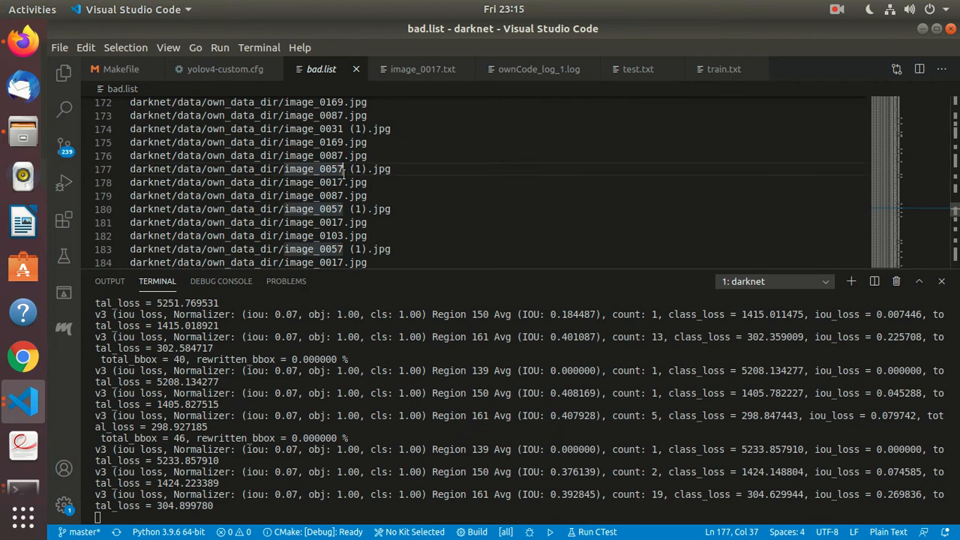
{"action": "double_click", "coordinate": [313, 168]}
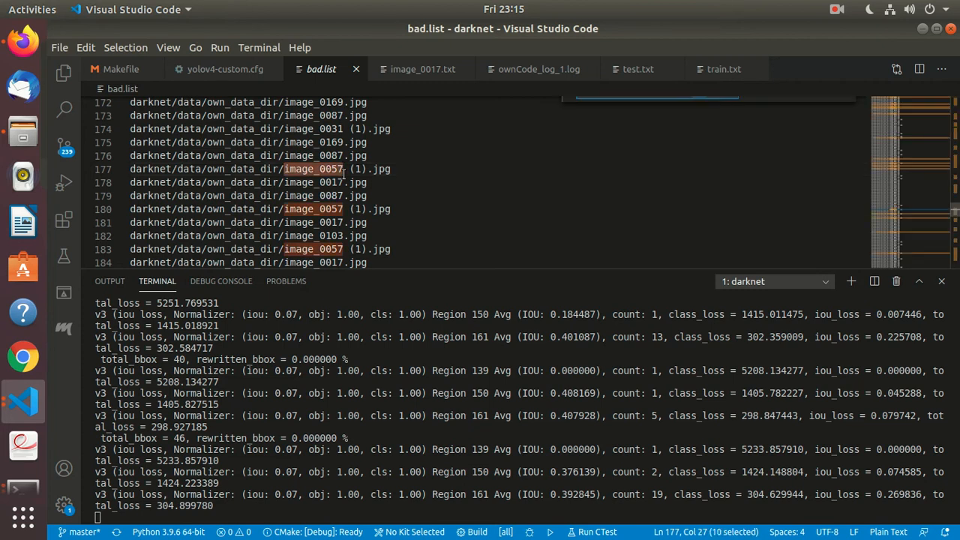
{"action": "key", "text": "ctrl+f"}
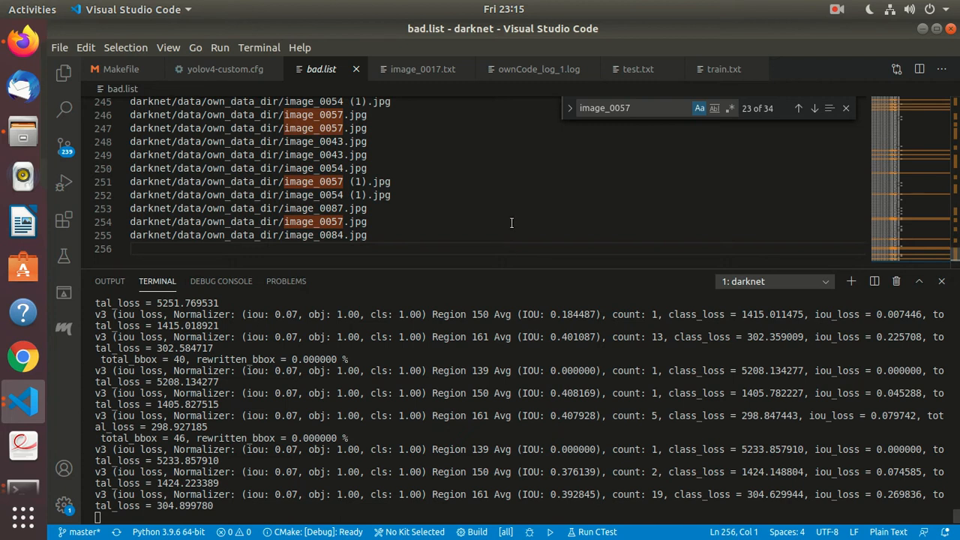
{"action": "left_click", "coordinate": [837, 9]}
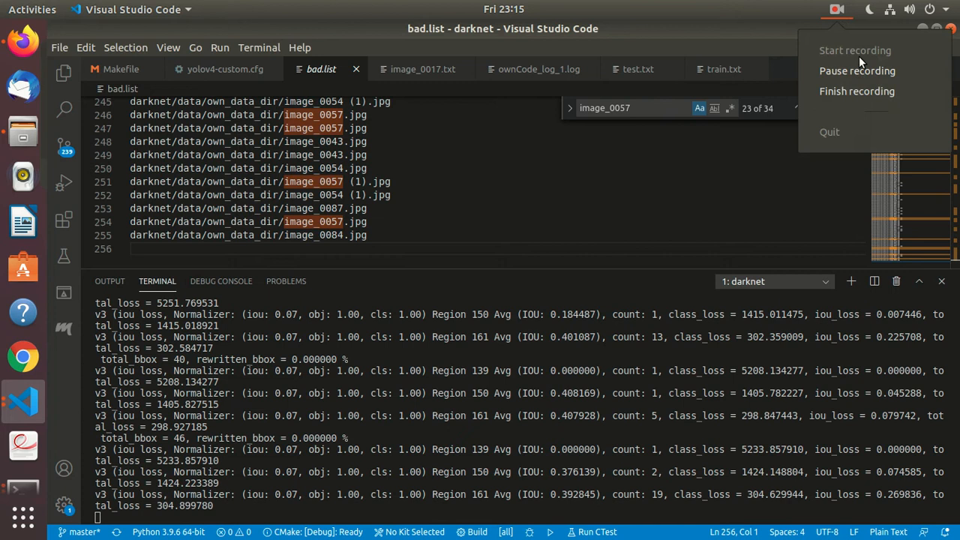
- Check htop in the Terminal window, then return to the training output showing iteration 1 at 2318.61 avg loss
{"action": "left_click", "coordinate": [538, 69]}
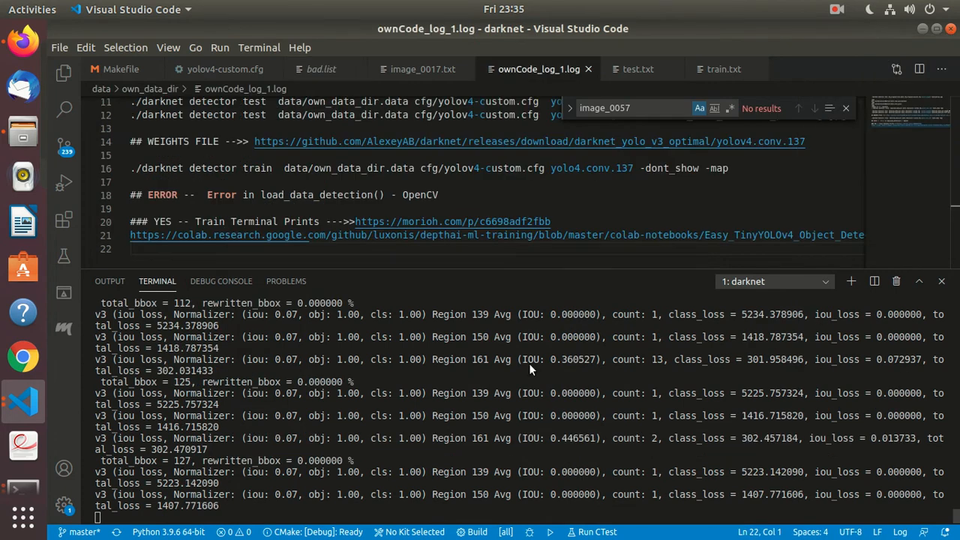
{"action": "scroll", "scroll_direction": "down", "scroll_amount": 3}
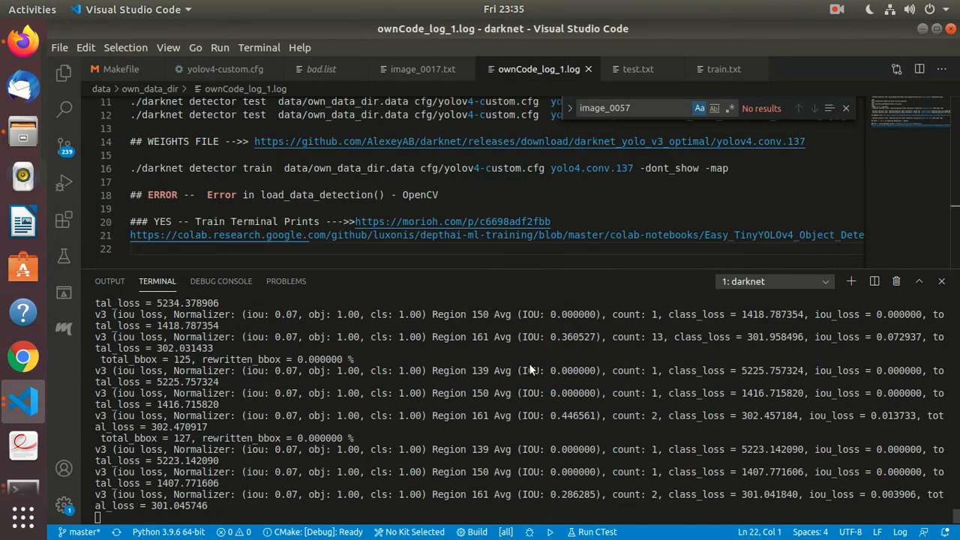
{"action": "mouse_move", "coordinate": [723, 339]}
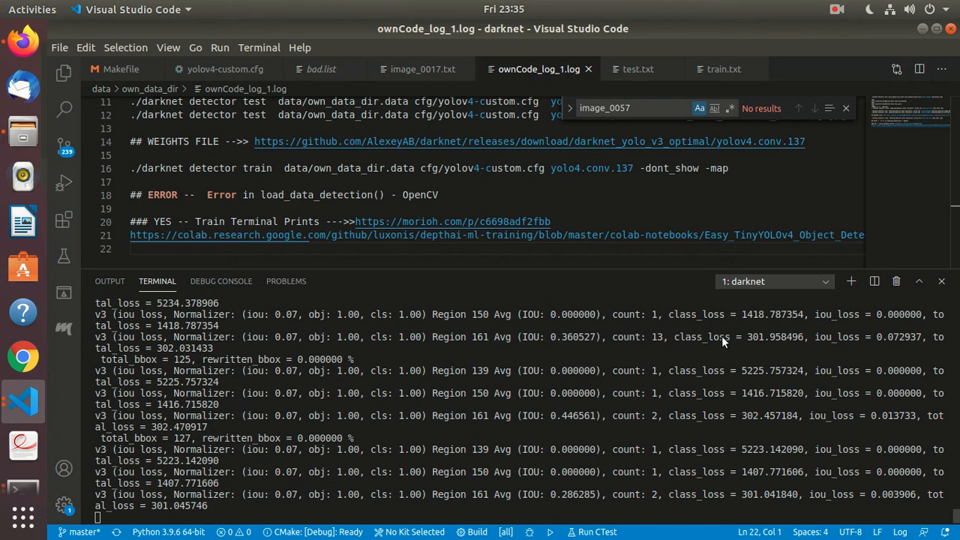
{"action": "mouse_move", "coordinate": [363, 418]}
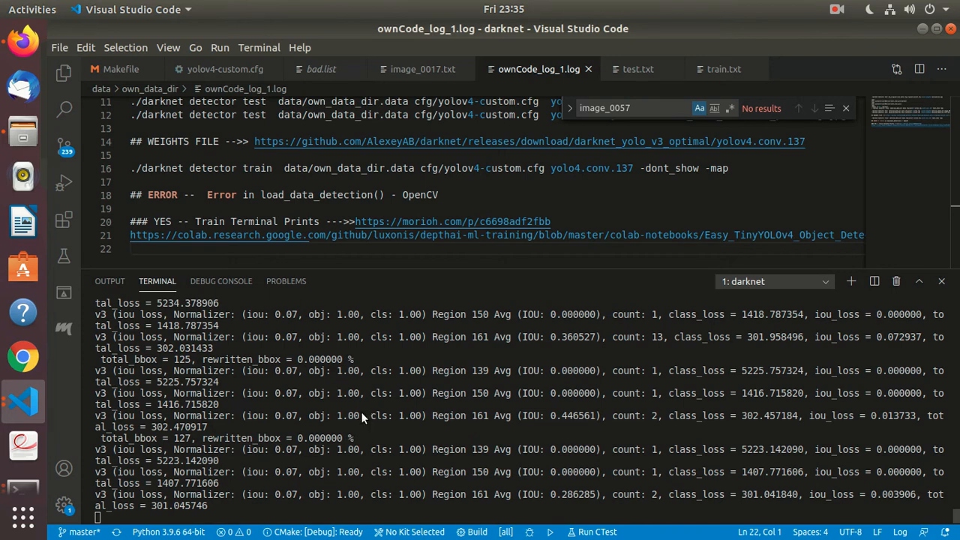
{"action": "scroll", "scroll_direction": "down", "scroll_amount": 3}
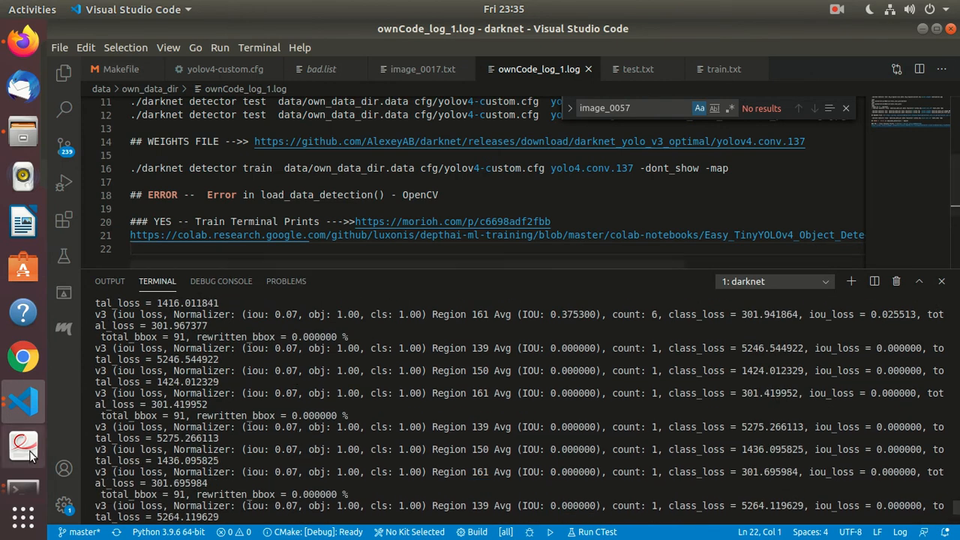
{"action": "left_click", "coordinate": [22, 411]}
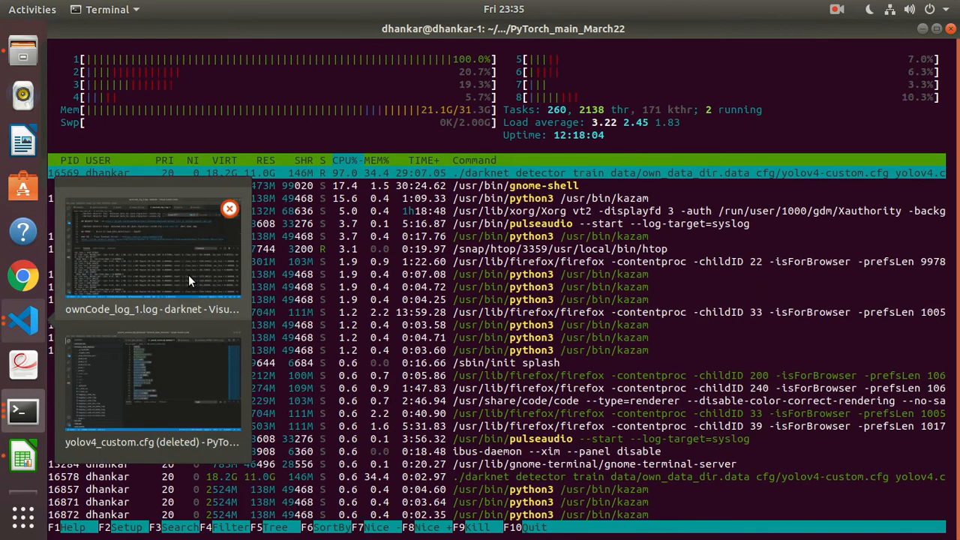
{"action": "left_click", "coordinate": [150, 255]}
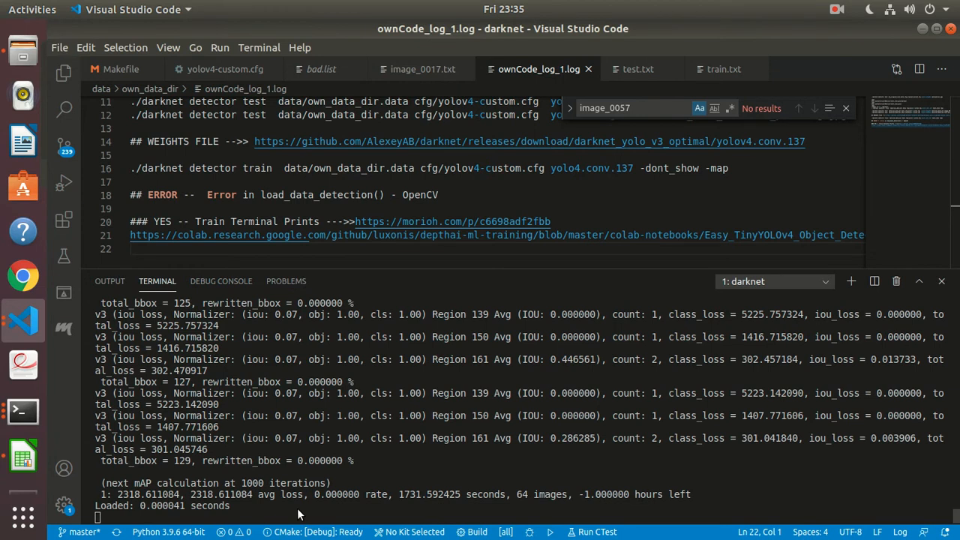
{"action": "mouse_move", "coordinate": [183, 498]}
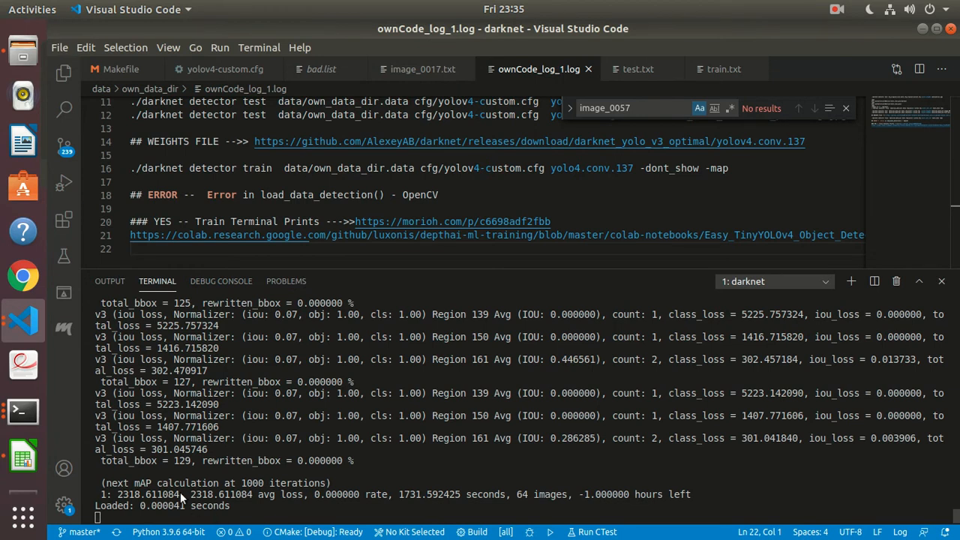
{"action": "mouse_move", "coordinate": [312, 512]}
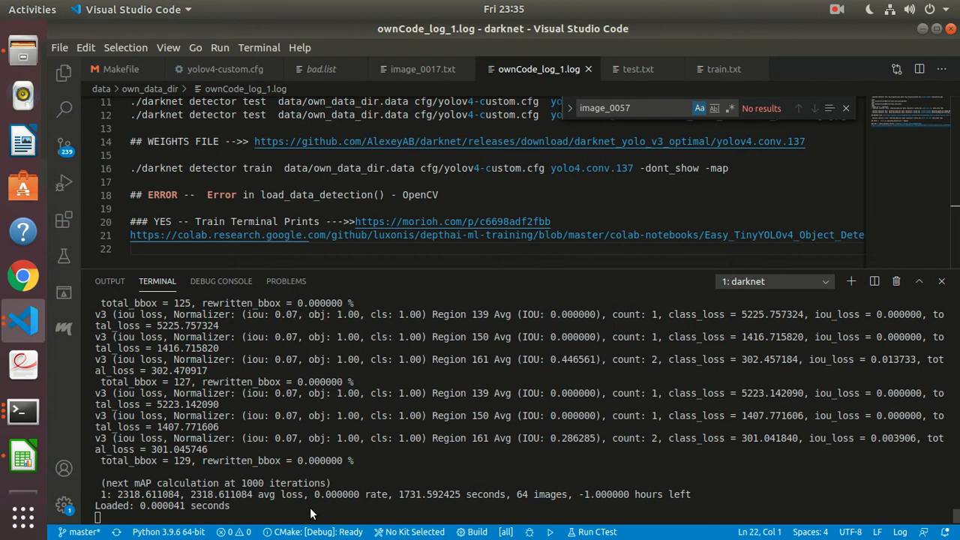
- Switch to the Files window showing the darknet folder with backup, cfg, data and the yolov4 weights
{"action": "left_click", "coordinate": [23, 59]}
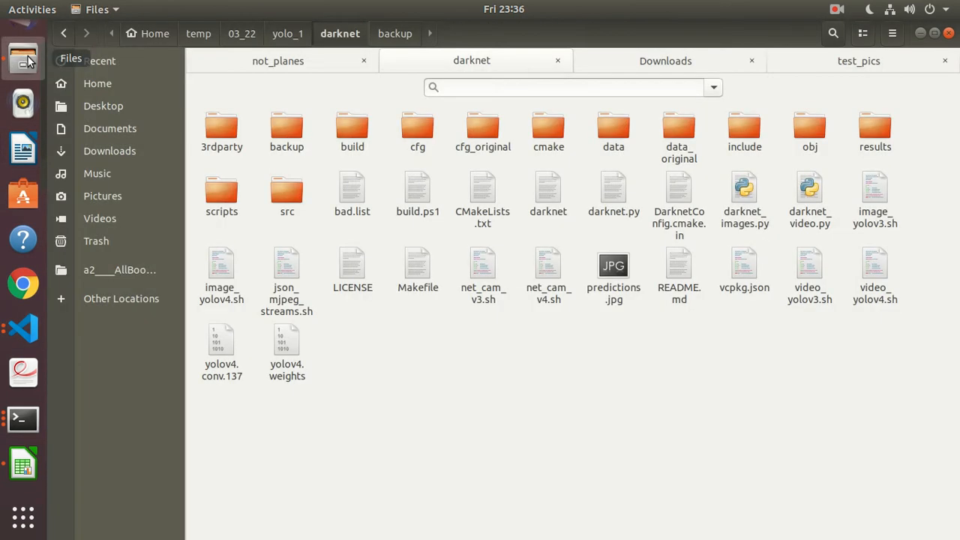
- Select backup to see its item count, switch to list view and sort by Modified
{"action": "left_click", "coordinate": [286, 128]}
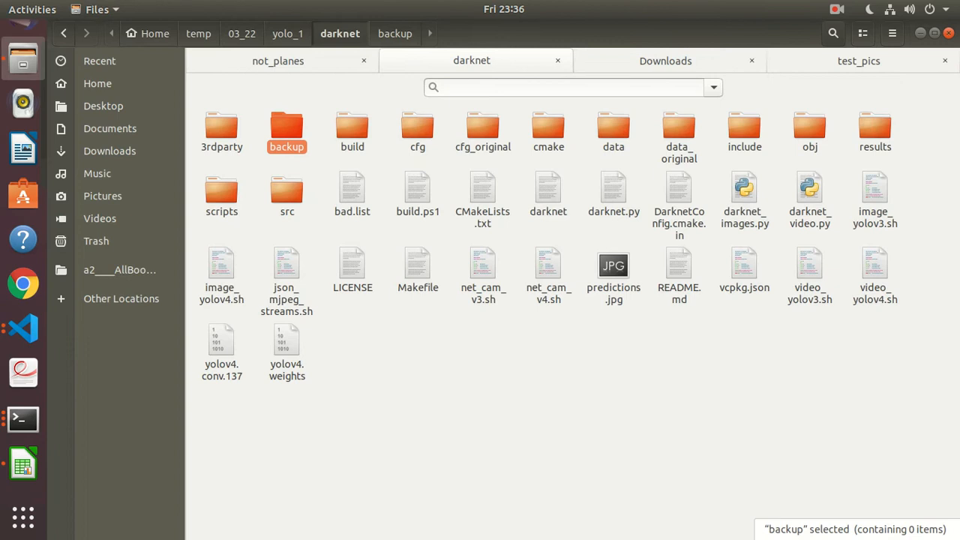
{"action": "left_click", "coordinate": [570, 87]}
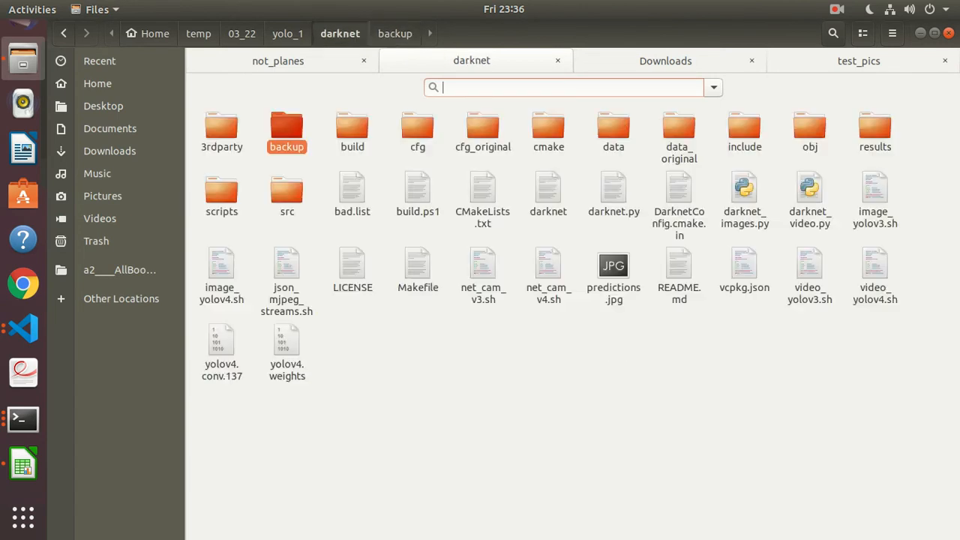
{"action": "left_click", "coordinate": [287, 126]}
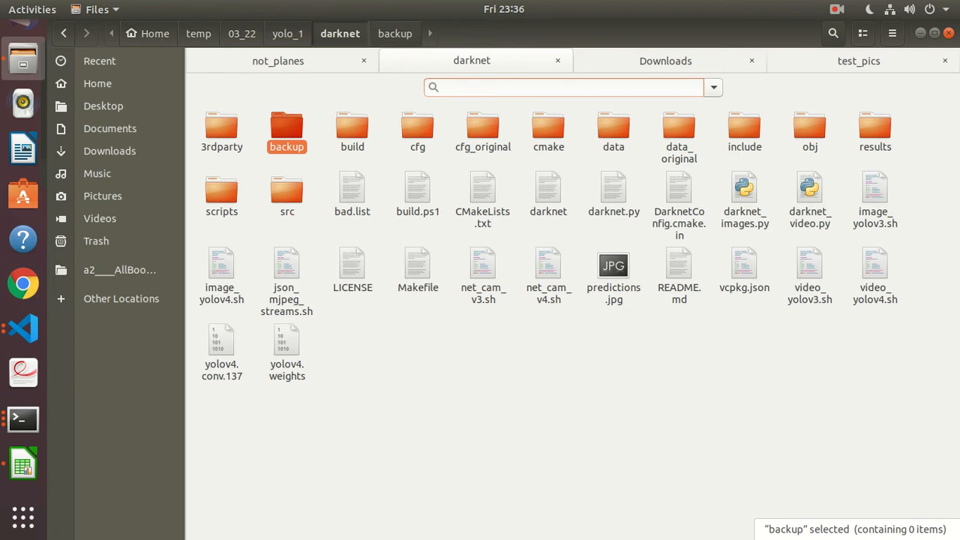
{"action": "left_click", "coordinate": [570, 87]}
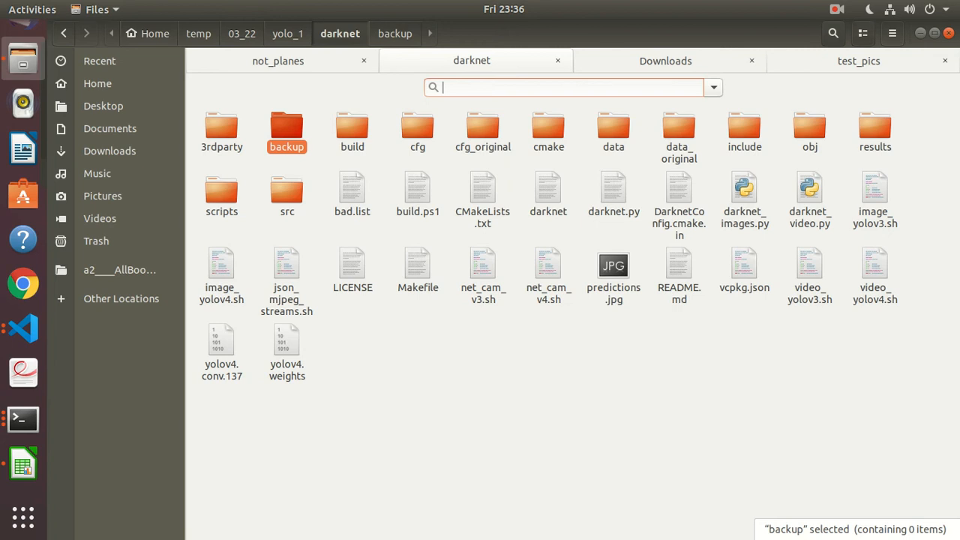
{"action": "left_click", "coordinate": [863, 33]}
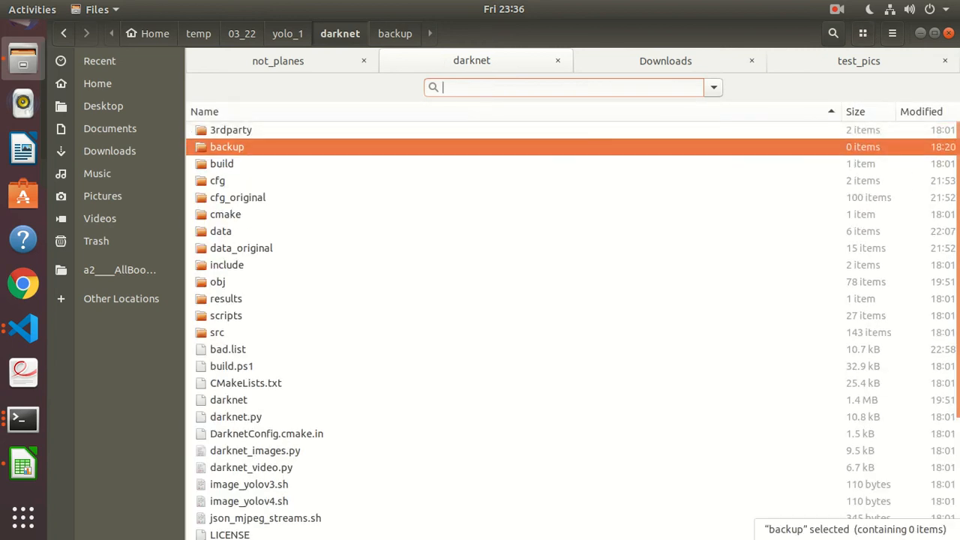
{"action": "left_click", "coordinate": [921, 111]}
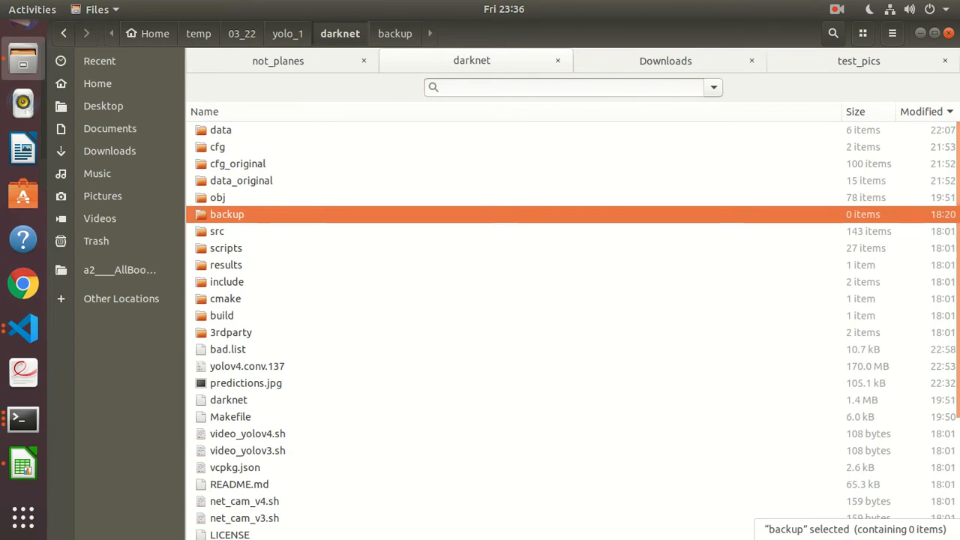
- Open backup to confirm it holds 0 items, return to darknet and back to the training log
{"action": "left_click", "coordinate": [228, 348]}
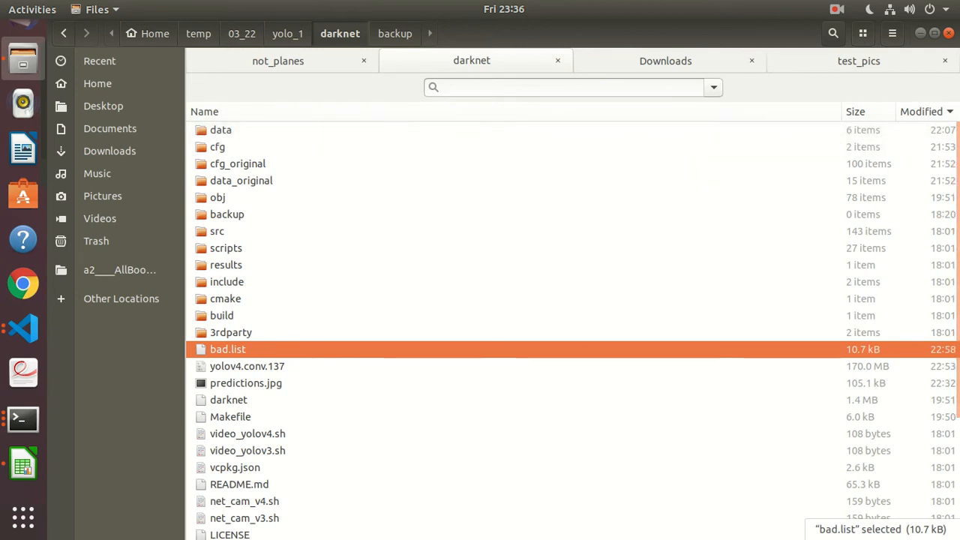
{"action": "double_click", "coordinate": [227, 213]}
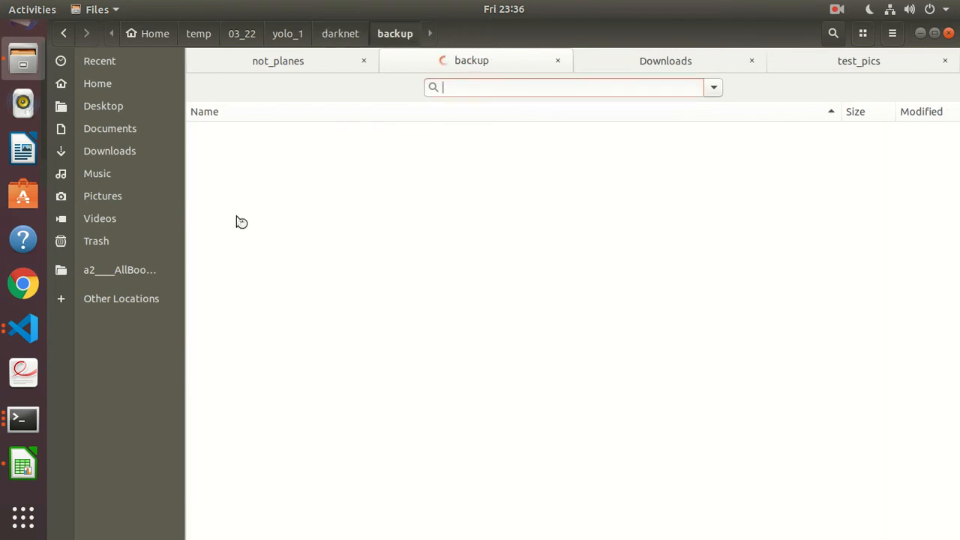
{"action": "left_click", "coordinate": [339, 33]}
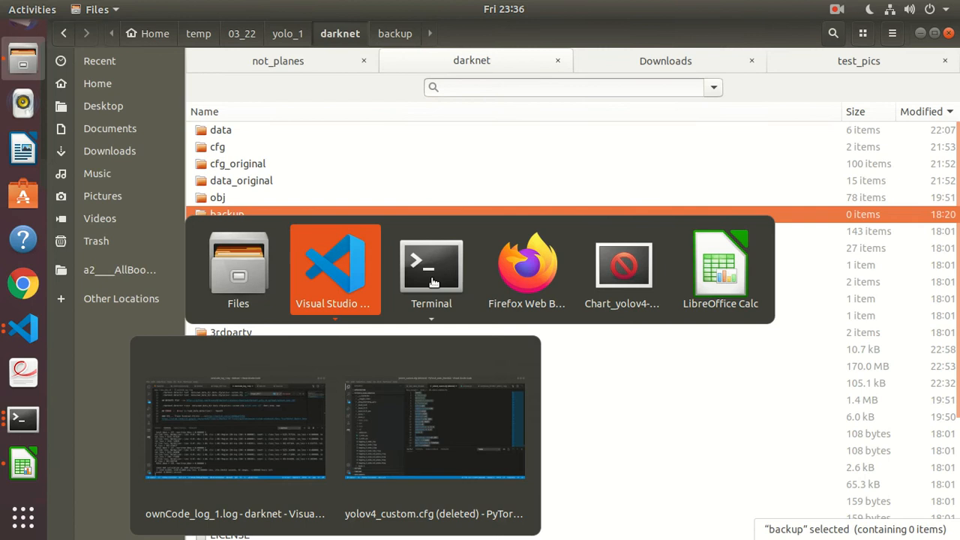
{"action": "left_click", "coordinate": [334, 267]}
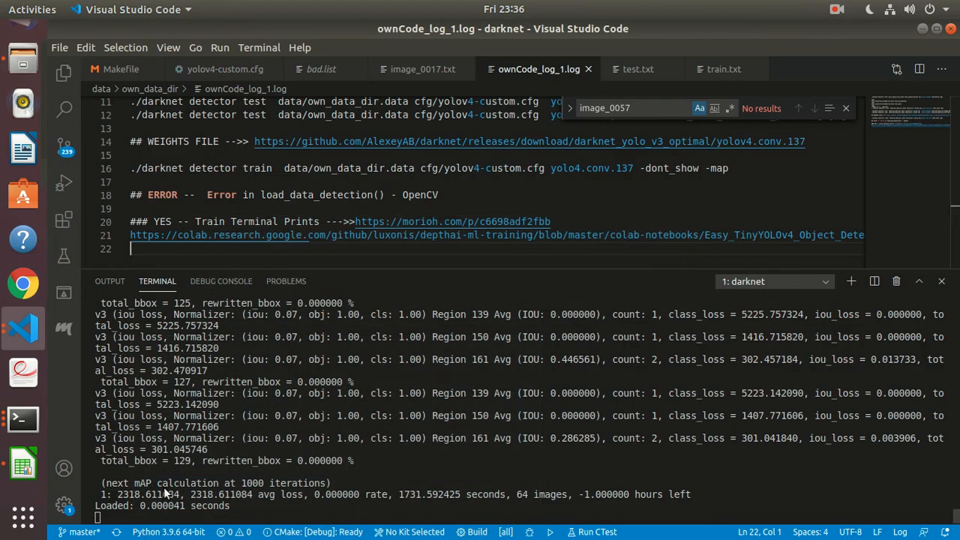
{"action": "mouse_move", "coordinate": [271, 462]}
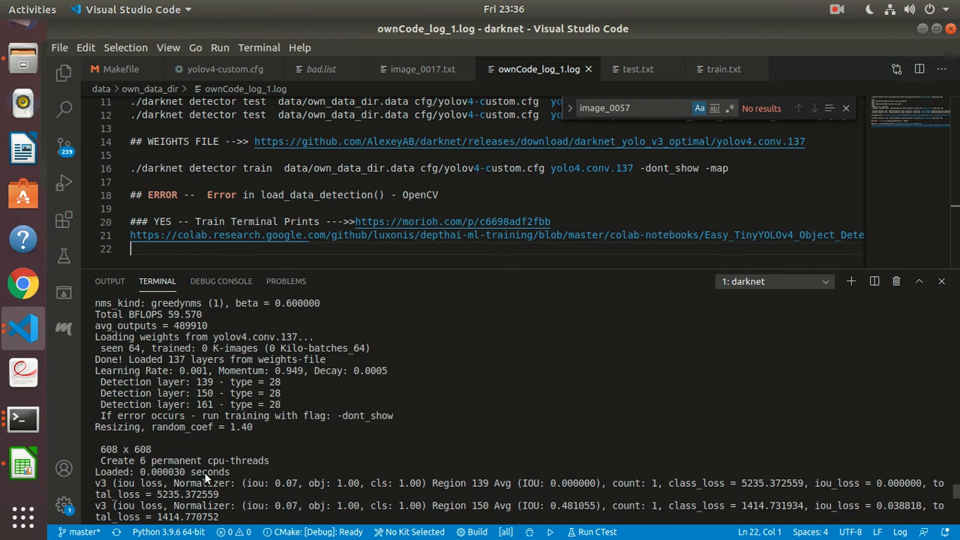
- Confirm the backup folder is still empty and note the next mAP calculation at 1000 iterations in the training output
{"action": "scroll", "scroll_direction": "down", "scroll_amount": 3}
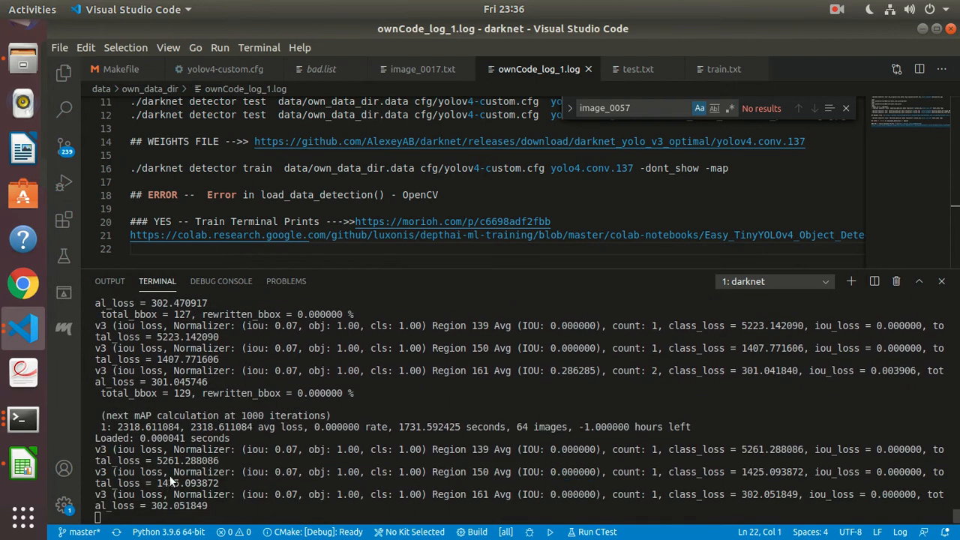
{"action": "mouse_move", "coordinate": [262, 513]}
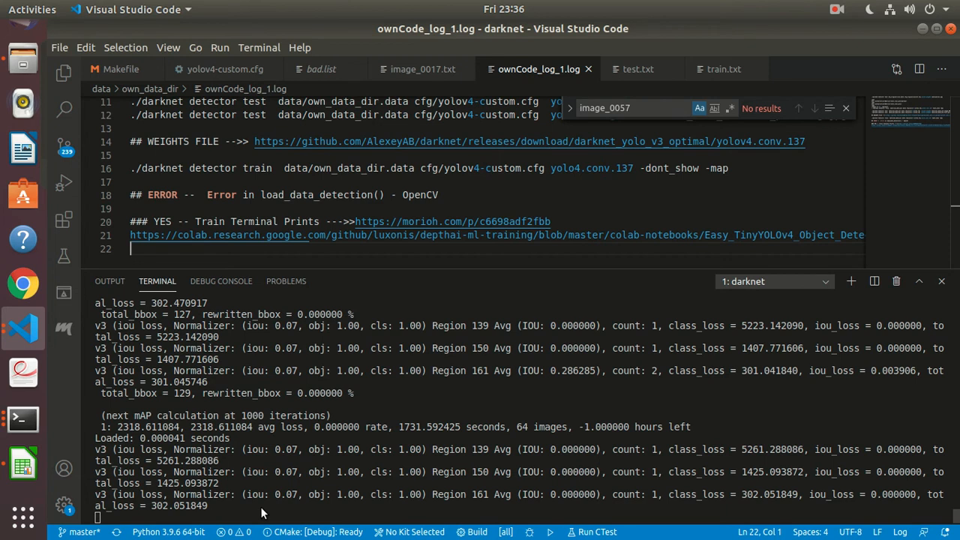
{"action": "mouse_move", "coordinate": [342, 440]}
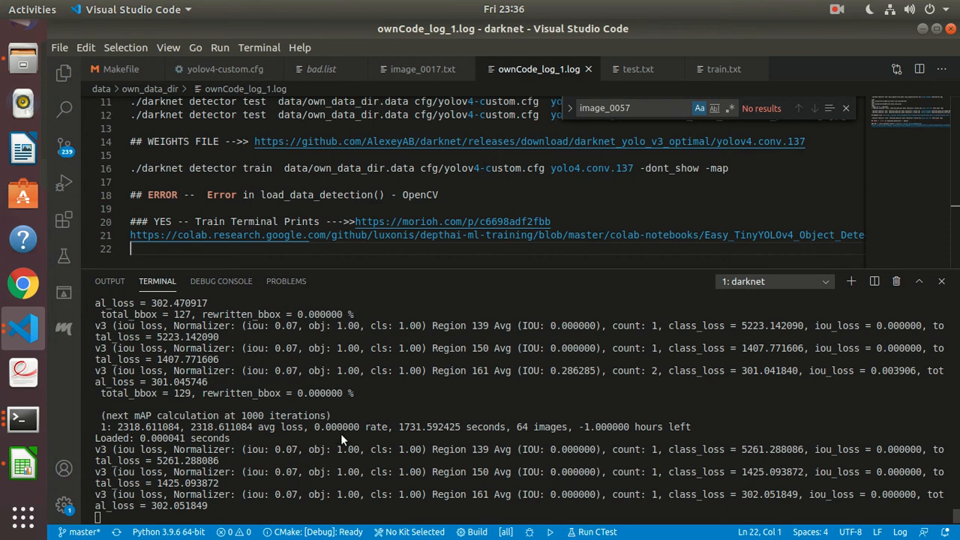
{"action": "mouse_move", "coordinate": [3, 165]}
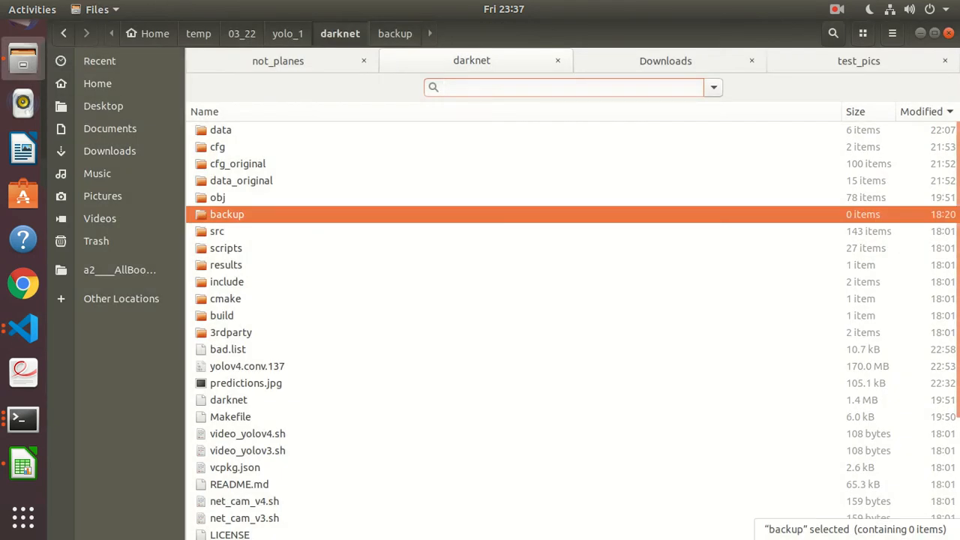
{"action": "double_click", "coordinate": [228, 213]}
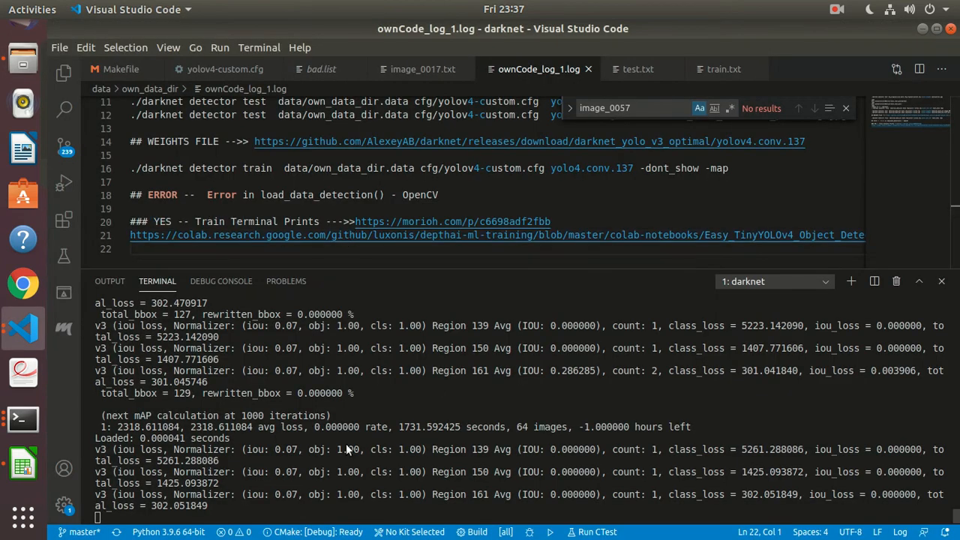
{"action": "left_click", "coordinate": [837, 9]}
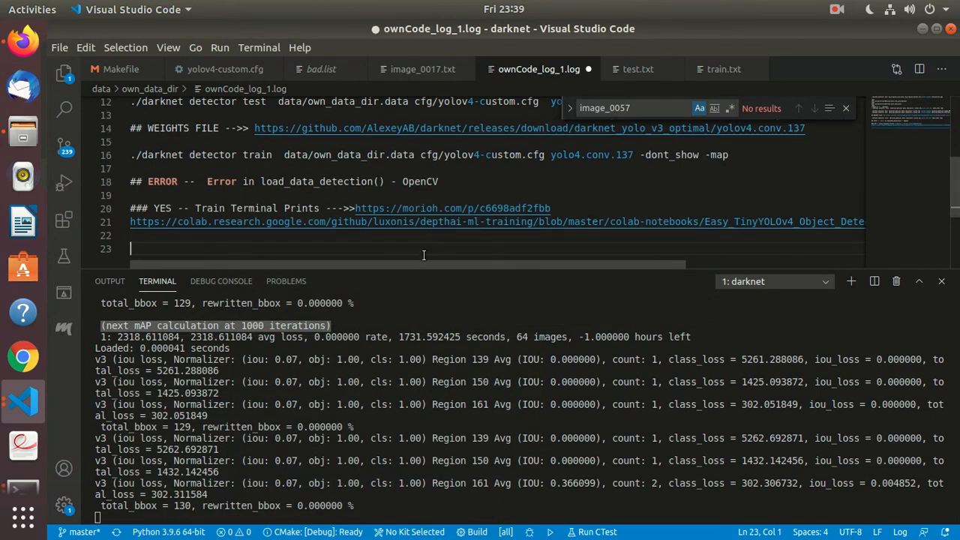
- Add the darknet 'when-should-i-stop-training' GitHub URL on a new line in the notes file
{"action": "type", "text": "https://github.com/AlexeyAB/darknet#when-should-i-stop-training"}
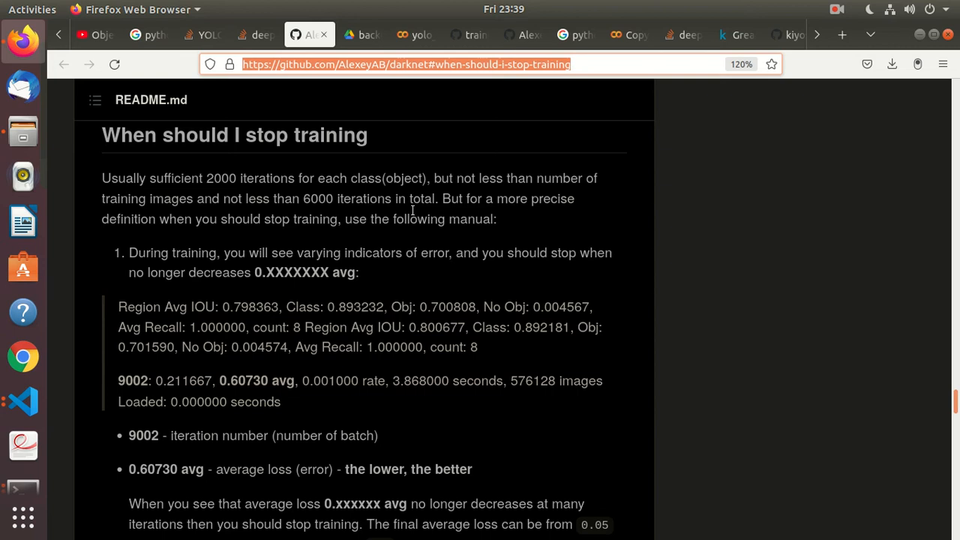
{"action": "mouse_move", "coordinate": [597, 192]}
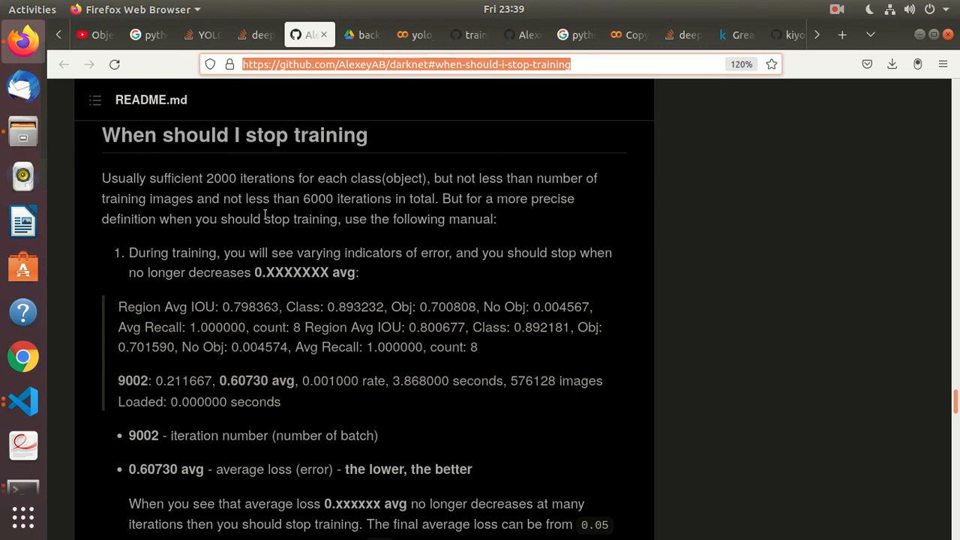
{"action": "mouse_move", "coordinate": [426, 213]}
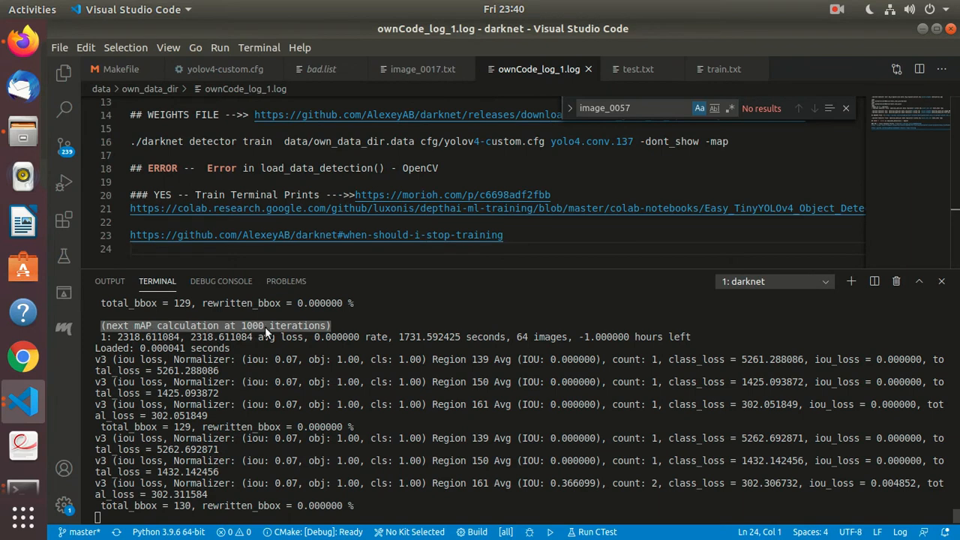
{"action": "scroll", "scroll_direction": "down", "scroll_amount": 3}
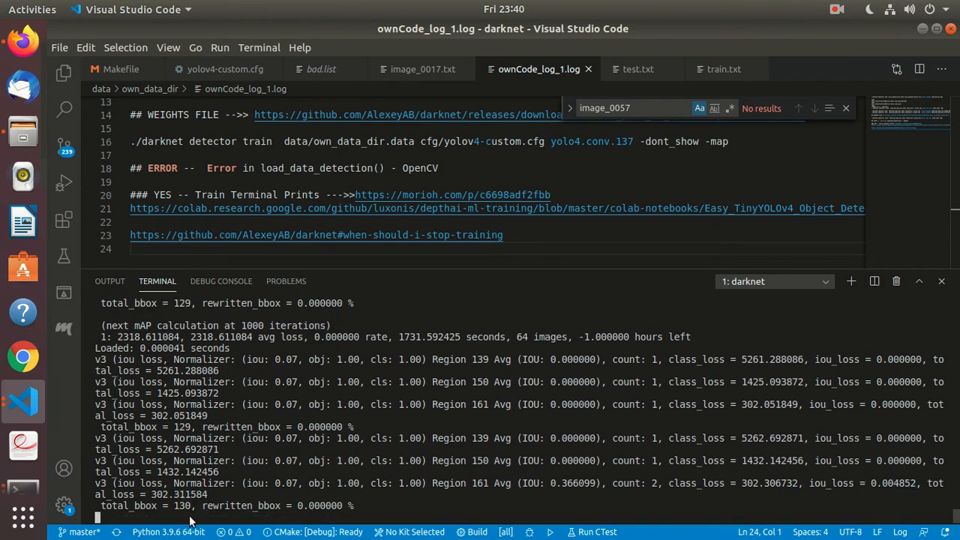
{"action": "mouse_move", "coordinate": [233, 528]}
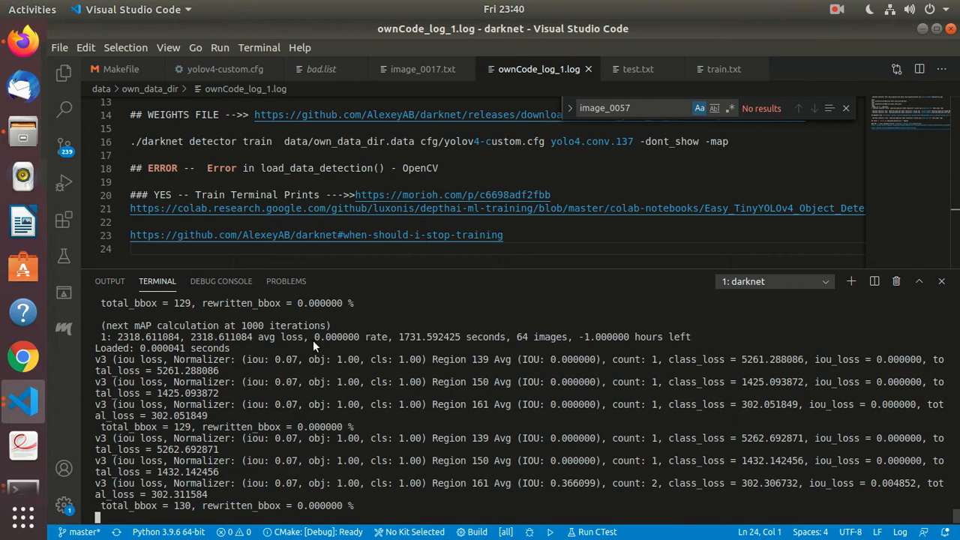
{"action": "scroll", "scroll_direction": "down", "scroll_amount": 3}
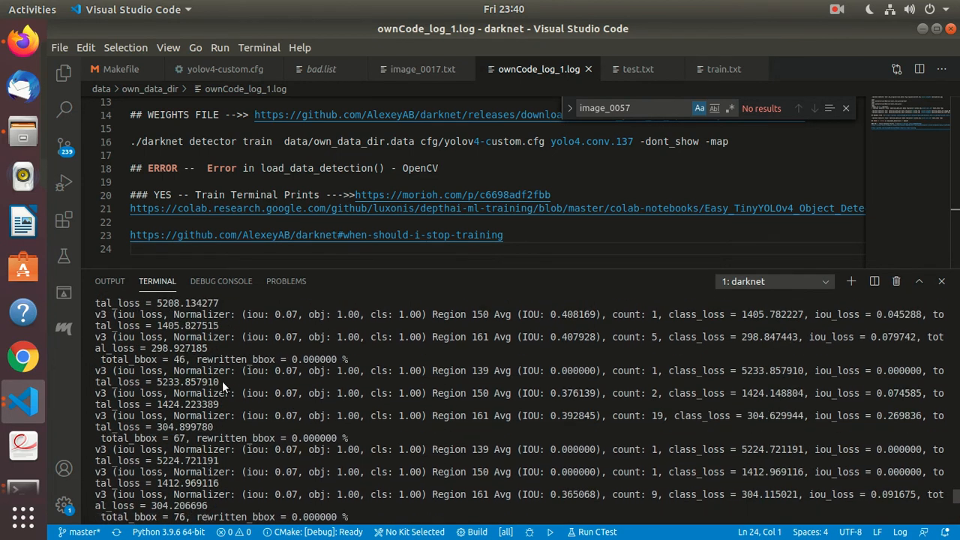
{"action": "scroll", "scroll_direction": "down", "scroll_amount": 3}
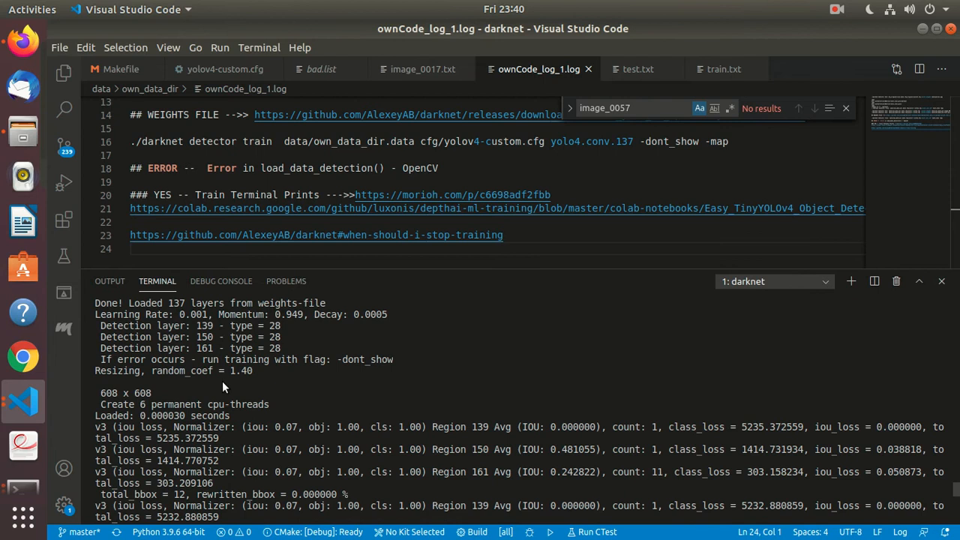
{"action": "scroll", "scroll_direction": "down", "scroll_amount": 3}
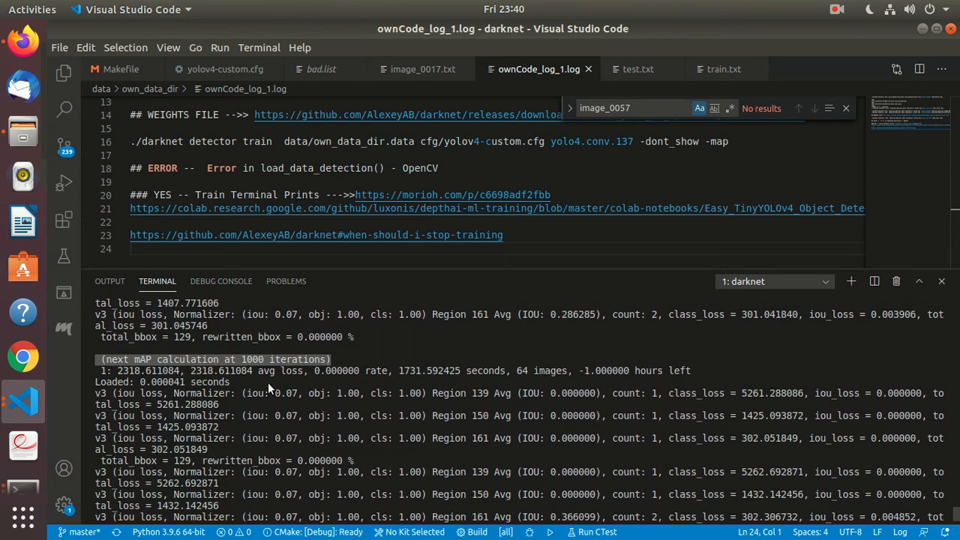
{"action": "mouse_move", "coordinate": [257, 429]}
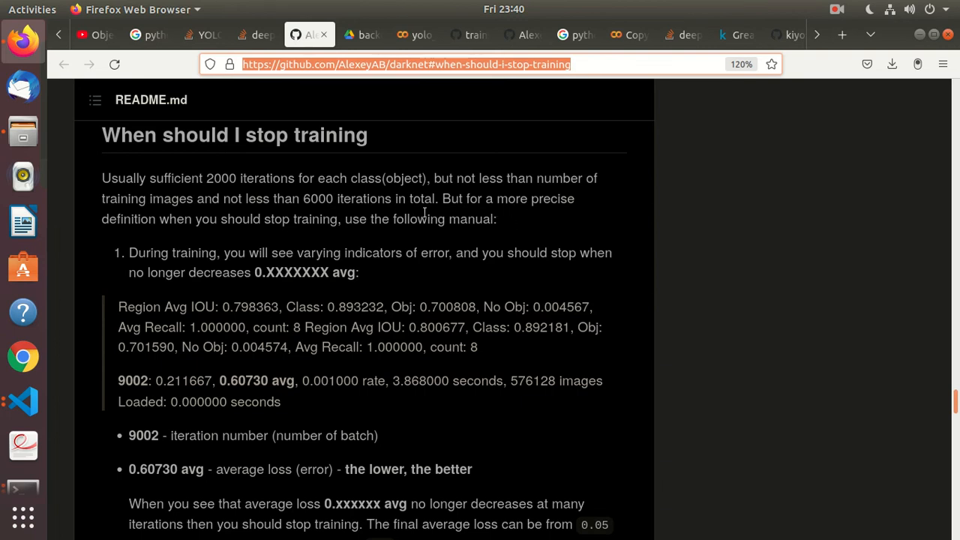
{"action": "mouse_move", "coordinate": [387, 236]}
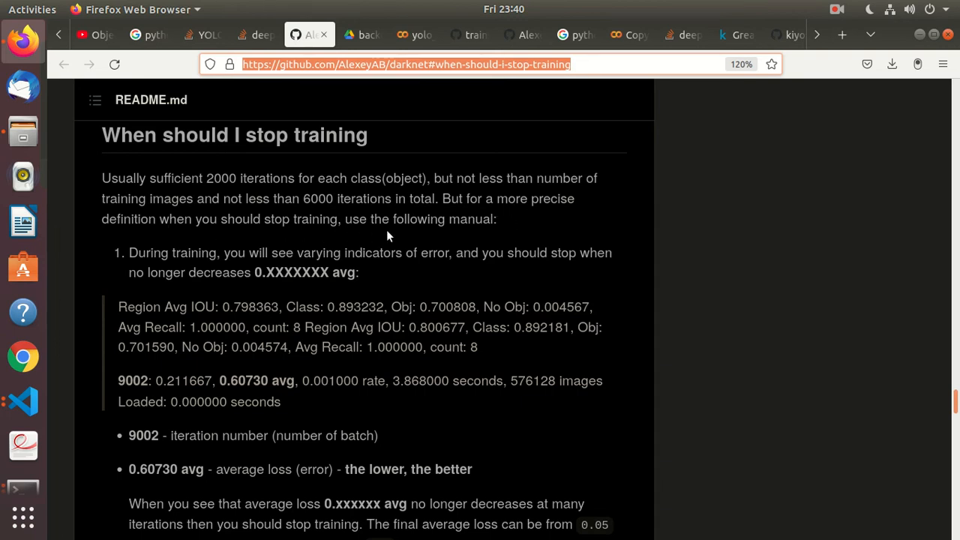
{"action": "mouse_move", "coordinate": [363, 286]}
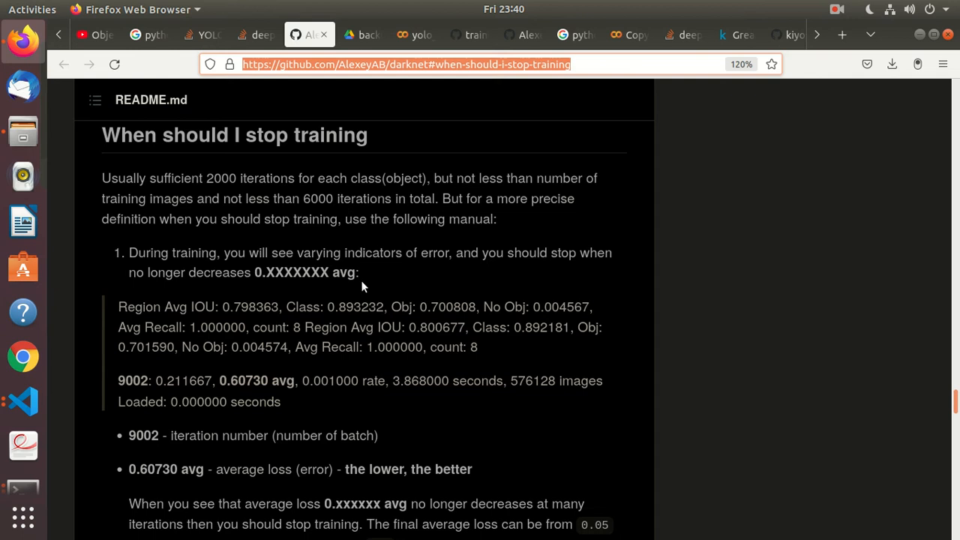
{"action": "mouse_move", "coordinate": [608, 261]}
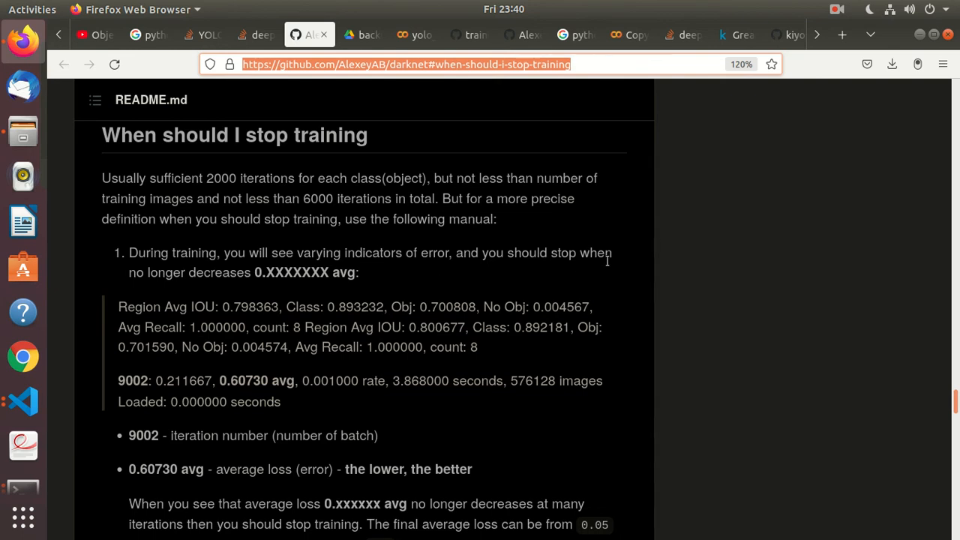
{"action": "mouse_move", "coordinate": [264, 294]}
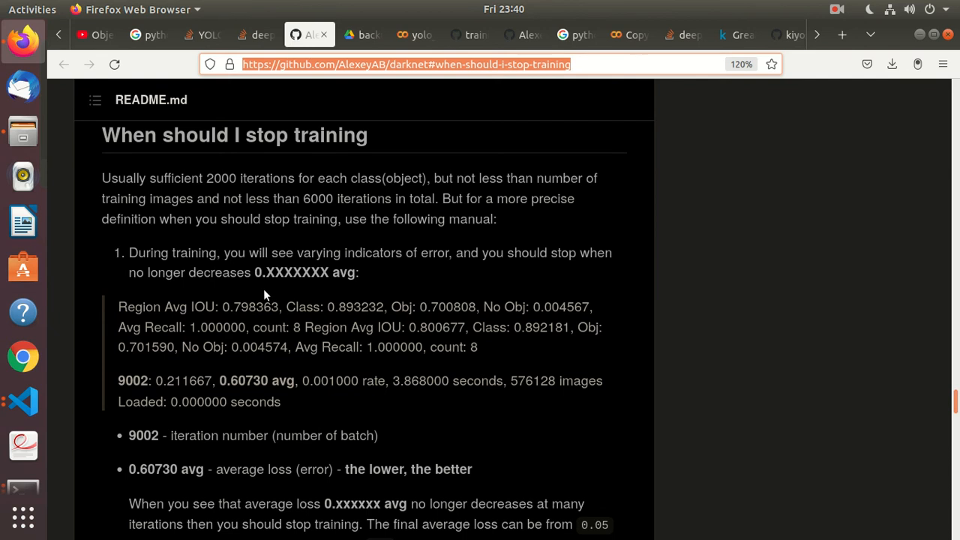
- Read the 'When should I stop training' section through the average loss advice, then return to the training log
{"action": "scroll", "scroll_direction": "down", "scroll_amount": 3}
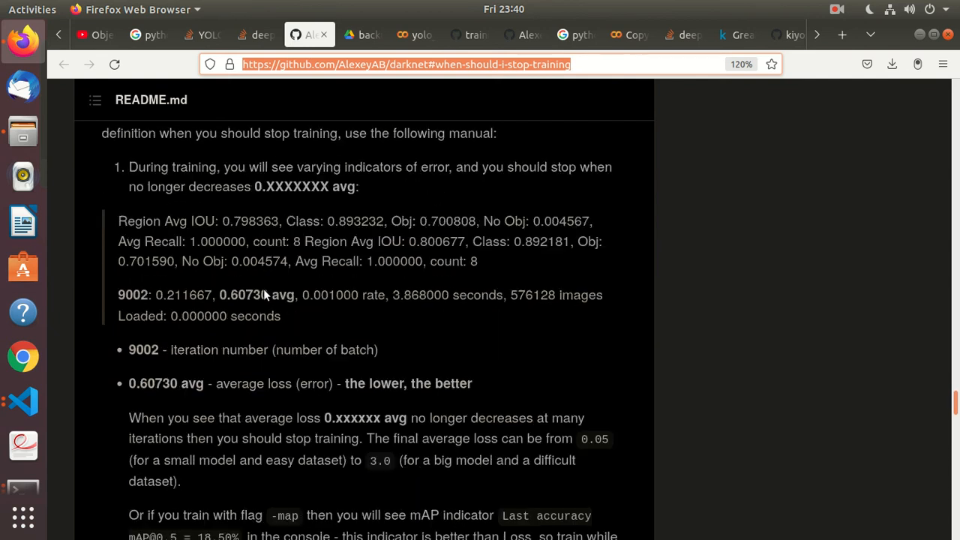
{"action": "scroll", "scroll_direction": "down", "scroll_amount": 3}
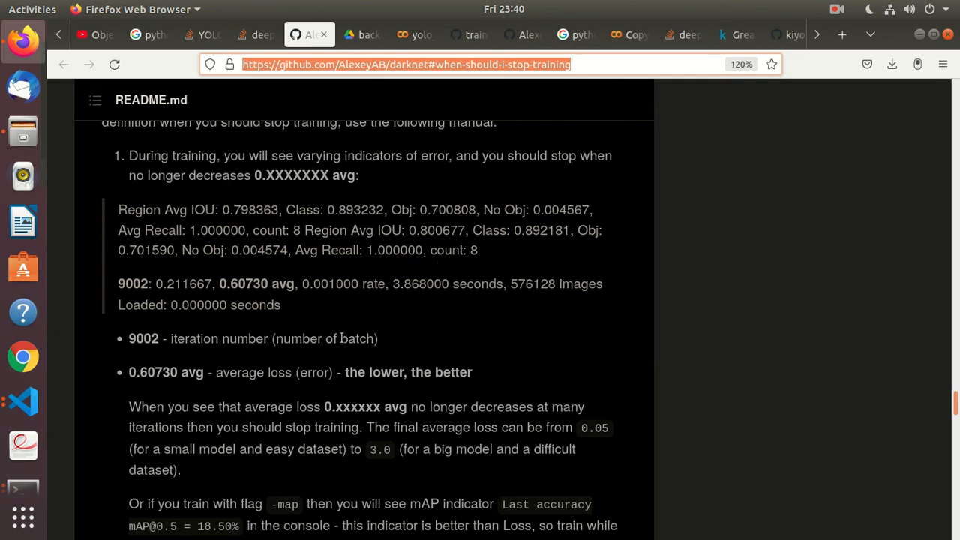
{"action": "scroll", "scroll_direction": "down", "scroll_amount": 3}
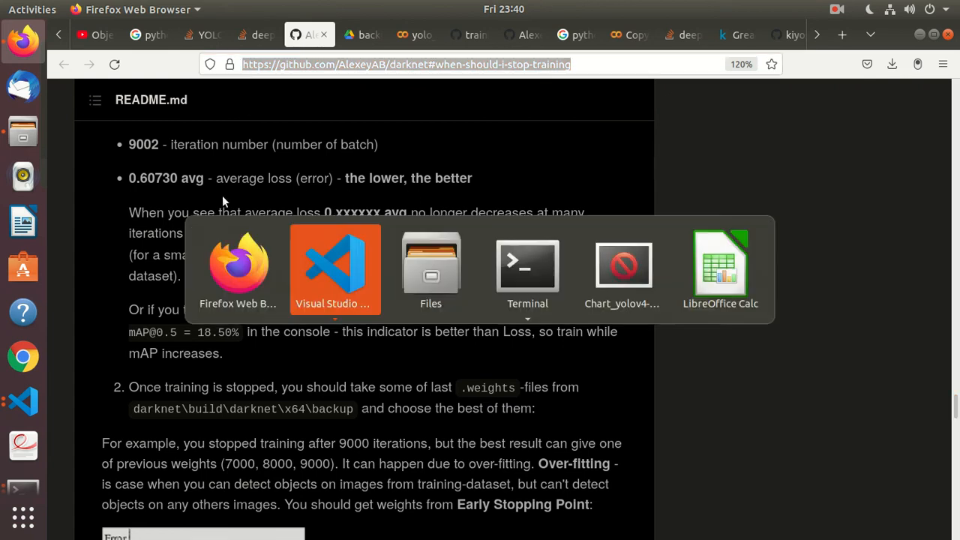
{"action": "left_click", "coordinate": [334, 266]}
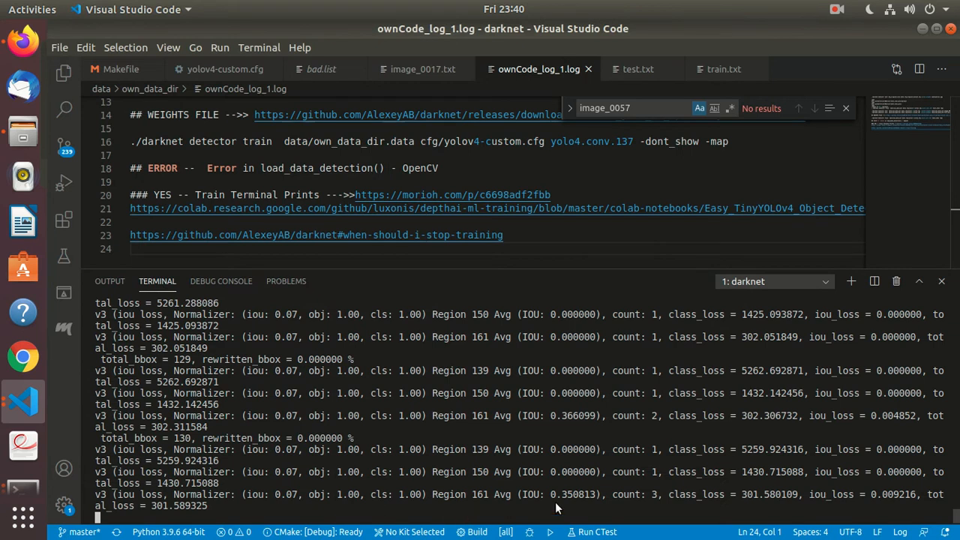
{"action": "mouse_move", "coordinate": [285, 507]}
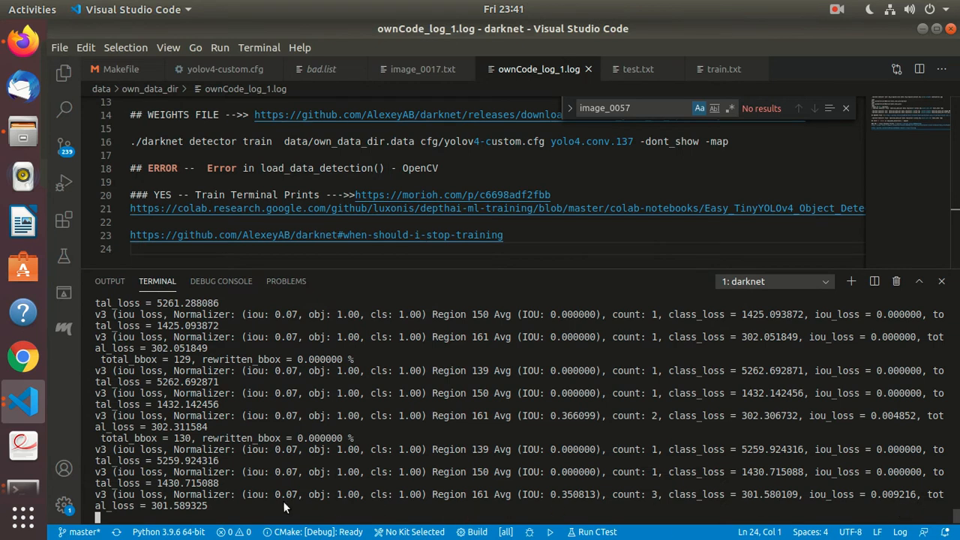
{"action": "mouse_move", "coordinate": [525, 507]}
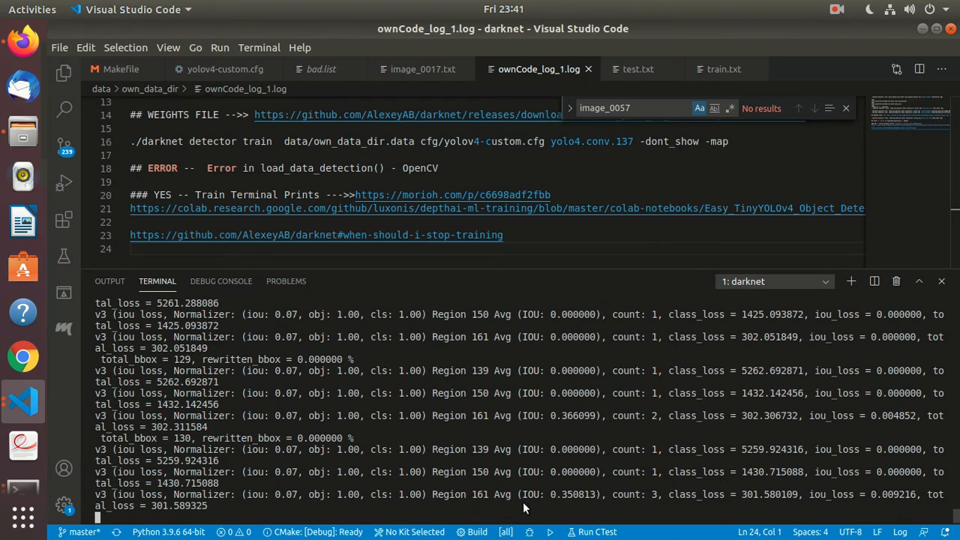
{"action": "mouse_move", "coordinate": [504, 507]}
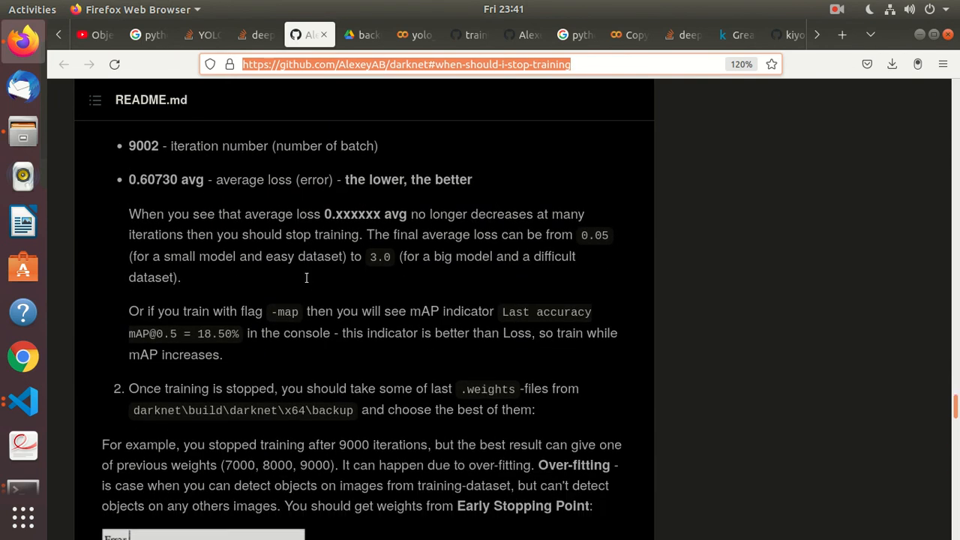
- Move past the early stopping graph and pause the screen recording from the top bar controls
{"action": "scroll", "scroll_direction": "down", "scroll_amount": 3}
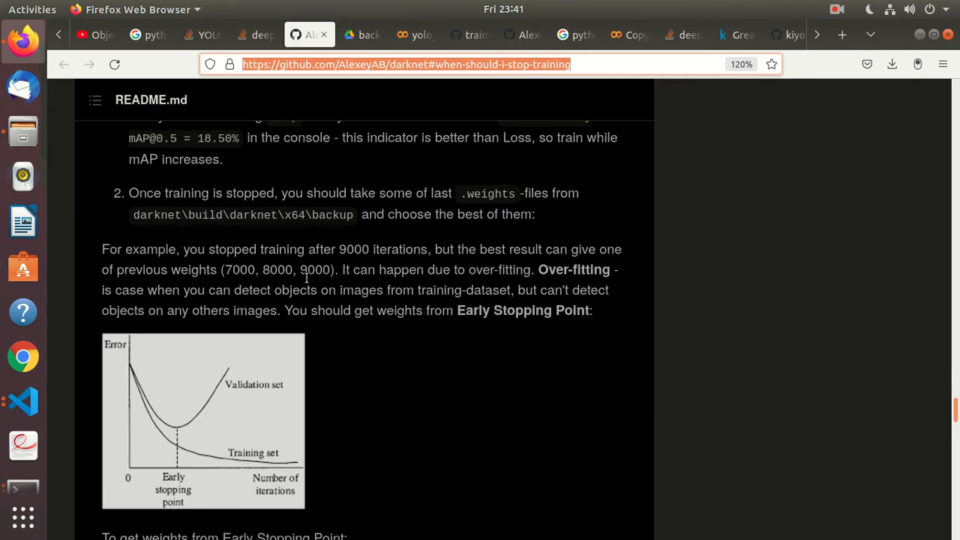
{"action": "mouse_move", "coordinate": [420, 240]}
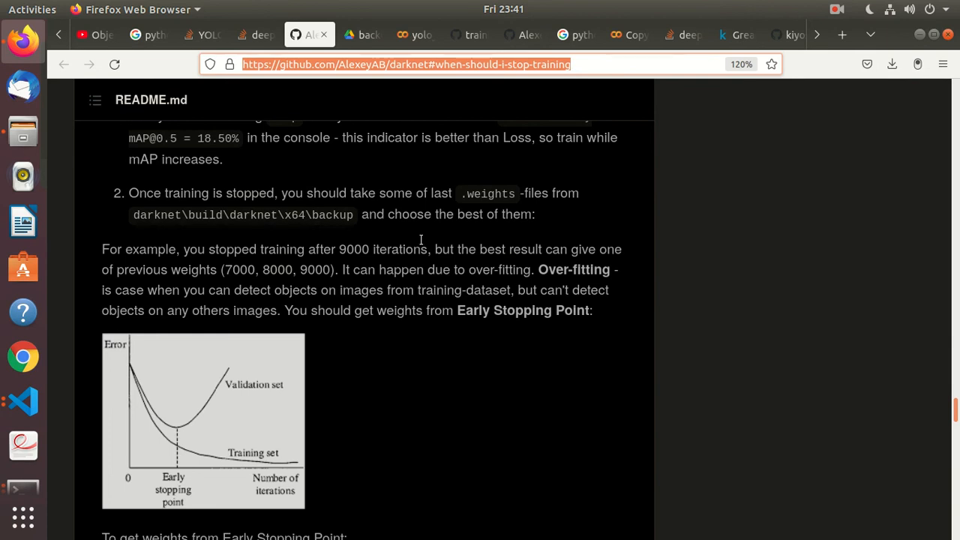
{"action": "left_click", "coordinate": [837, 9]}
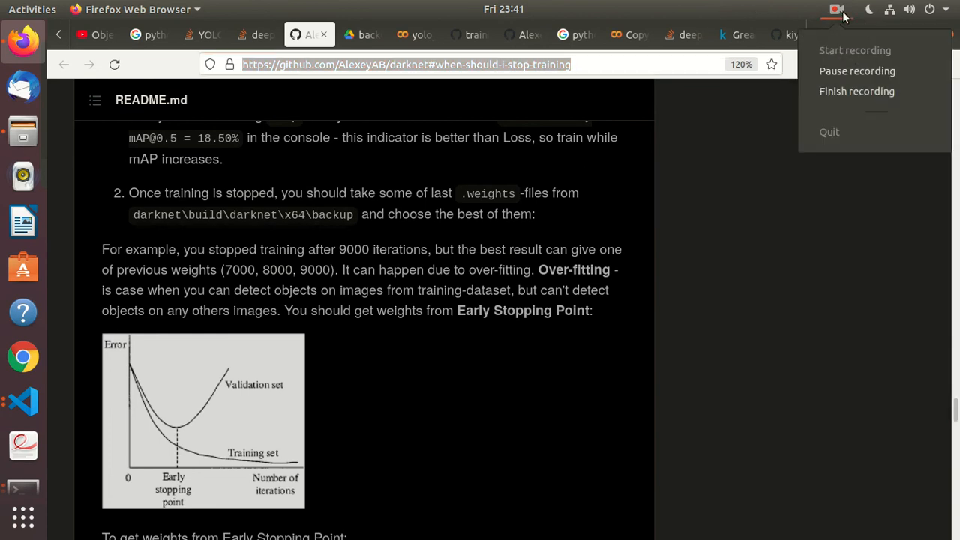
{"action": "left_click", "coordinate": [307, 34]}
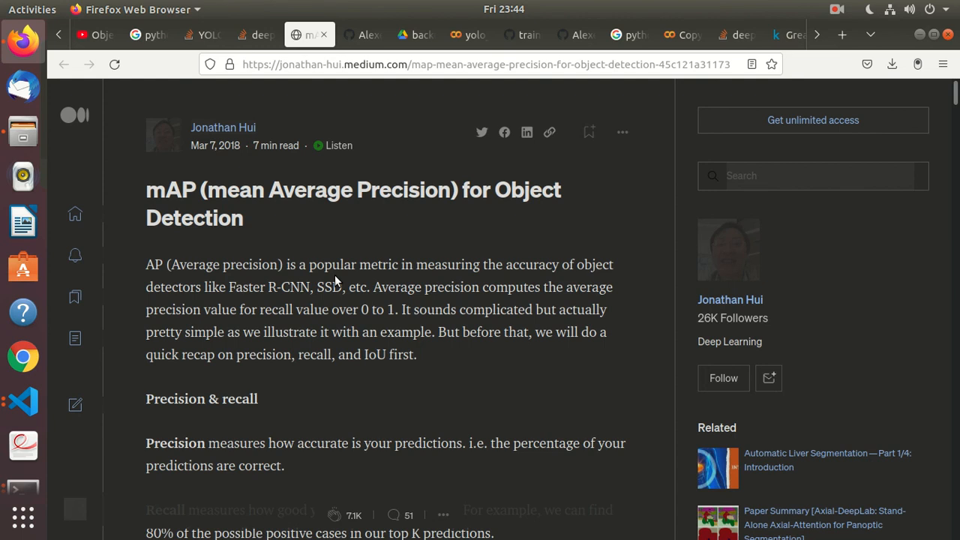
- Read the Medium mAP article through the precision/recall formulas and IoU figure to the AP example
{"action": "scroll", "scroll_direction": "down", "scroll_amount": 3}
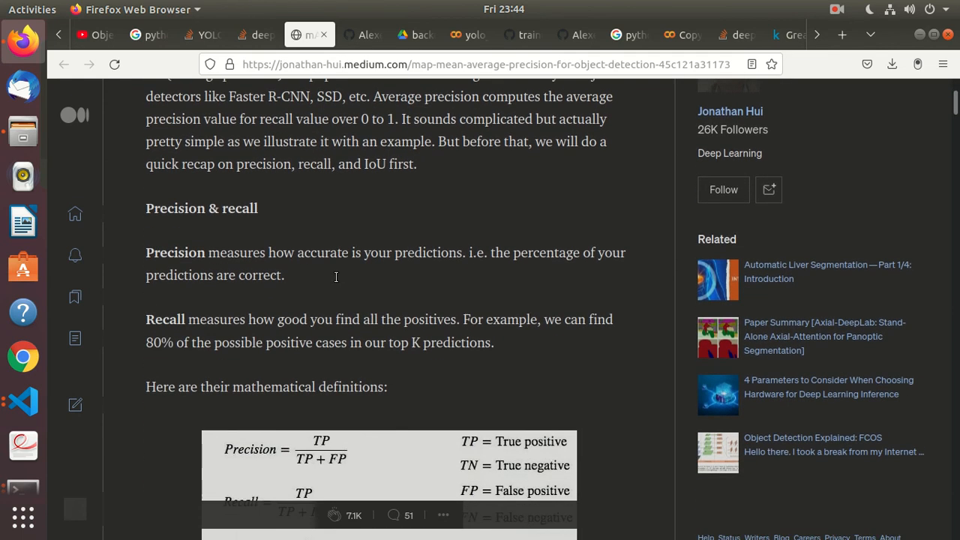
{"action": "scroll", "scroll_direction": "down", "scroll_amount": 3}
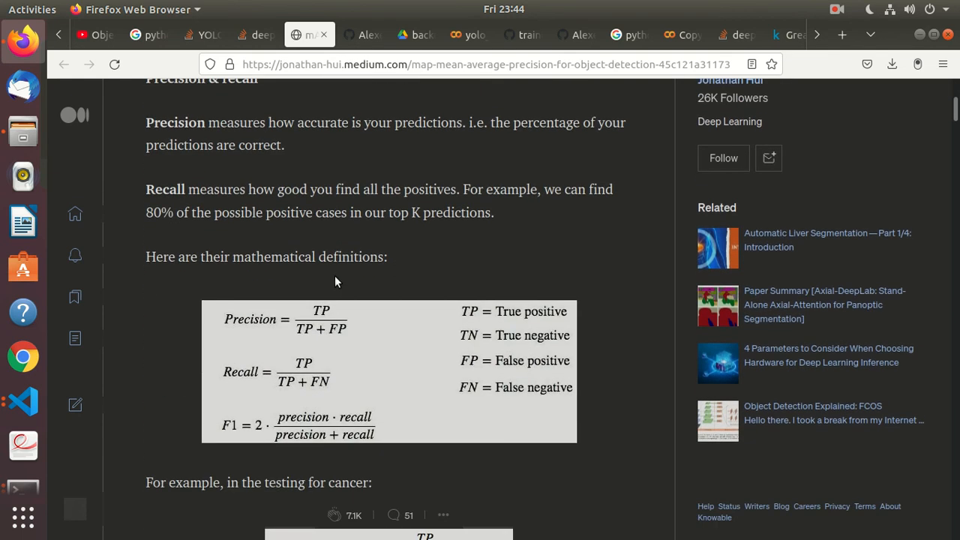
{"action": "mouse_move", "coordinate": [273, 333]}
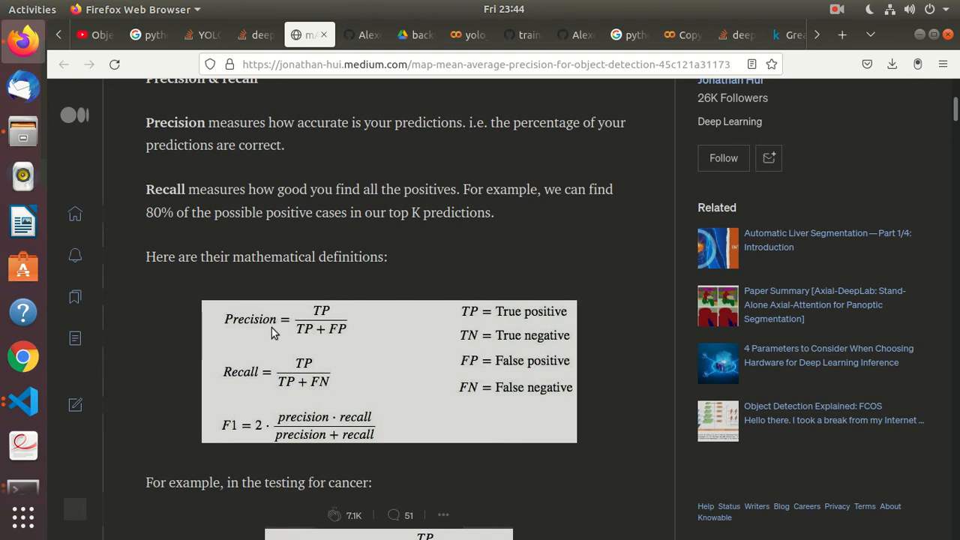
{"action": "mouse_move", "coordinate": [296, 381]}
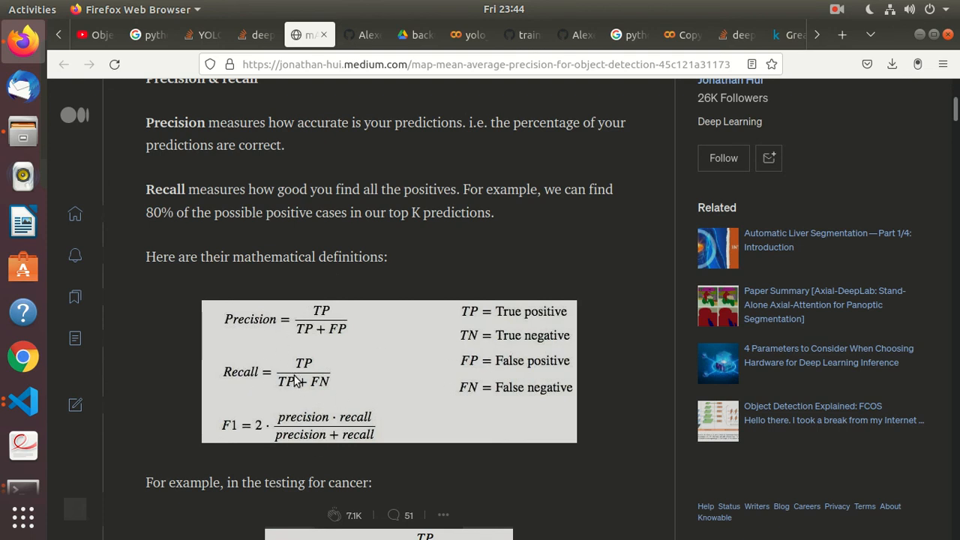
{"action": "scroll", "scroll_direction": "down", "scroll_amount": 3}
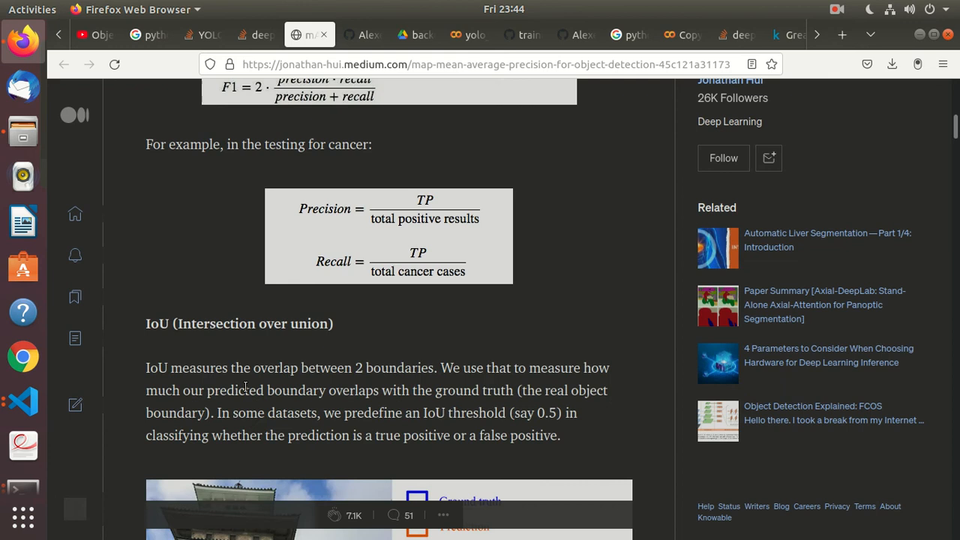
{"action": "scroll", "scroll_direction": "down", "scroll_amount": 3}
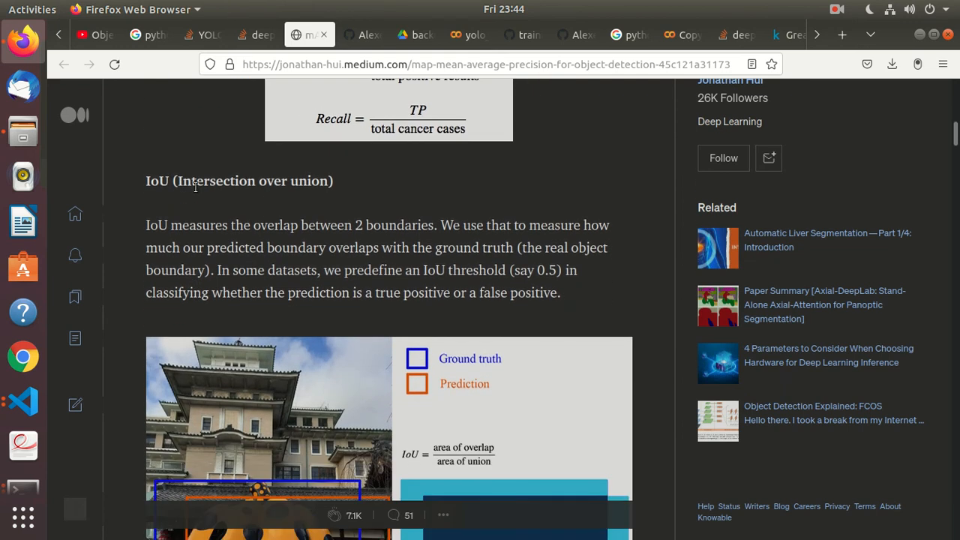
{"action": "mouse_move", "coordinate": [294, 264]}
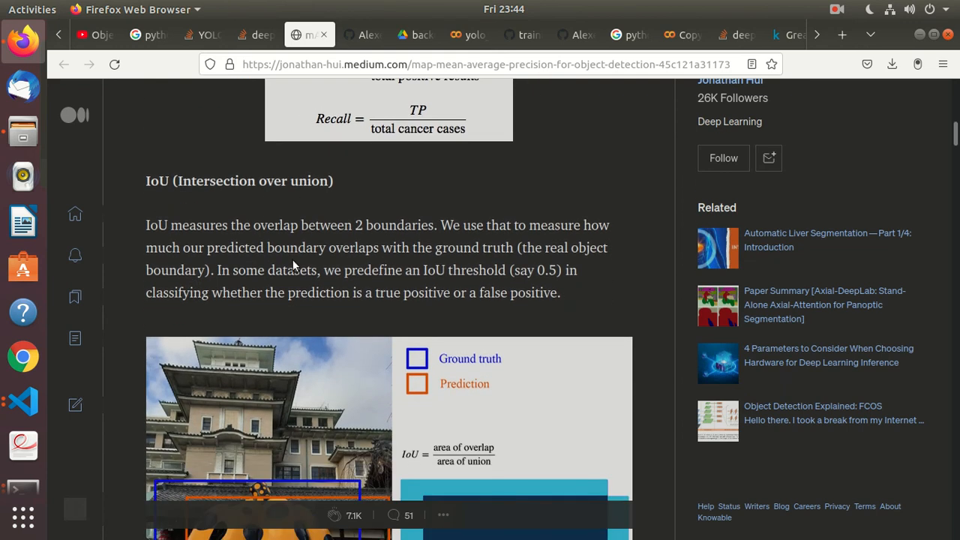
{"action": "scroll", "scroll_direction": "down", "scroll_amount": 3}
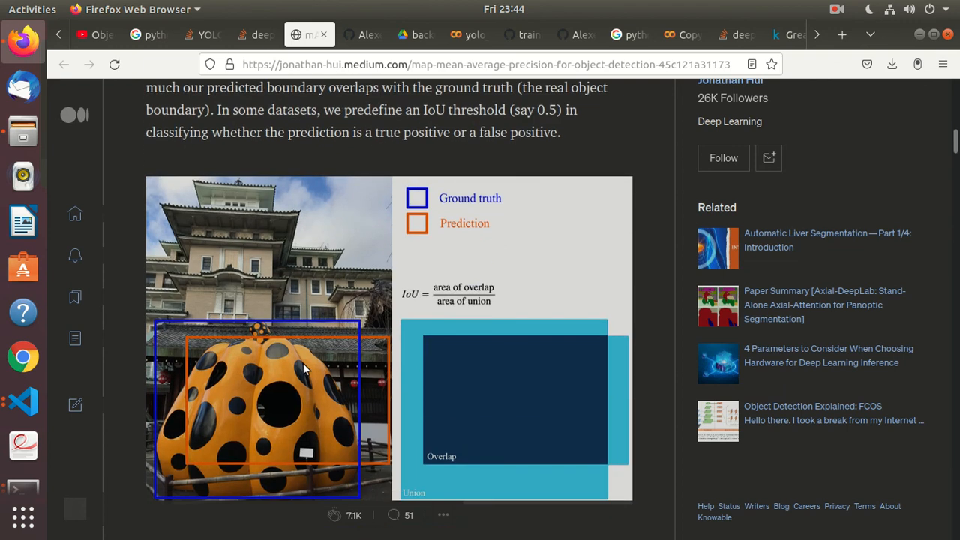
{"action": "scroll", "scroll_direction": "down", "scroll_amount": 3}
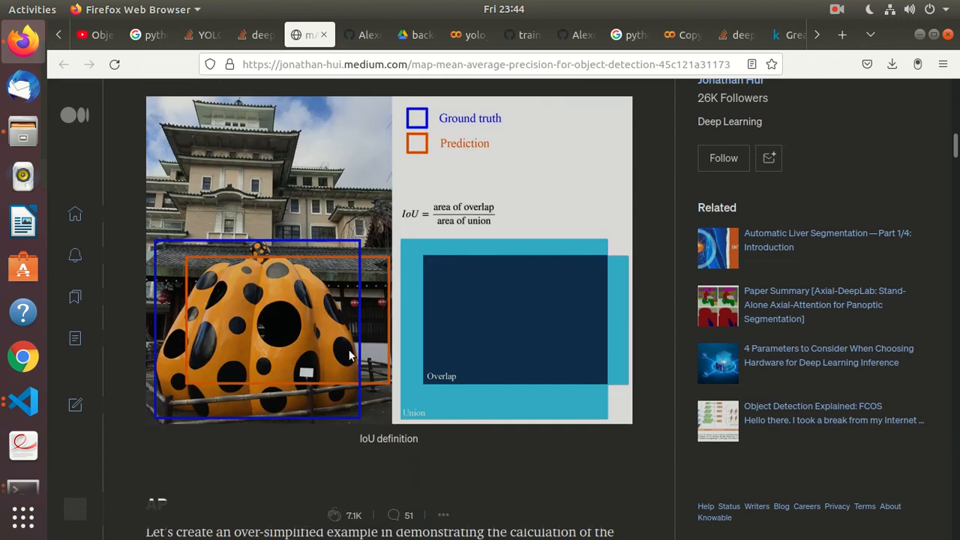
{"action": "scroll", "scroll_direction": "down", "scroll_amount": 3}
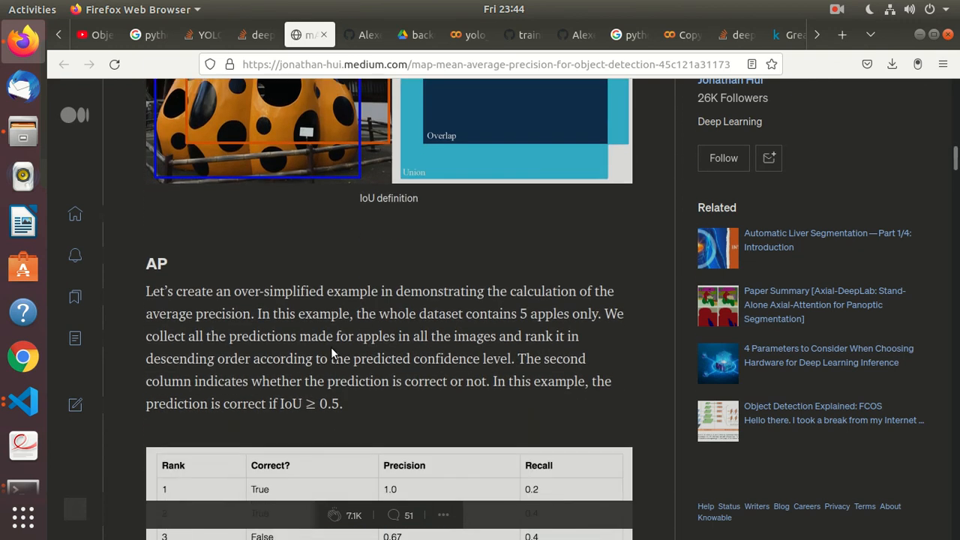
{"action": "scroll", "scroll_direction": "down", "scroll_amount": 3}
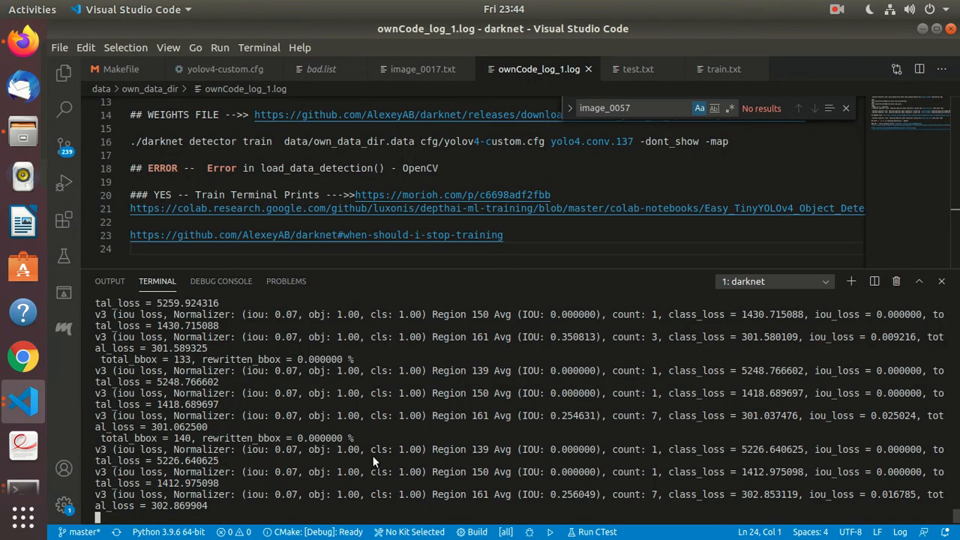
{"action": "mouse_move", "coordinate": [297, 384]}
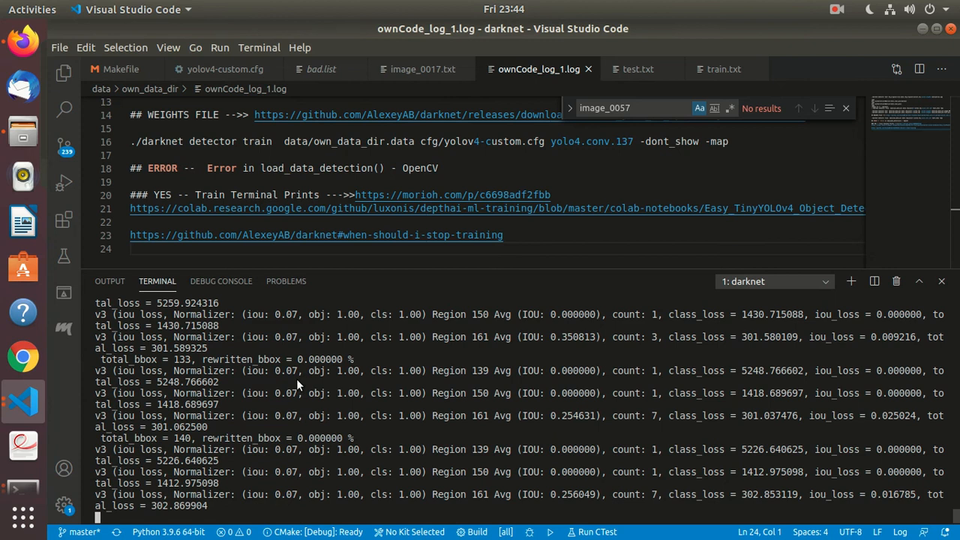
{"action": "mouse_move", "coordinate": [399, 382]}
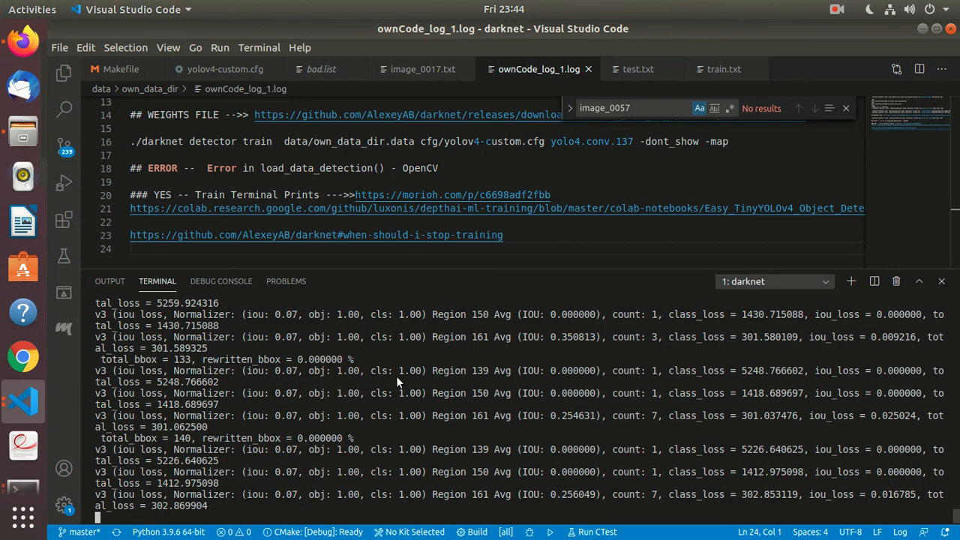
{"action": "mouse_move", "coordinate": [378, 384]}
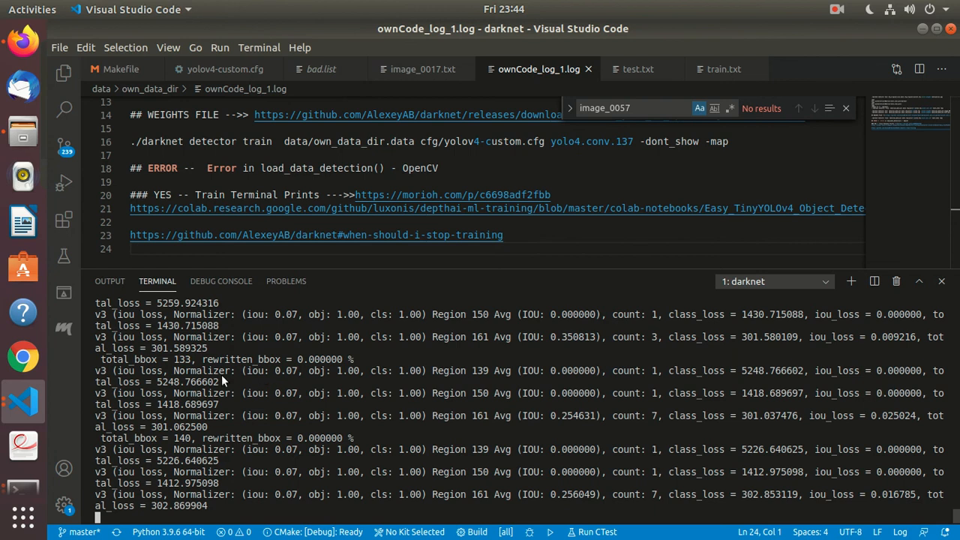
{"action": "mouse_move", "coordinate": [159, 378]}
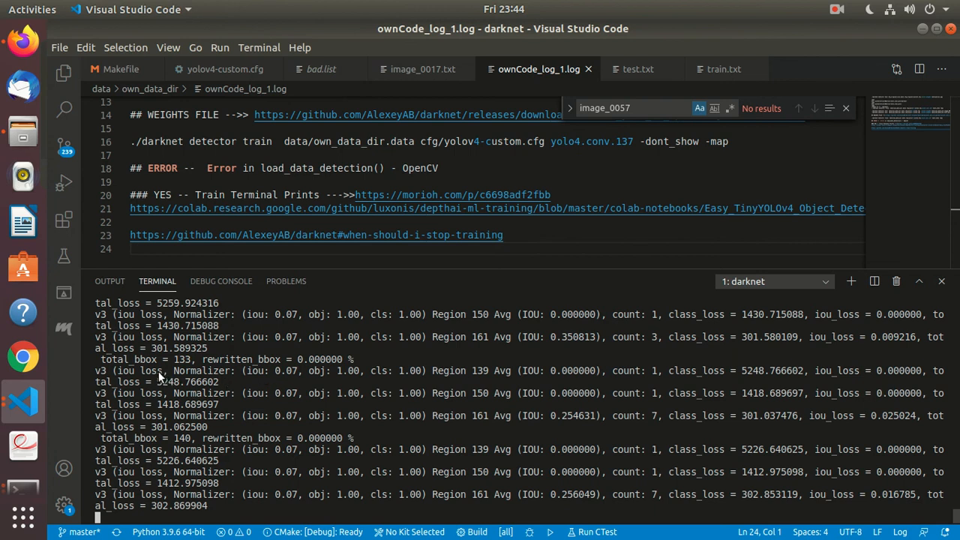
- Mark the 'iou loss' term in the training output and look over the following loss lines
{"action": "double_click", "coordinate": [141, 370]}
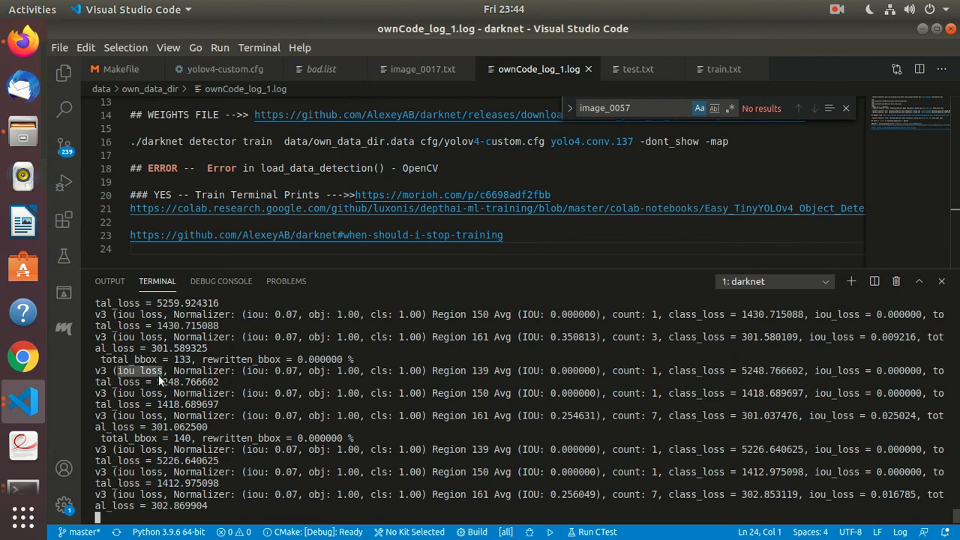
{"action": "mouse_move", "coordinate": [168, 393]}
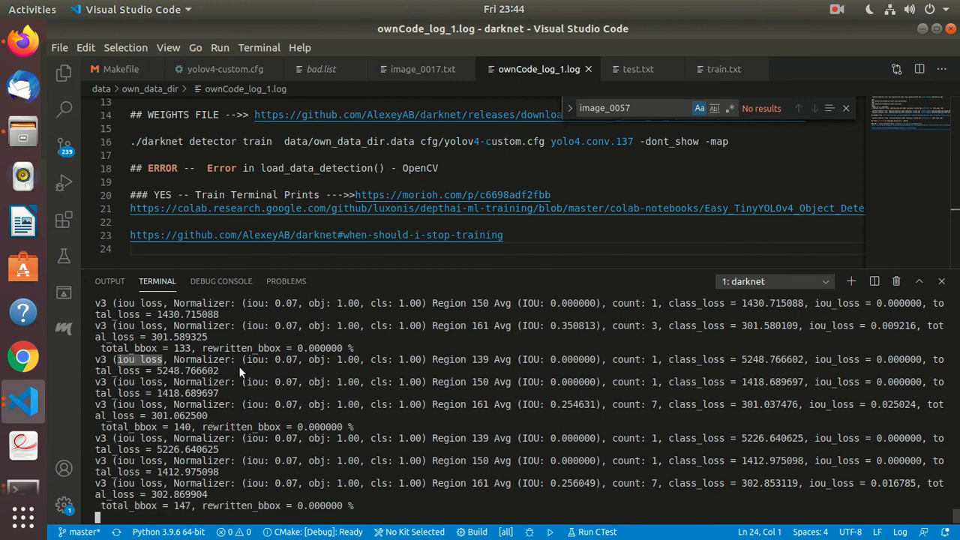
{"action": "mouse_move", "coordinate": [276, 369]}
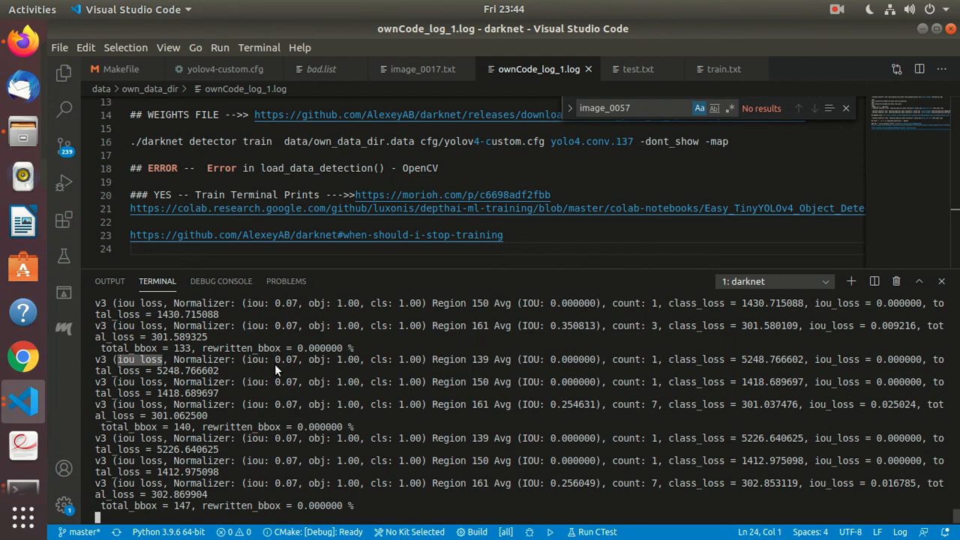
{"action": "mouse_move", "coordinate": [441, 366]}
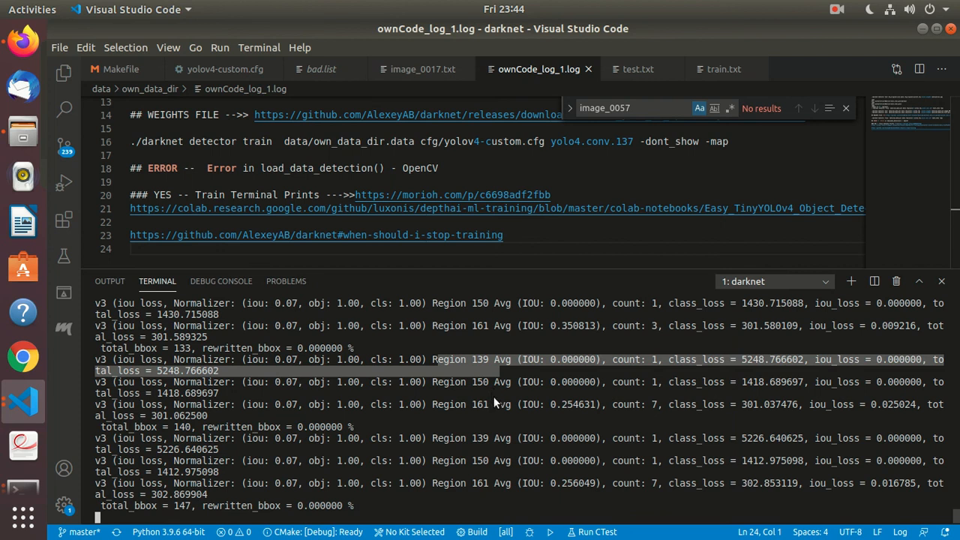
{"action": "mouse_move", "coordinate": [488, 423]}
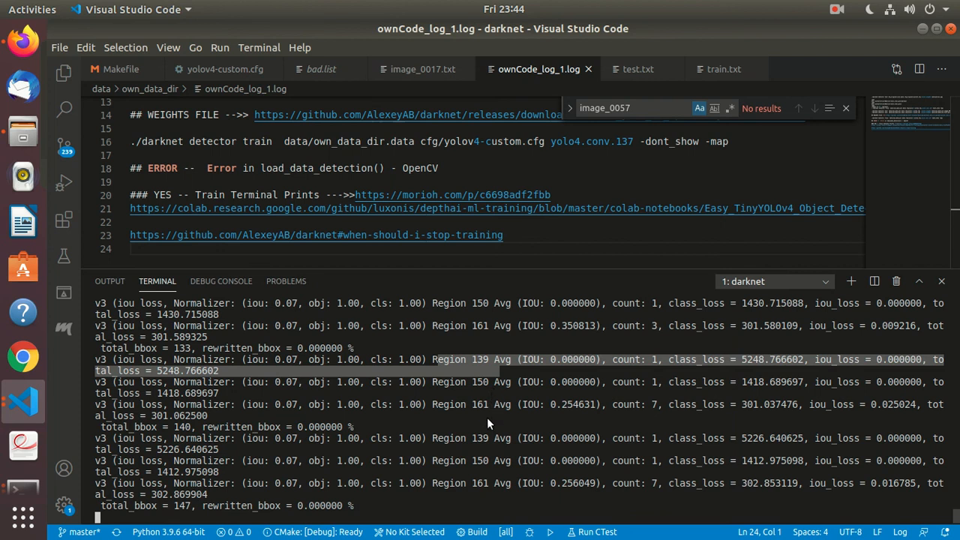
{"action": "mouse_move", "coordinate": [578, 423]}
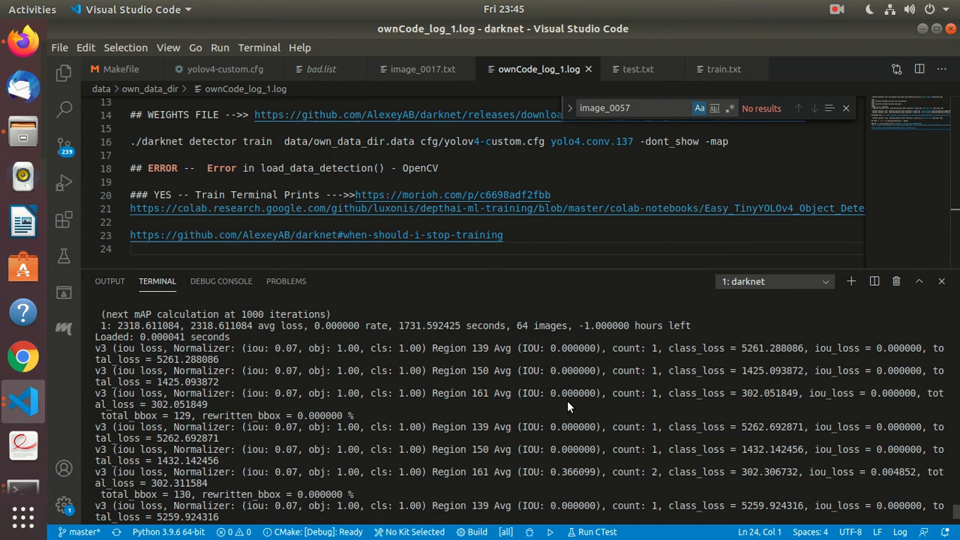
{"action": "scroll", "scroll_direction": "down", "scroll_amount": 3}
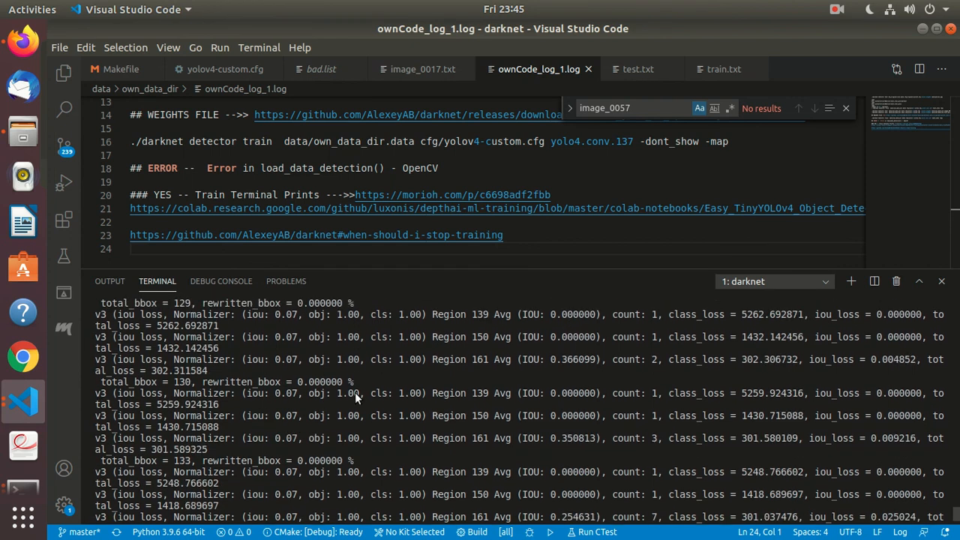
{"action": "scroll", "scroll_direction": "down", "scroll_amount": 3}
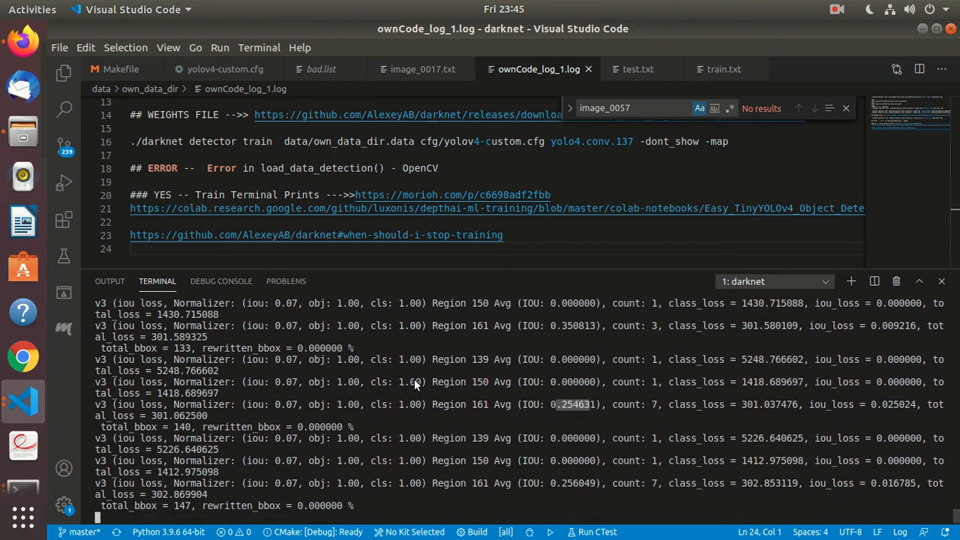
{"action": "mouse_move", "coordinate": [418, 387]}
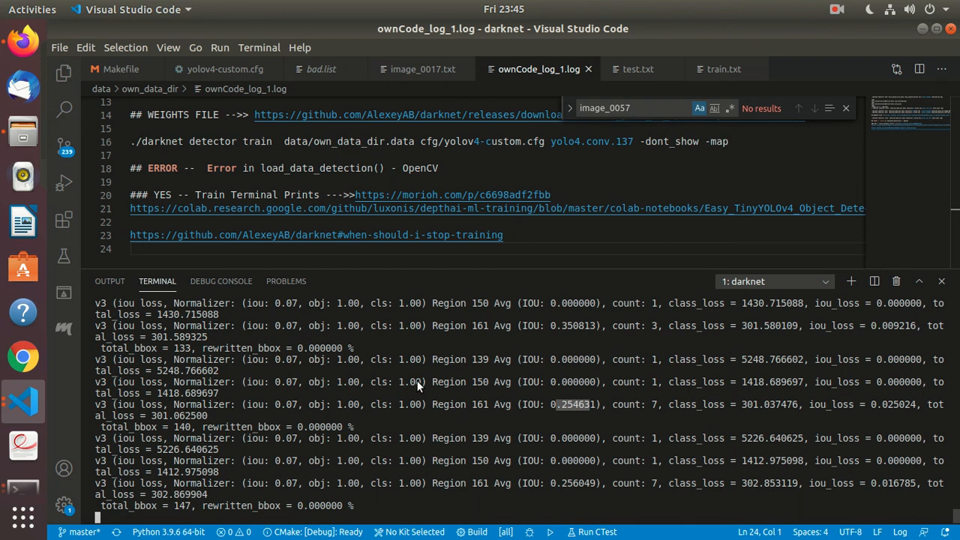
{"action": "mouse_move", "coordinate": [321, 68]}
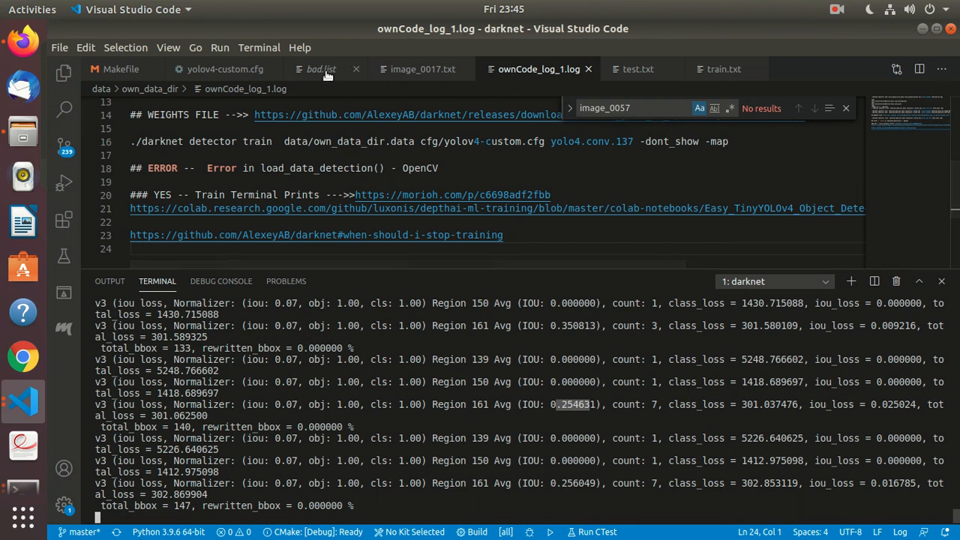
- Bring up the bad.list file of image paths in the editor
{"action": "left_click", "coordinate": [321, 69]}
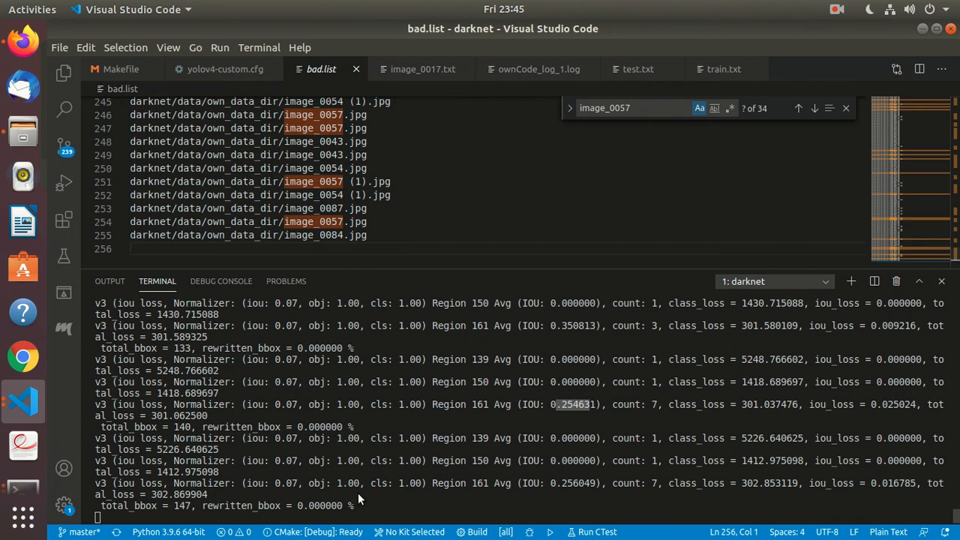
{"action": "mouse_move", "coordinate": [538, 69]}
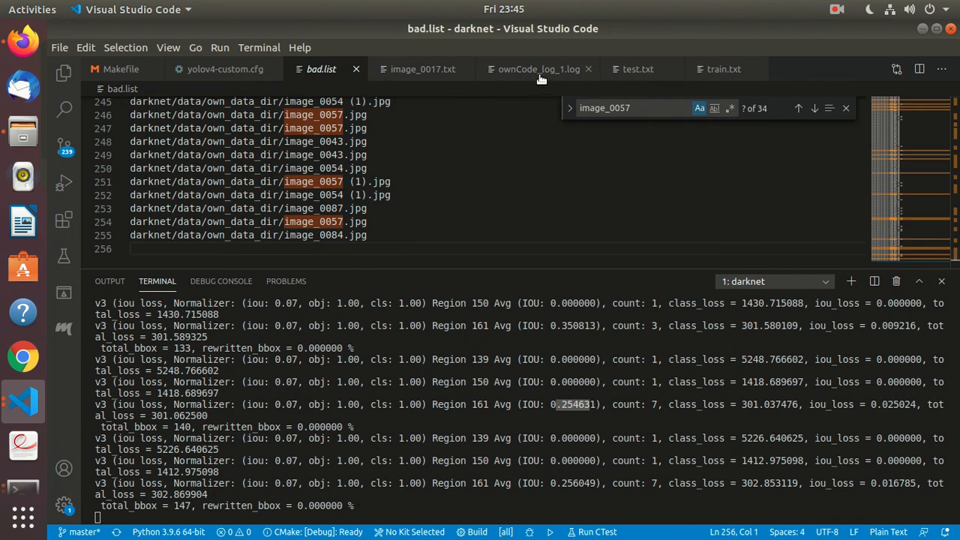
{"action": "left_click", "coordinate": [538, 69]}
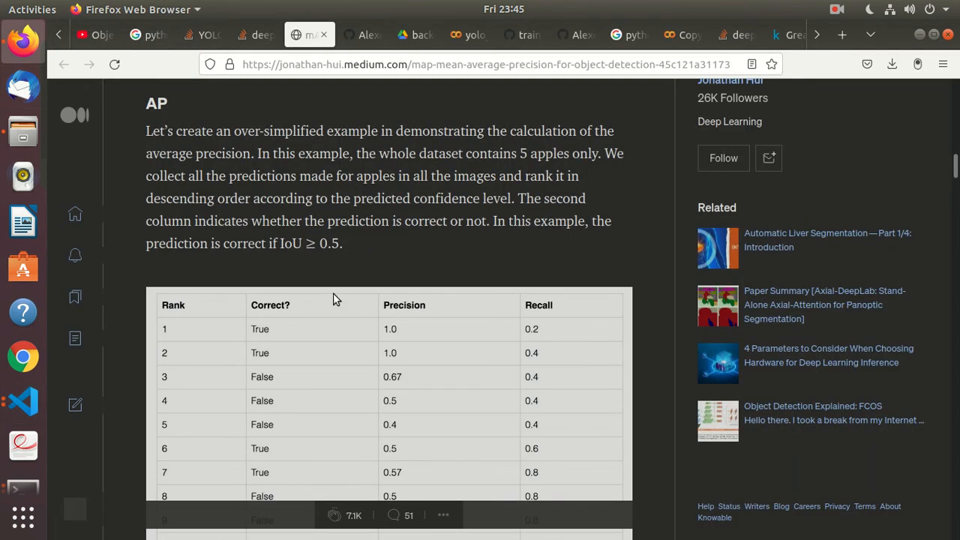
{"action": "scroll", "scroll_direction": "down", "scroll_amount": 3}
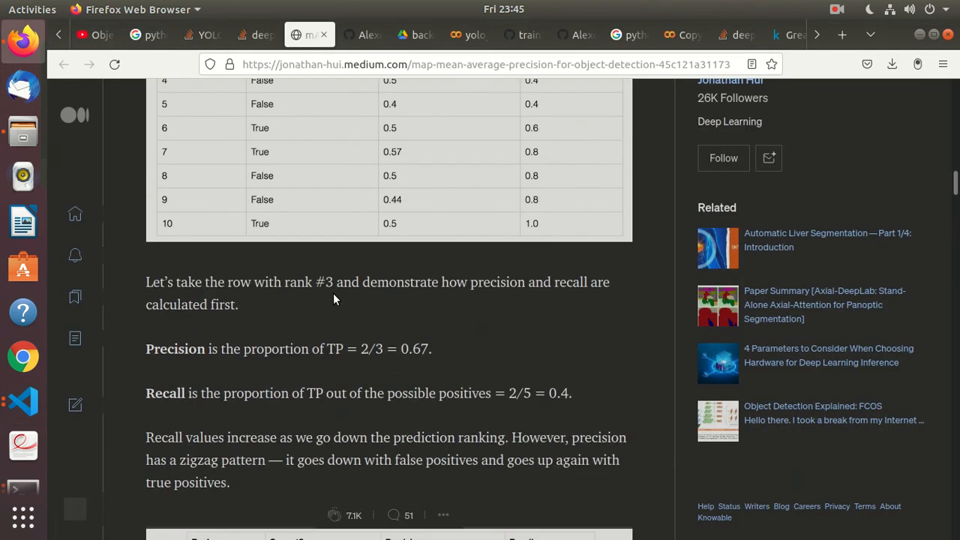
{"action": "scroll", "scroll_direction": "down", "scroll_amount": 3}
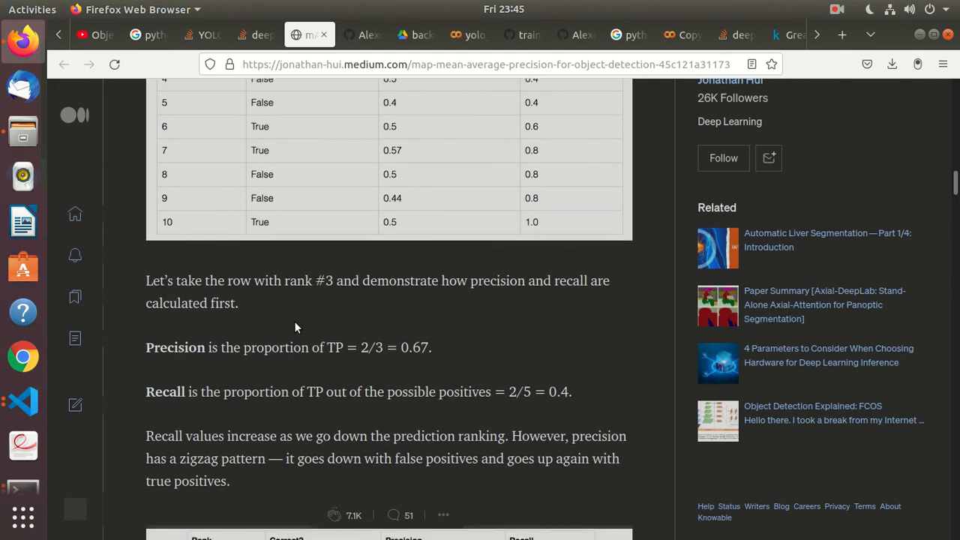
{"action": "scroll", "scroll_direction": "down", "scroll_amount": 3}
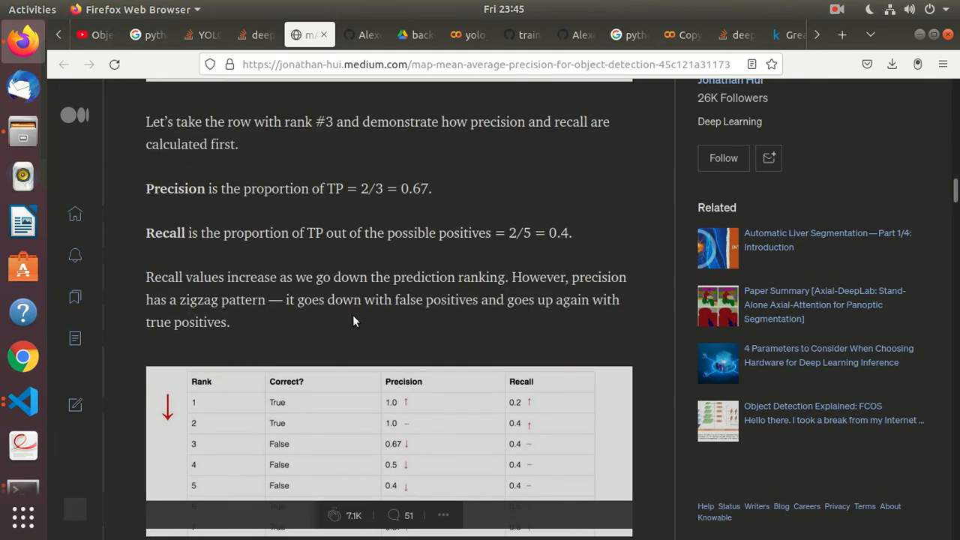
{"action": "scroll", "scroll_direction": "down", "scroll_amount": 3}
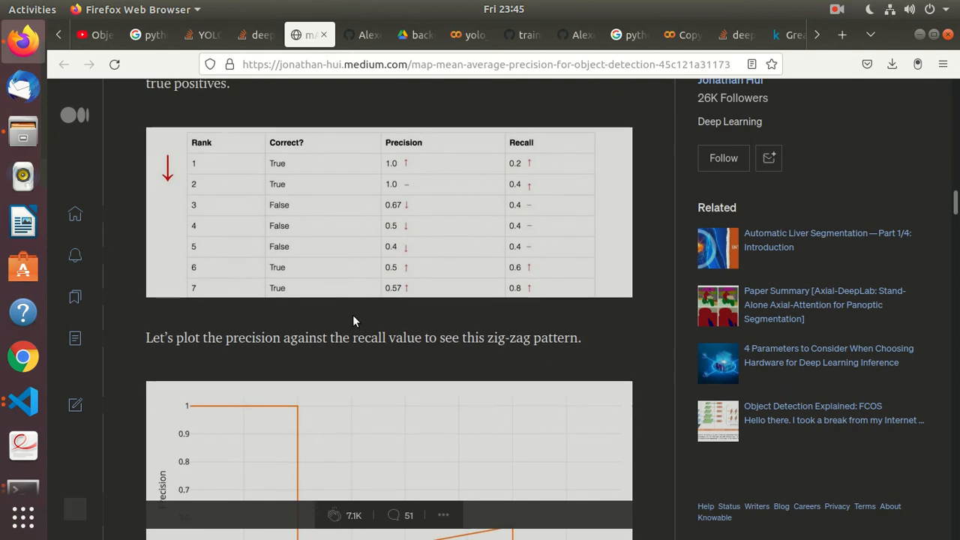
{"action": "scroll", "scroll_direction": "down", "scroll_amount": 3}
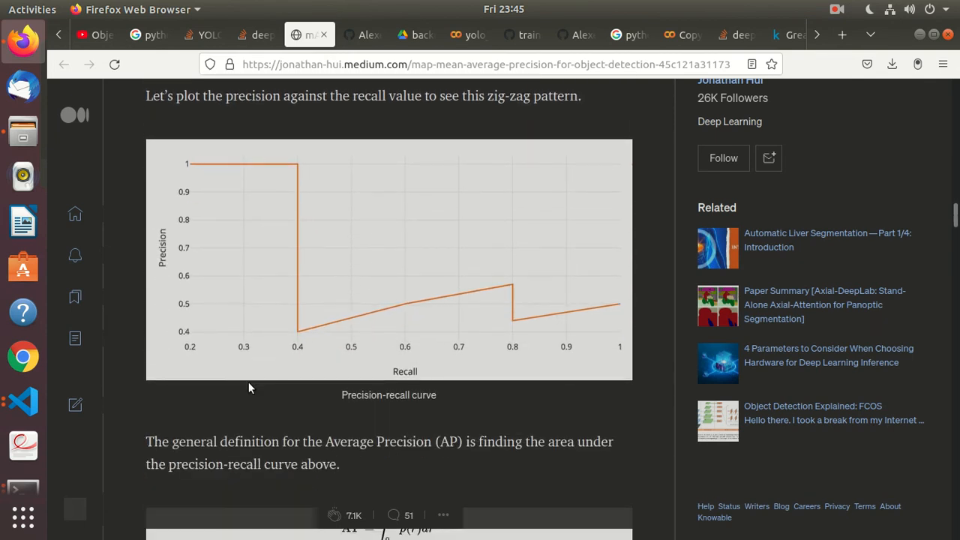
{"action": "scroll", "scroll_direction": "down", "scroll_amount": 3}
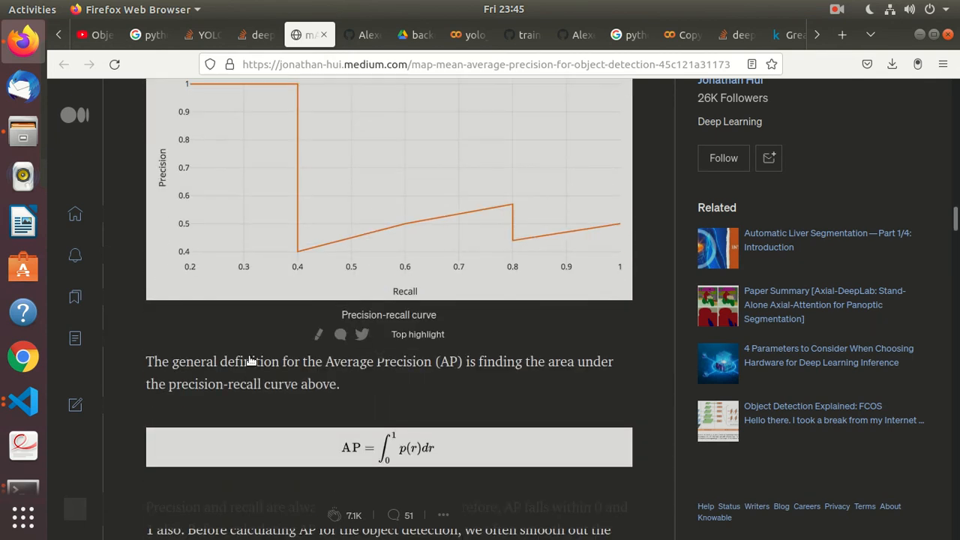
{"action": "left_click", "coordinate": [837, 9]}
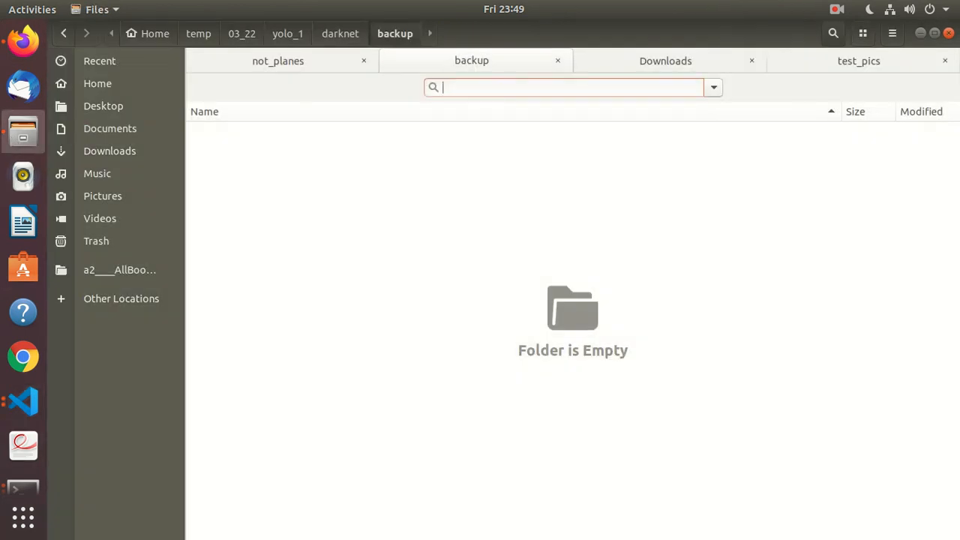
- Go up from the empty backup folder to the darknet project folder
{"action": "left_click", "coordinate": [339, 33]}
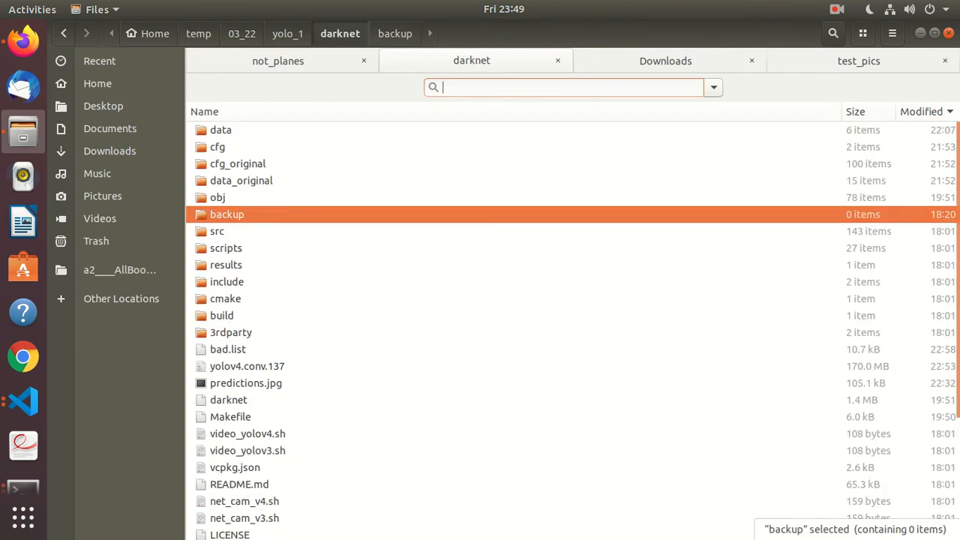
{"action": "mouse_move", "coordinate": [23, 447]}
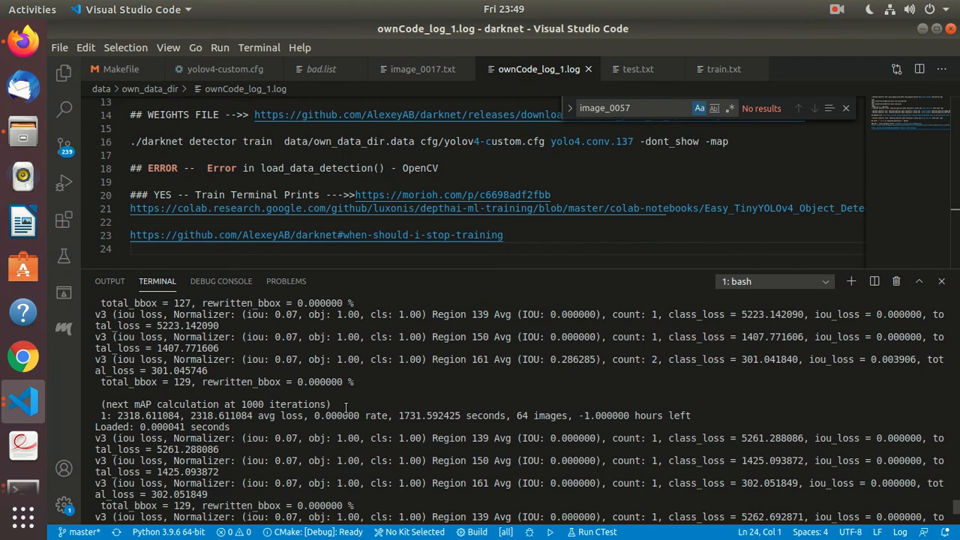
{"action": "double_click", "coordinate": [213, 405]}
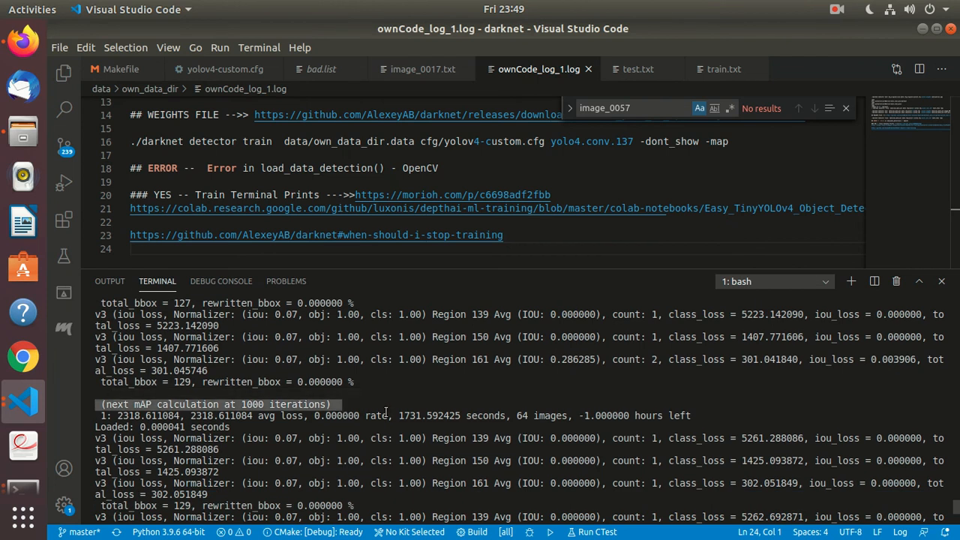
{"action": "mouse_move", "coordinate": [576, 428]}
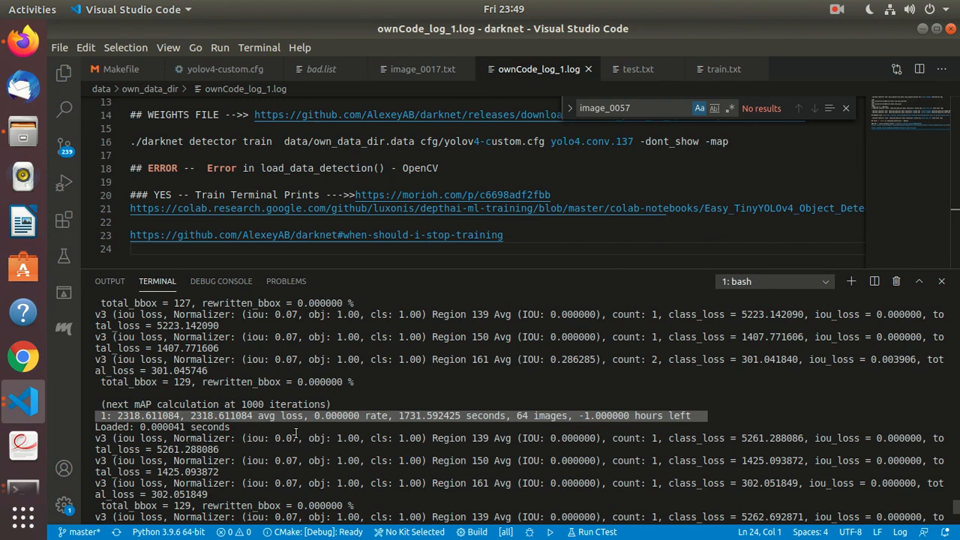
{"action": "scroll", "scroll_direction": "down", "scroll_amount": 3}
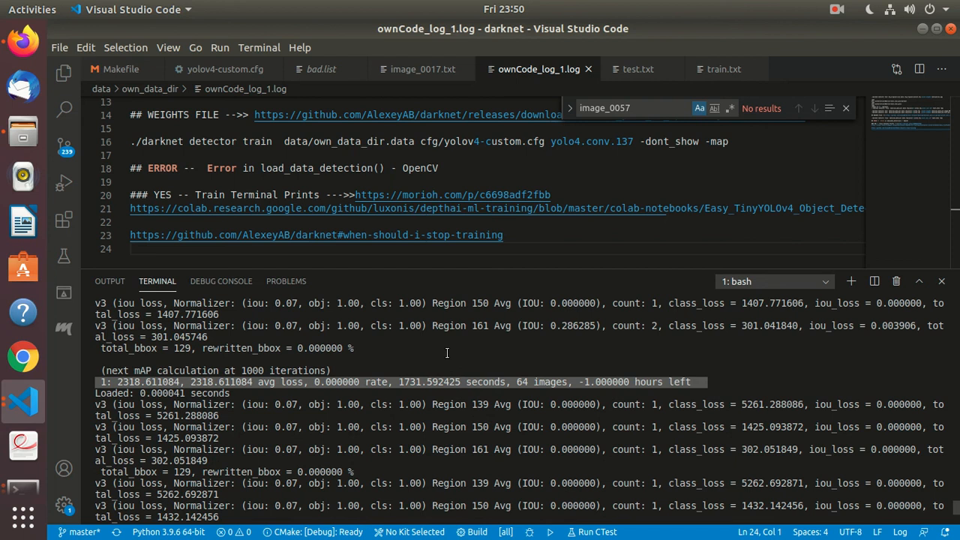
{"action": "mouse_move", "coordinate": [842, 14]}
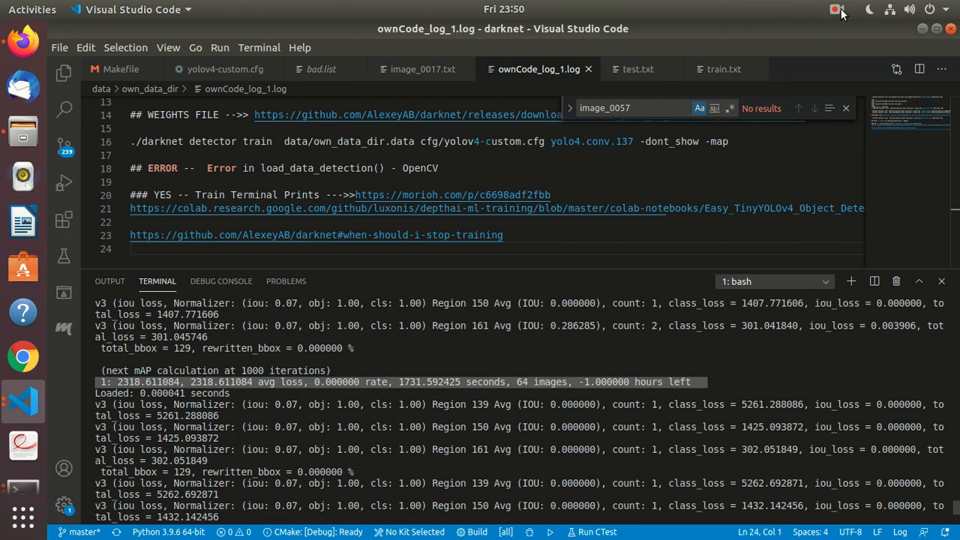